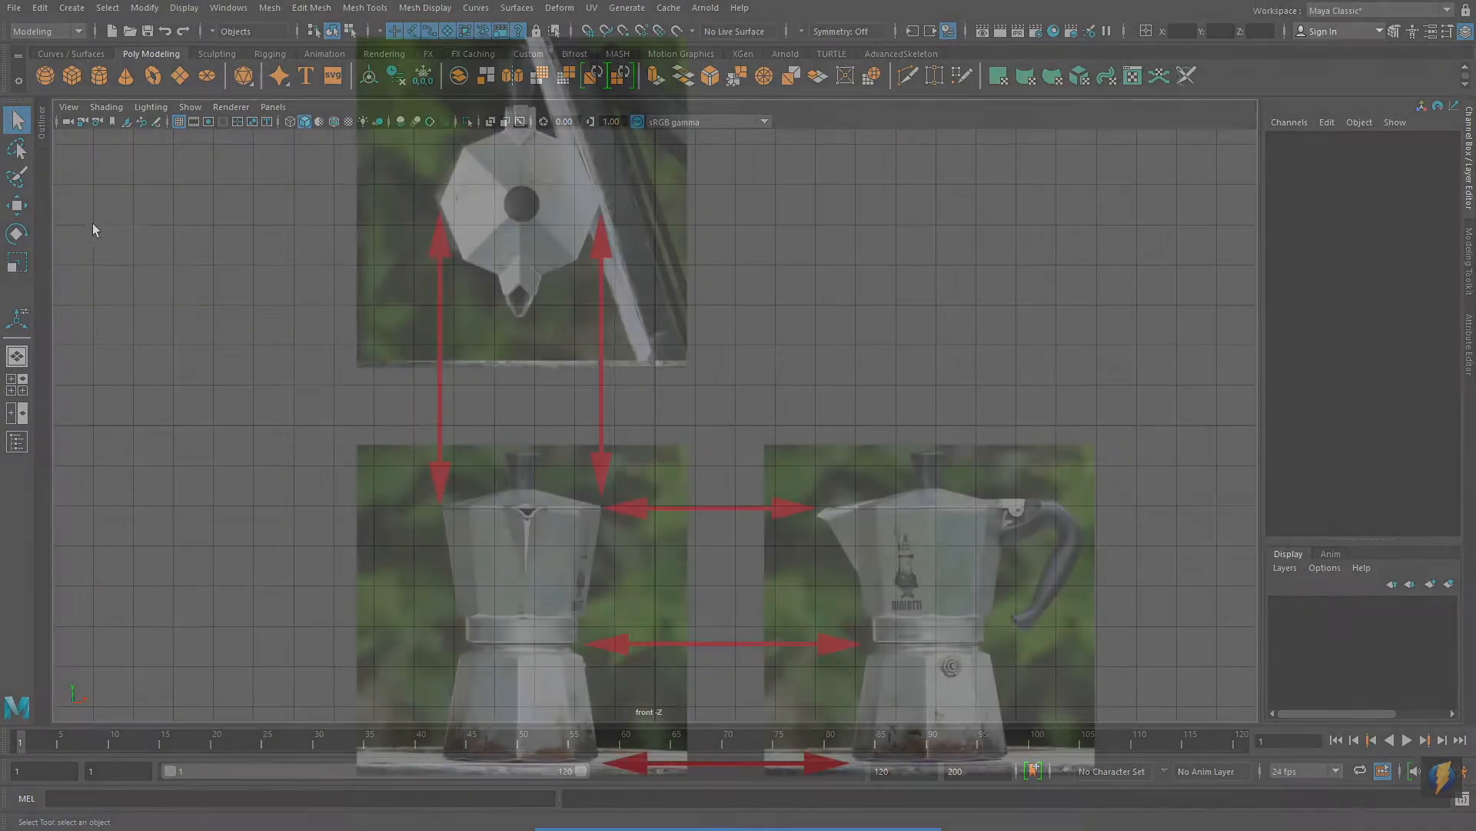
# Bring up the front view's View menu to reach the Image Plane import option.
pyautogui.click(68, 106)
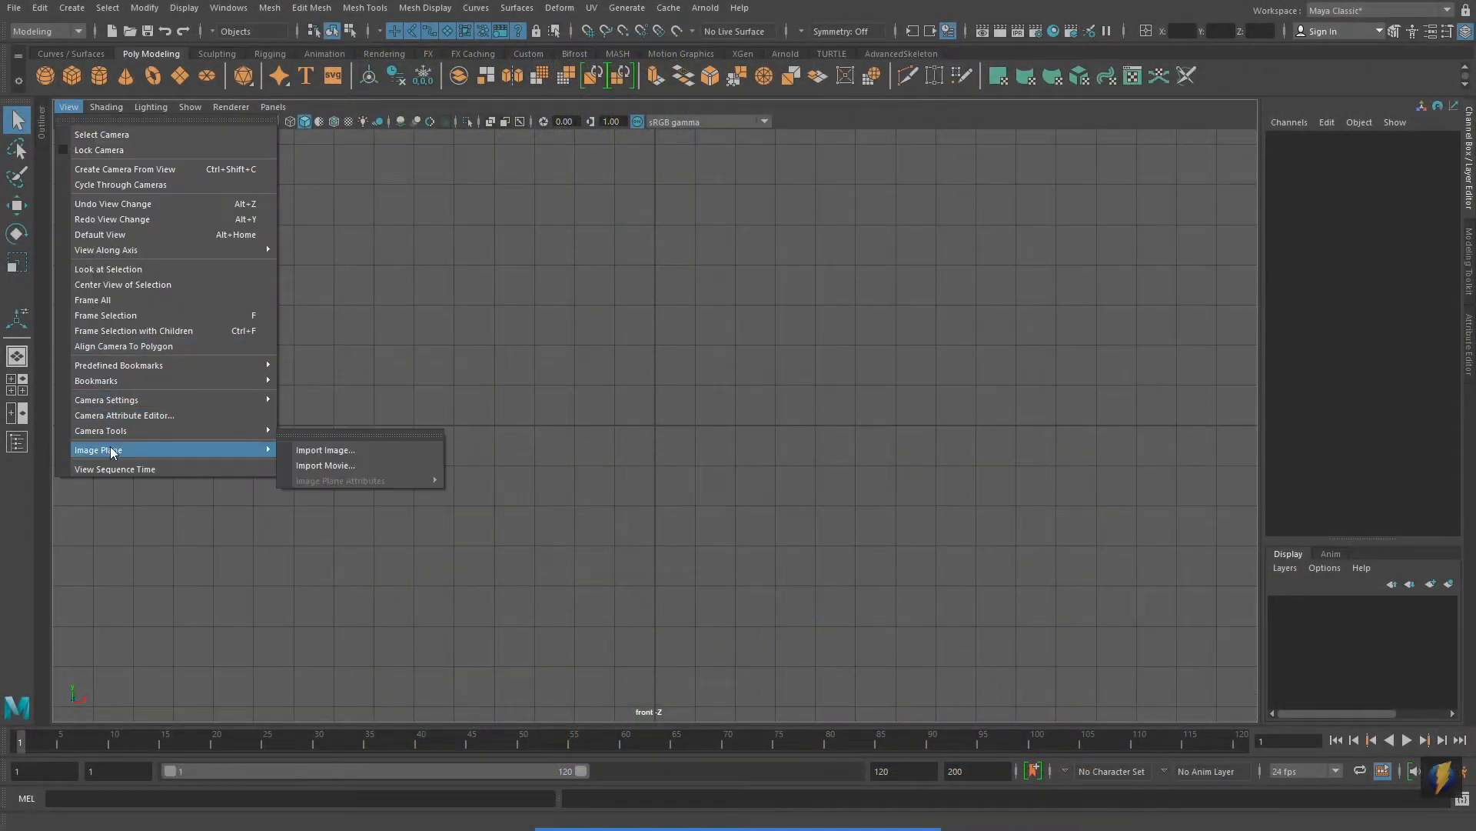
# Import coffee_front.jpg from the imagePlanes folder as the front-view image plane.
pyautogui.click(324, 449)
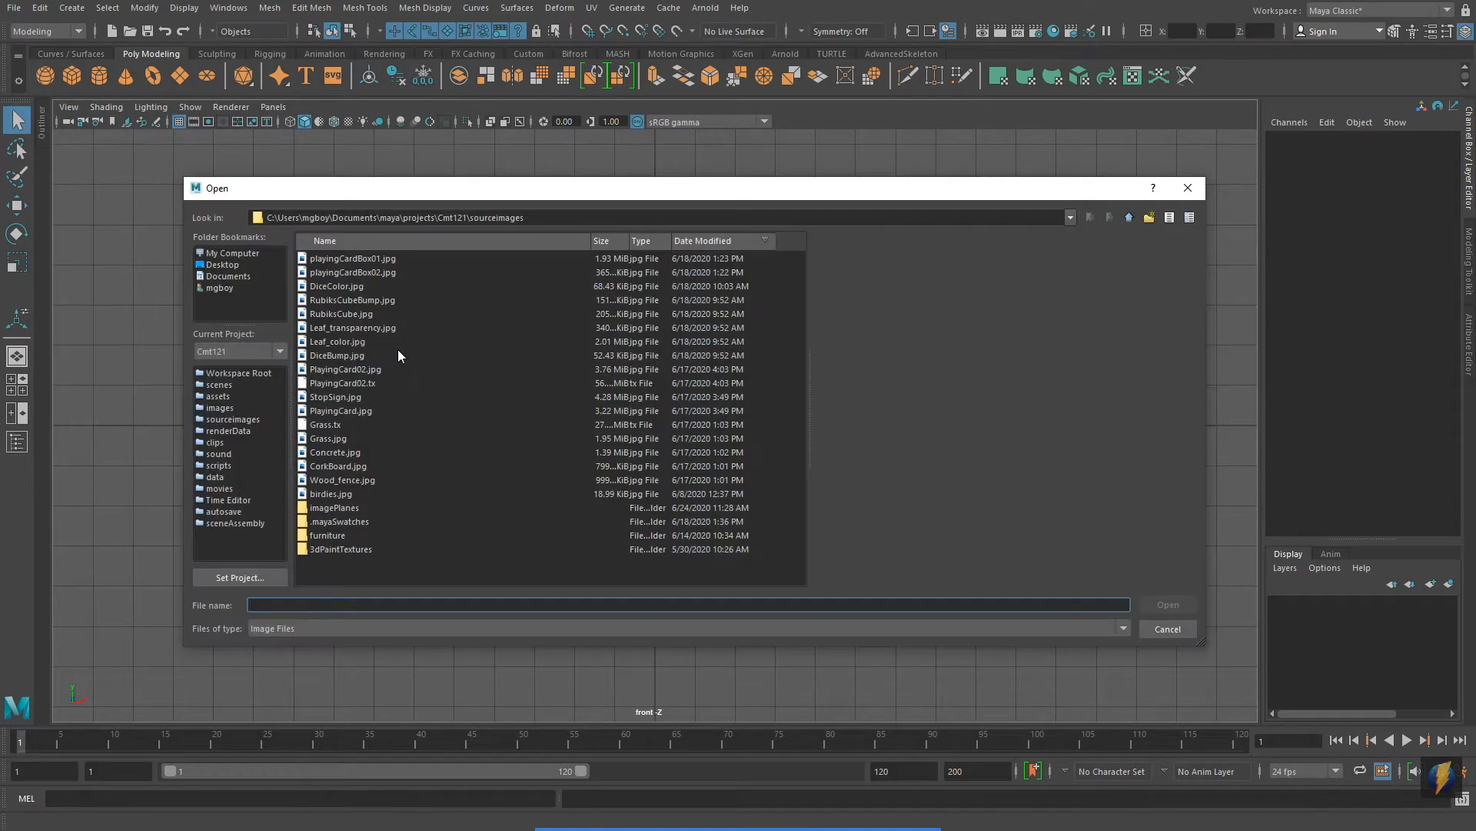
pyautogui.doubleClick(334, 507)
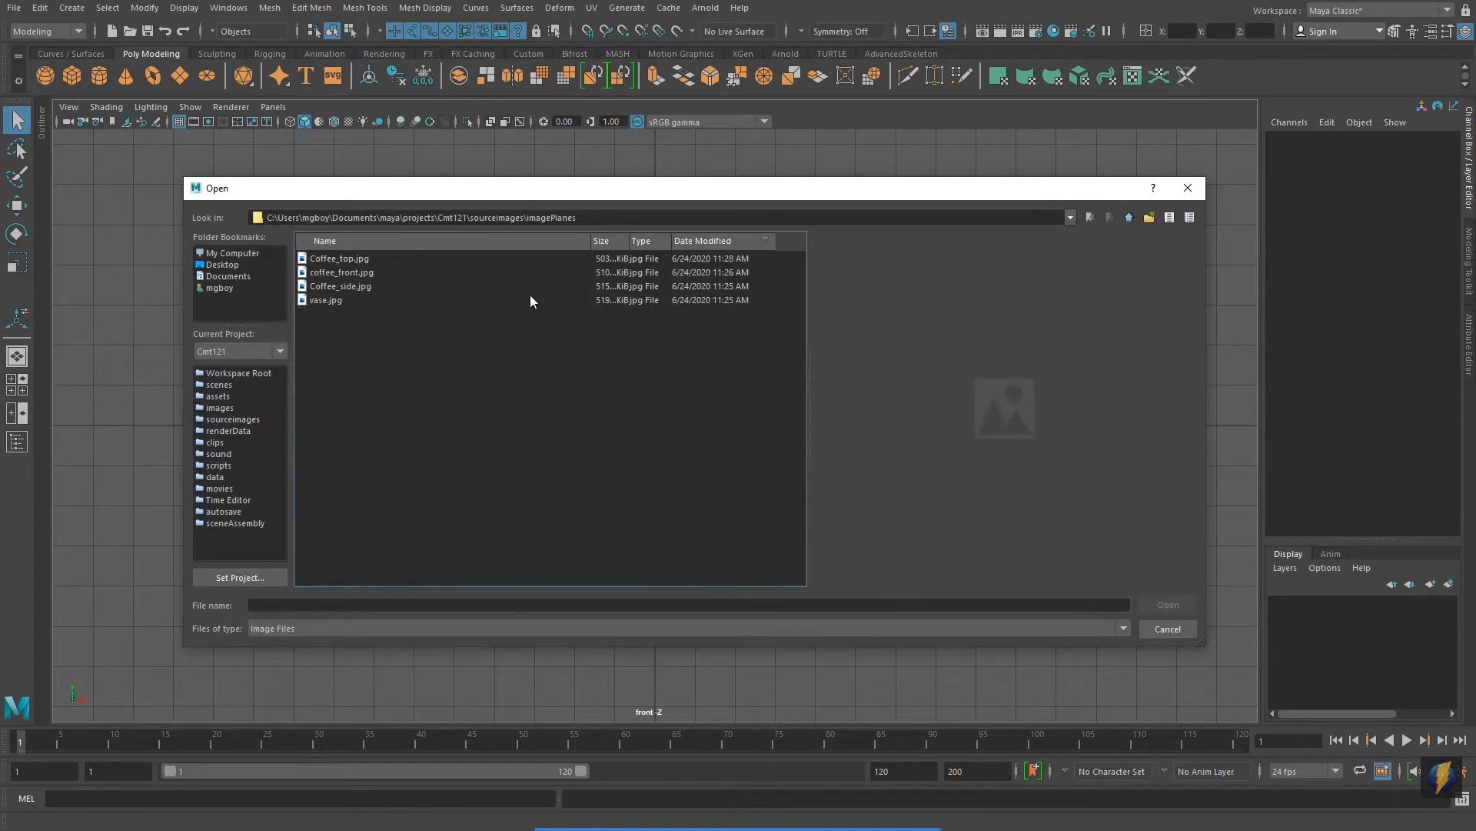
pyautogui.click(341, 270)
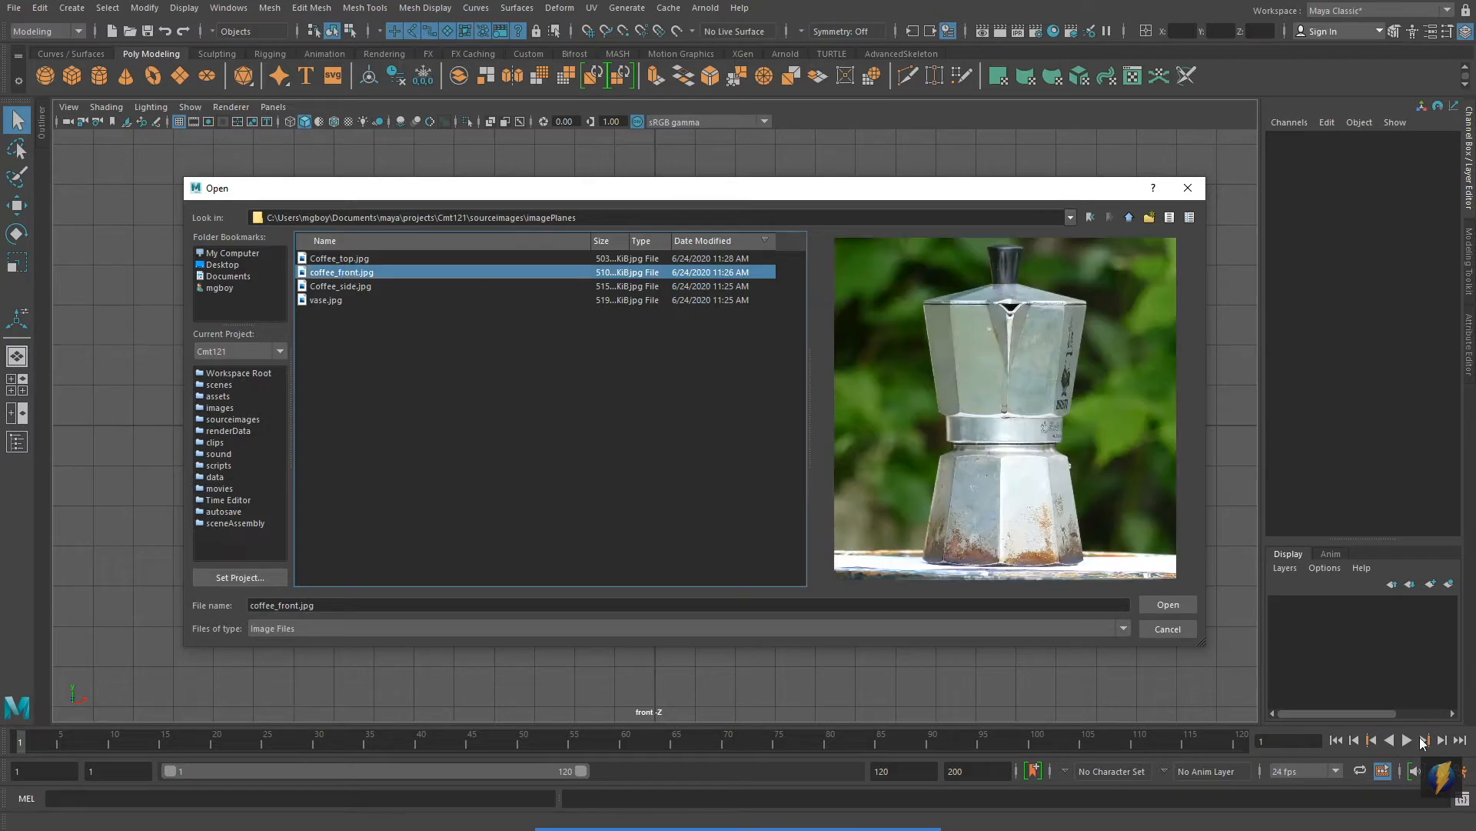
pyautogui.click(1169, 603)
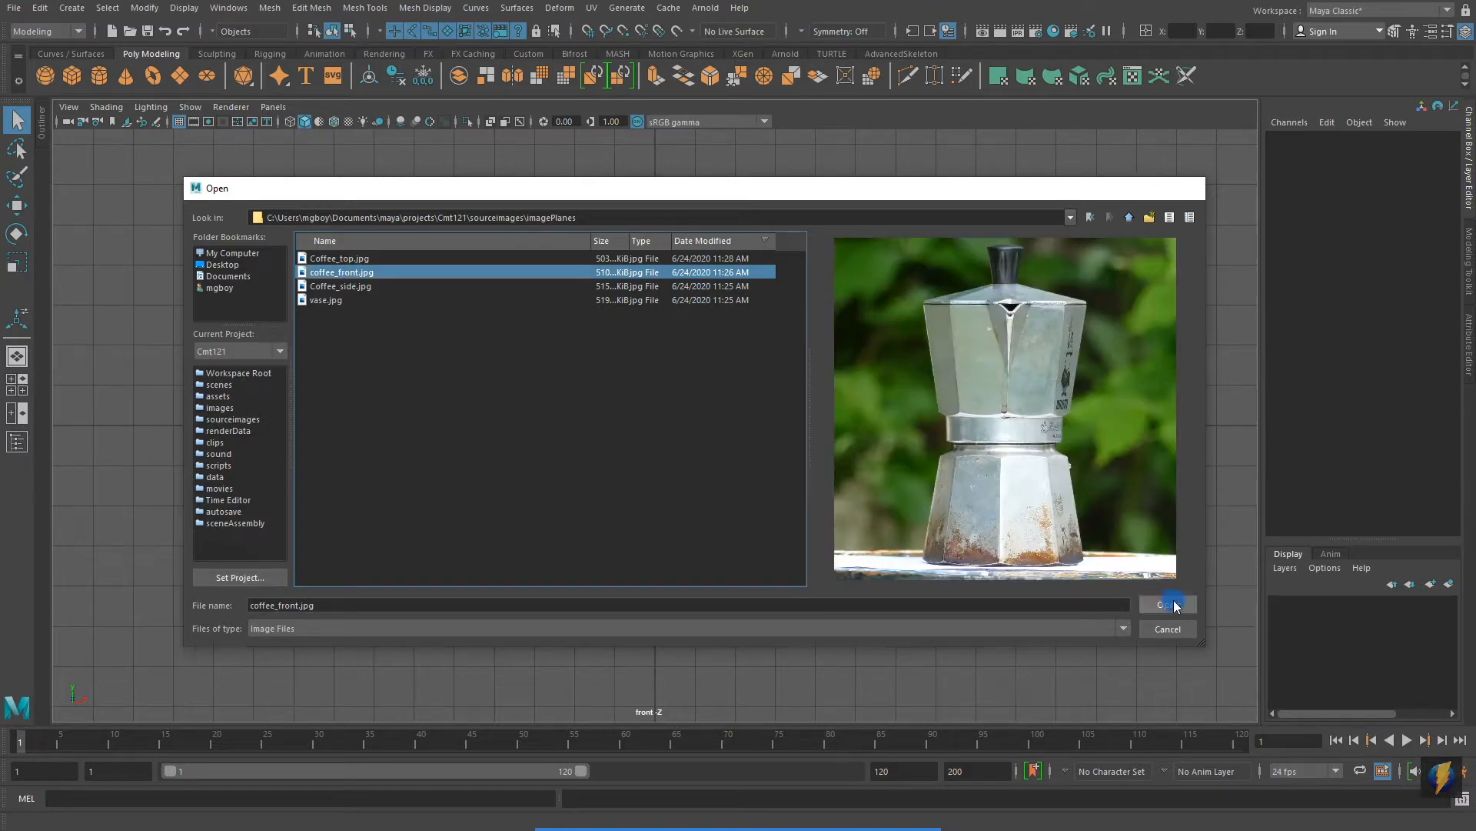
pyautogui.click(1168, 603)
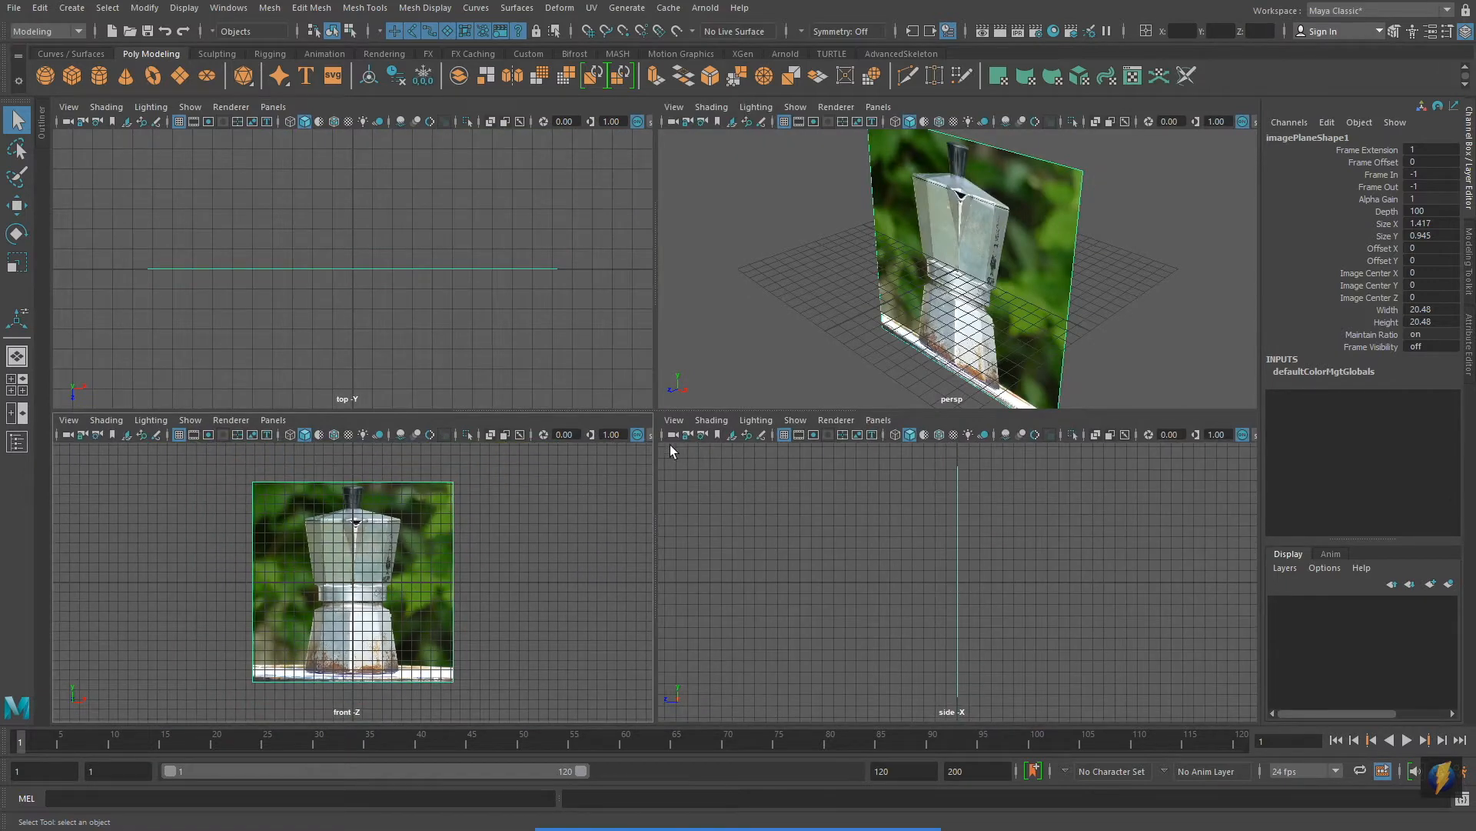
# Import Coffee_side.jpg from the imagePlanes folder as the side-view image plane.
pyautogui.click(673, 420)
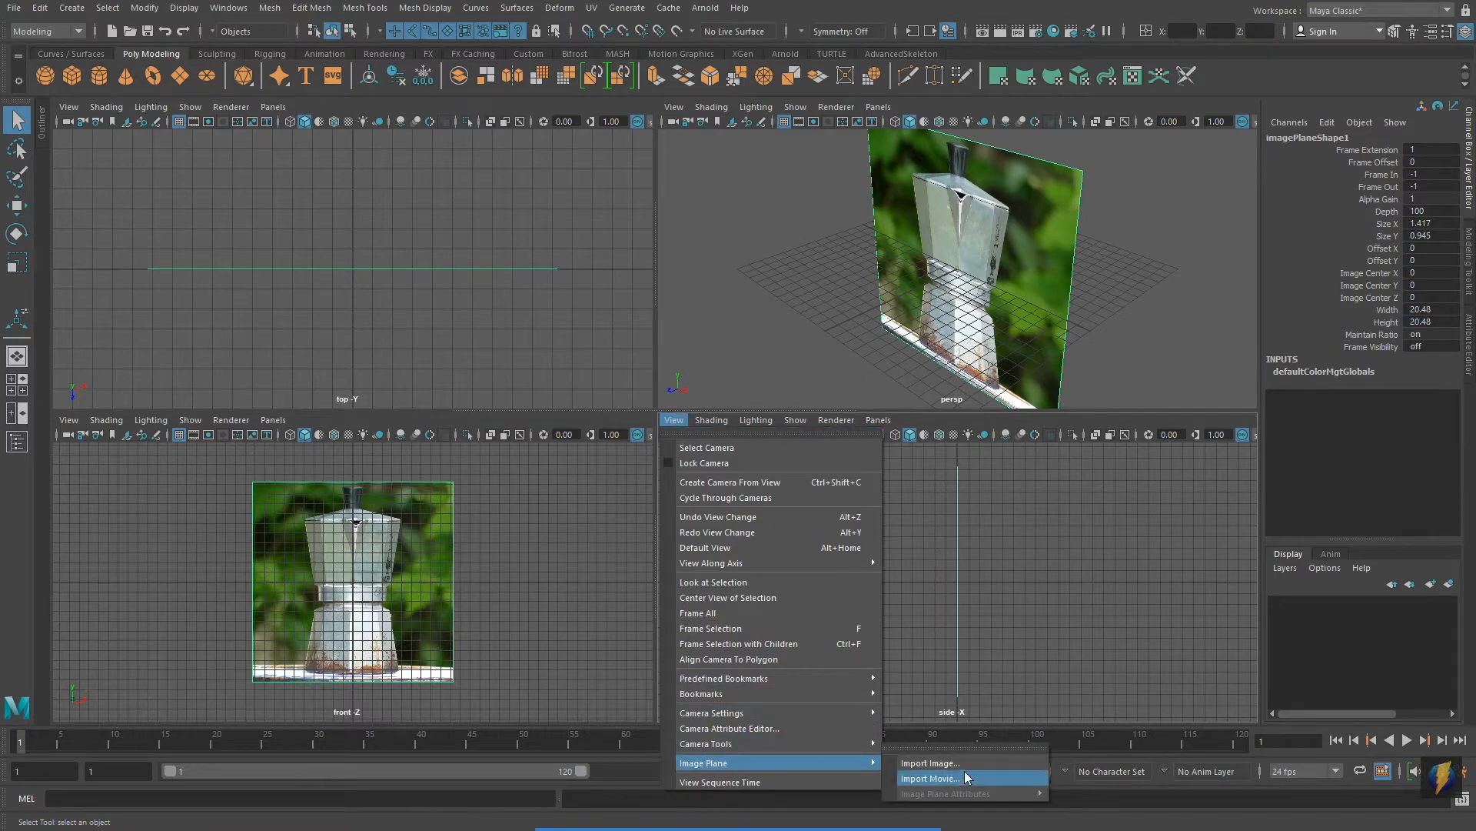
pyautogui.click(944, 778)
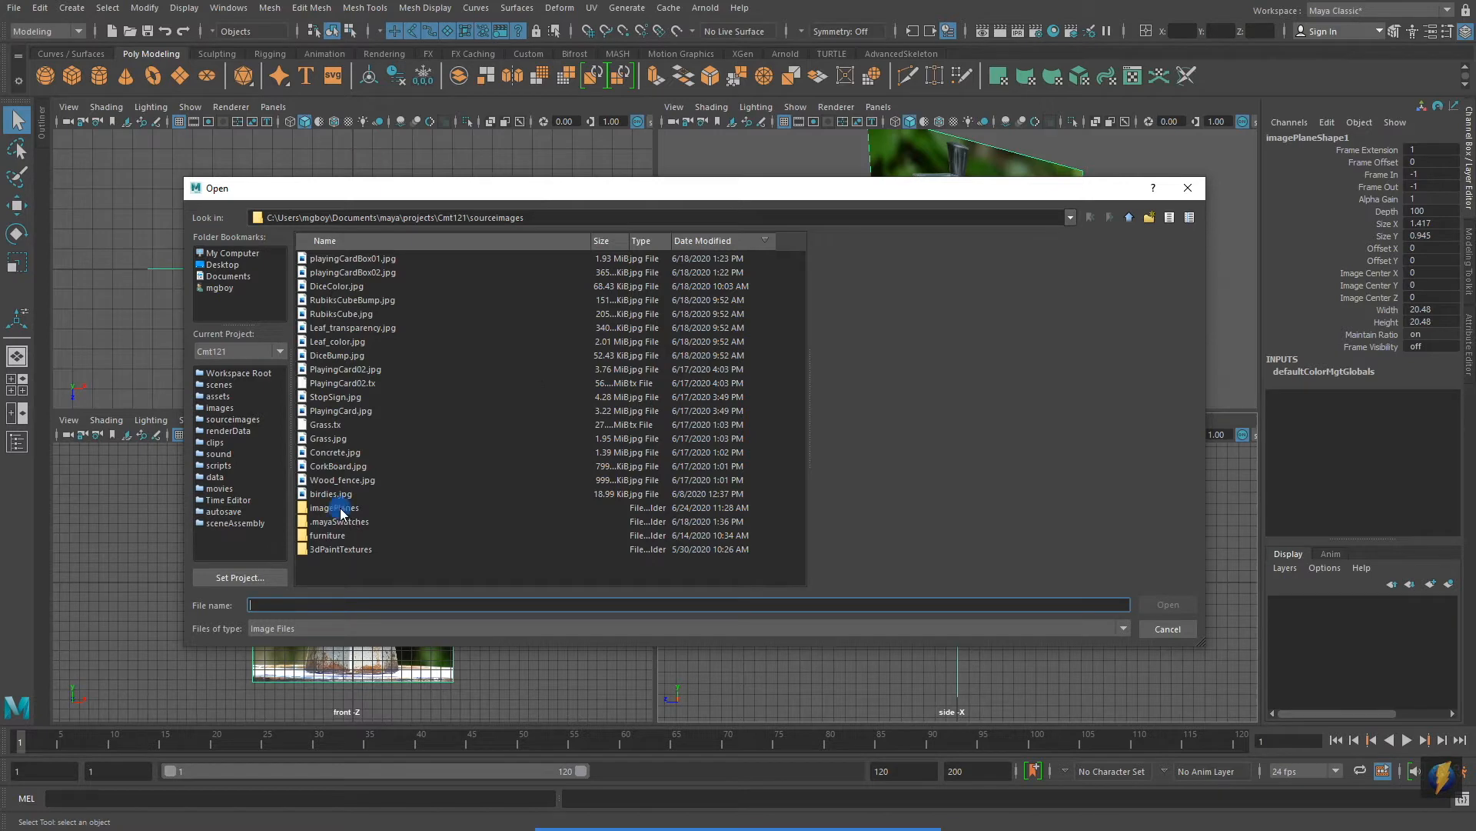
pyautogui.doubleClick(334, 508)
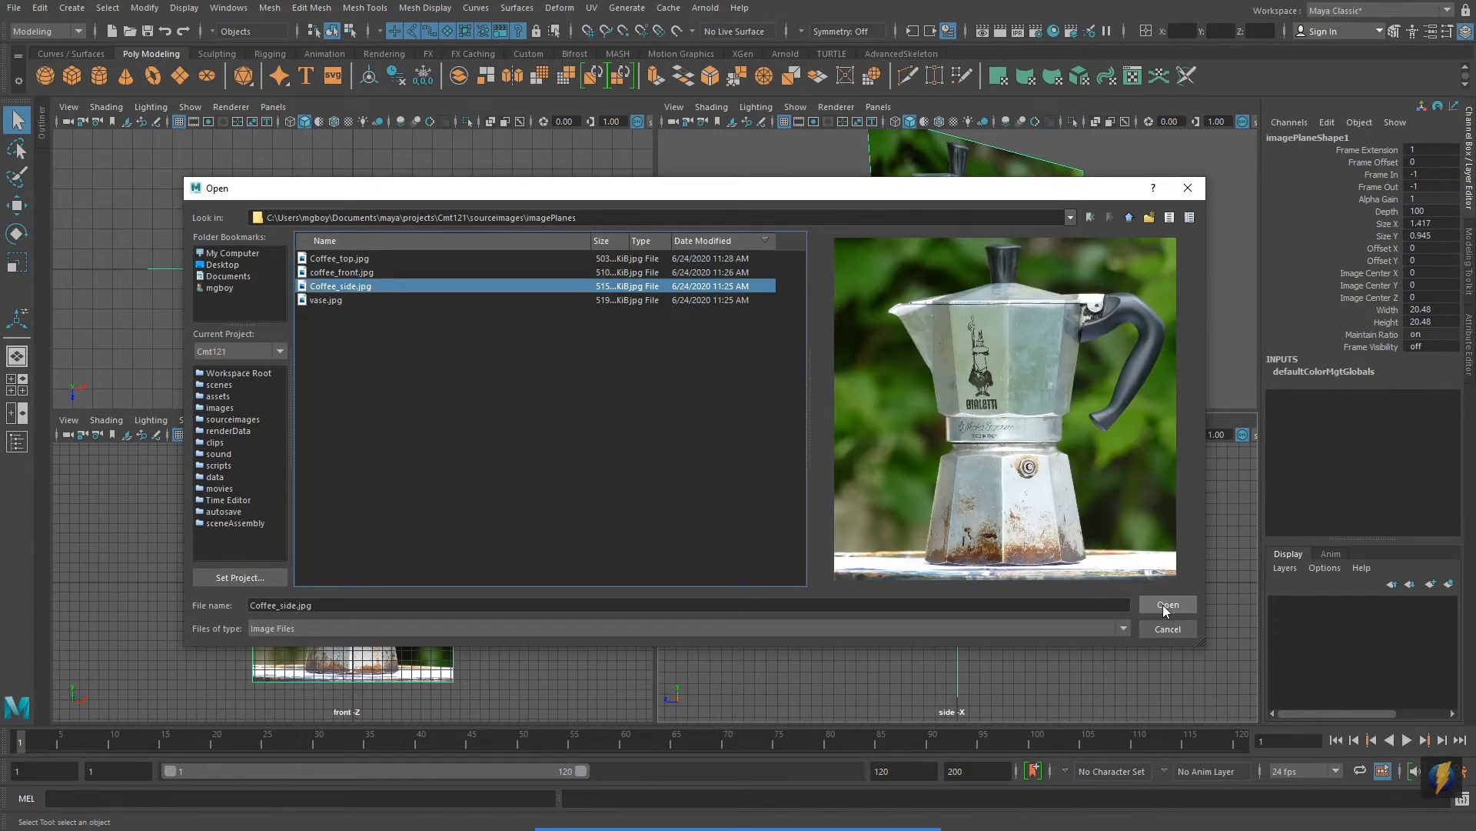
pyautogui.click(1169, 604)
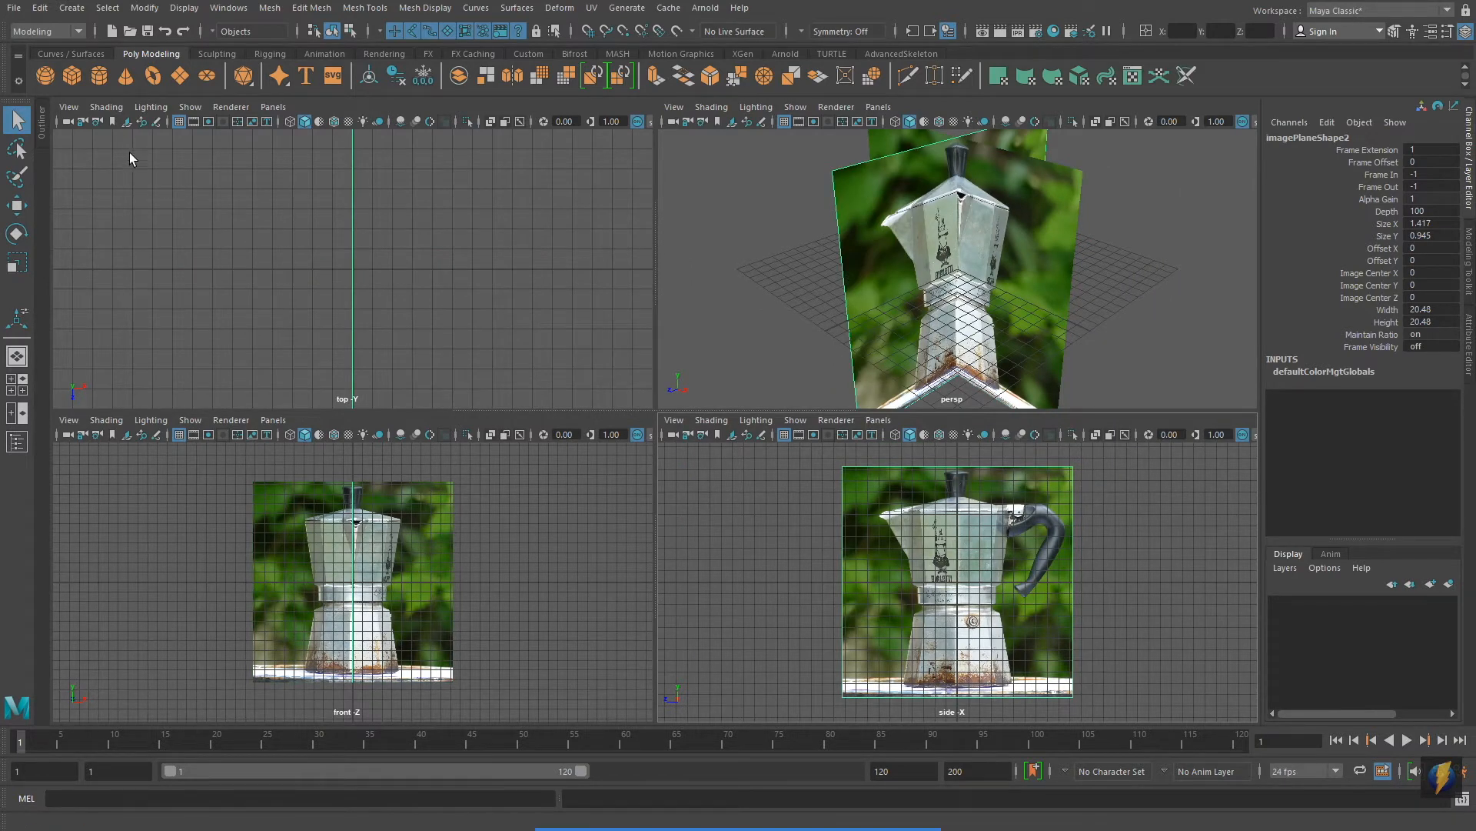
# Import Coffee_top.jpg from the imagePlanes folder as the top-view image plane.
pyautogui.click(67, 108)
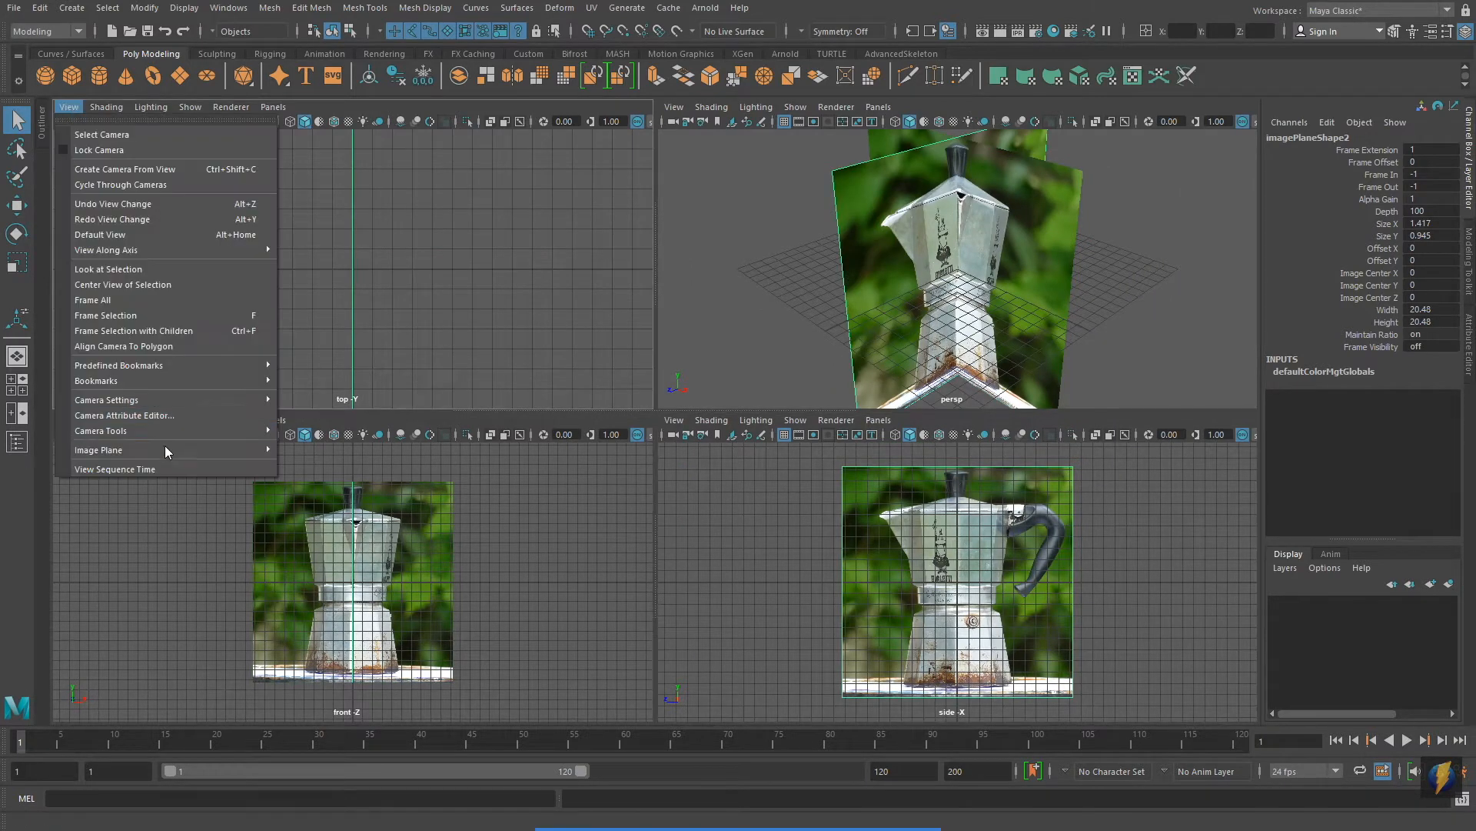
pyautogui.click(99, 449)
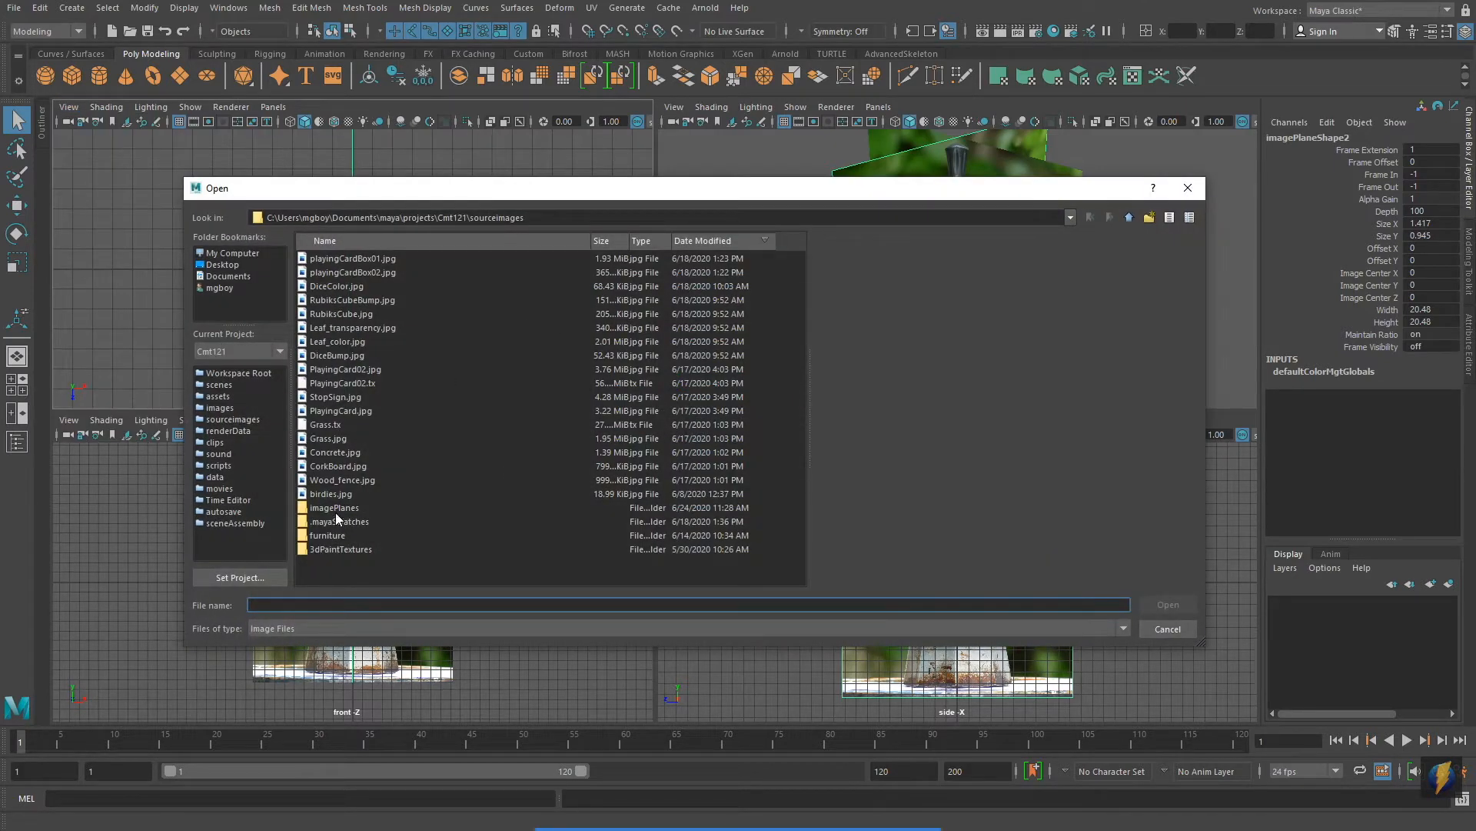
pyautogui.doubleClick(334, 508)
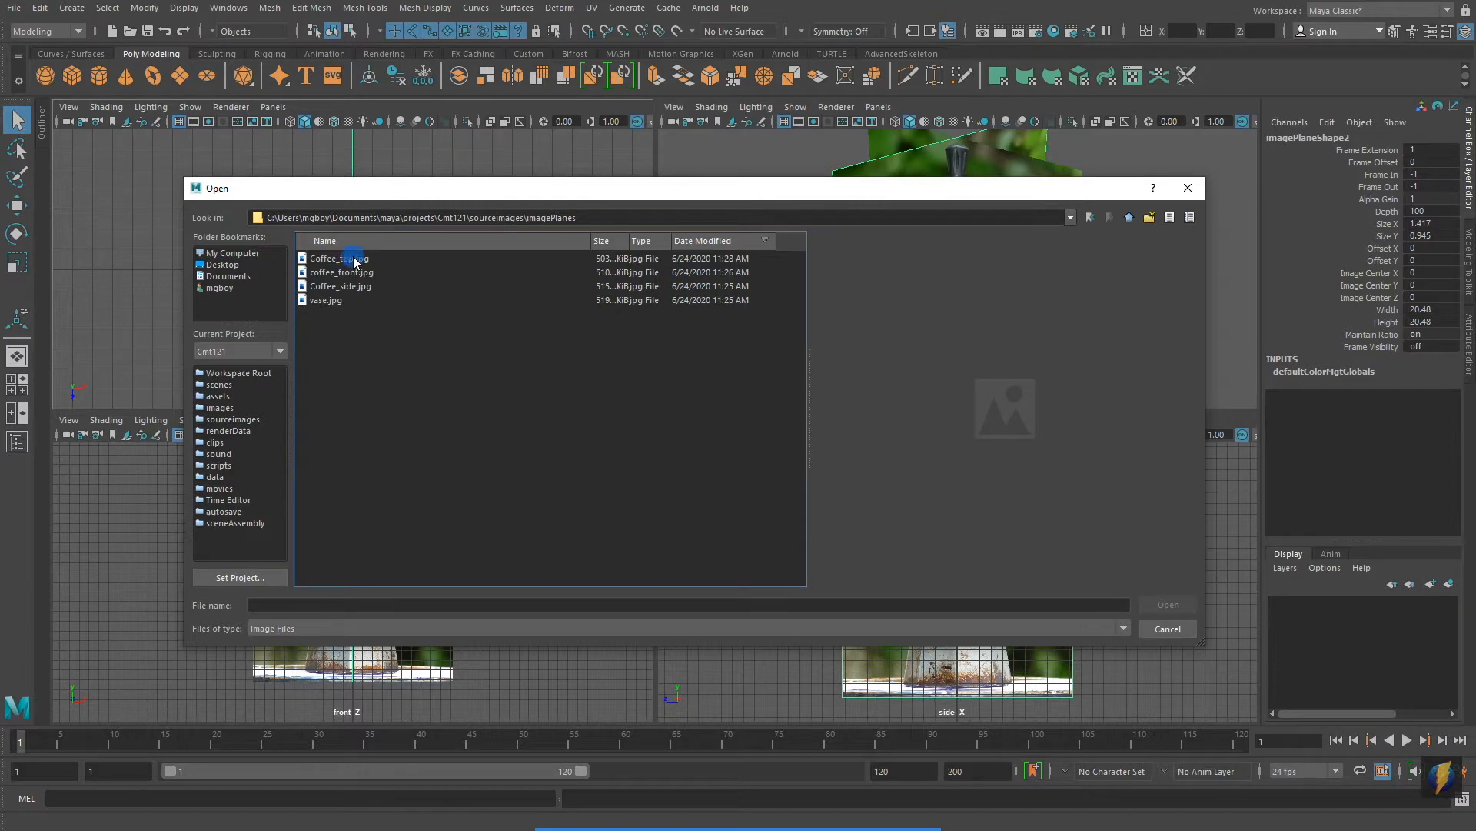
pyautogui.click(338, 258)
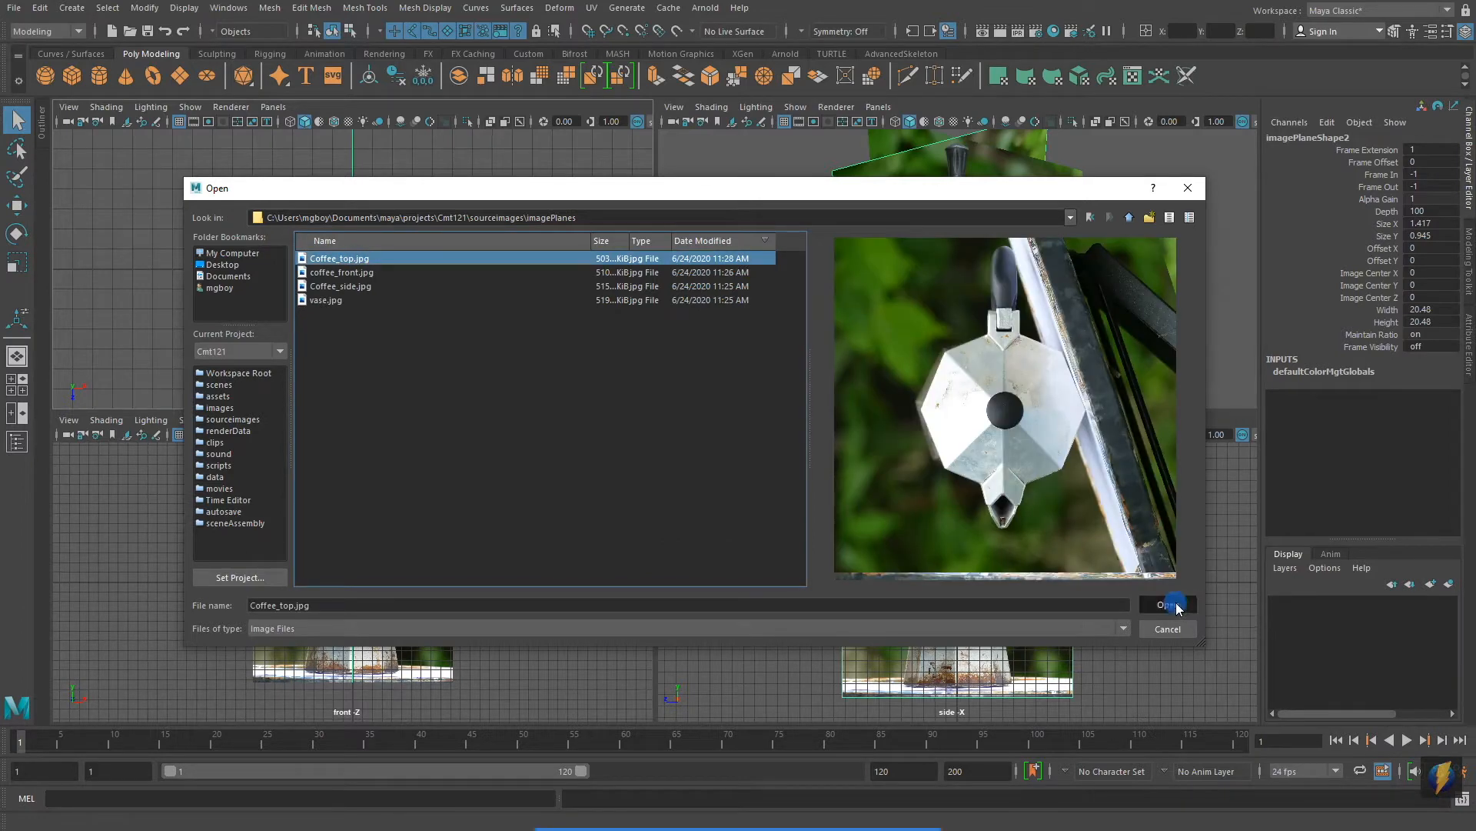
pyautogui.click(1169, 603)
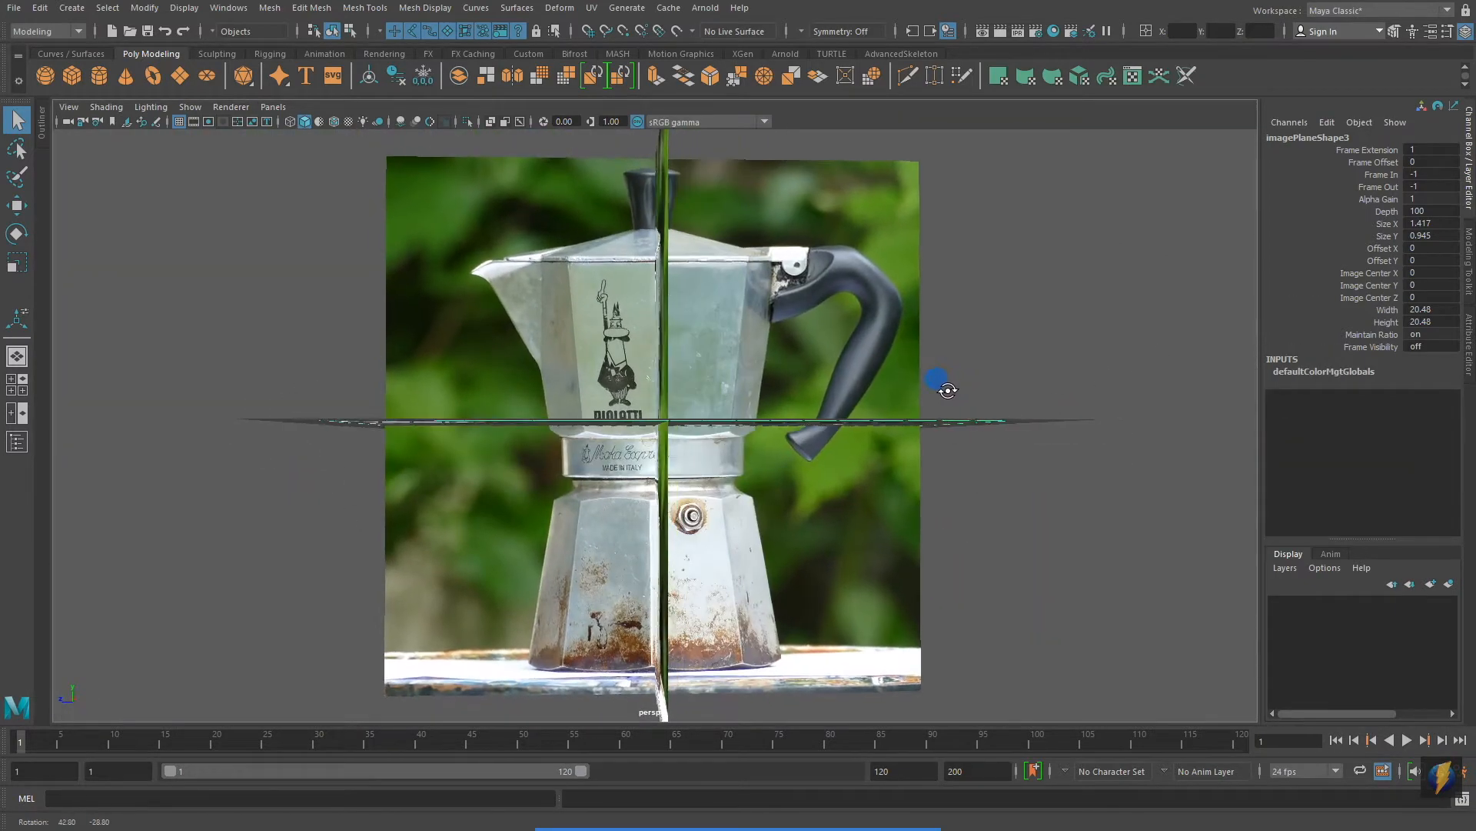
# Orbit the perspective camera to inspect how the three reference photos cross.
pyautogui.moveTo(946, 389); pyautogui.dragTo(749, 400)
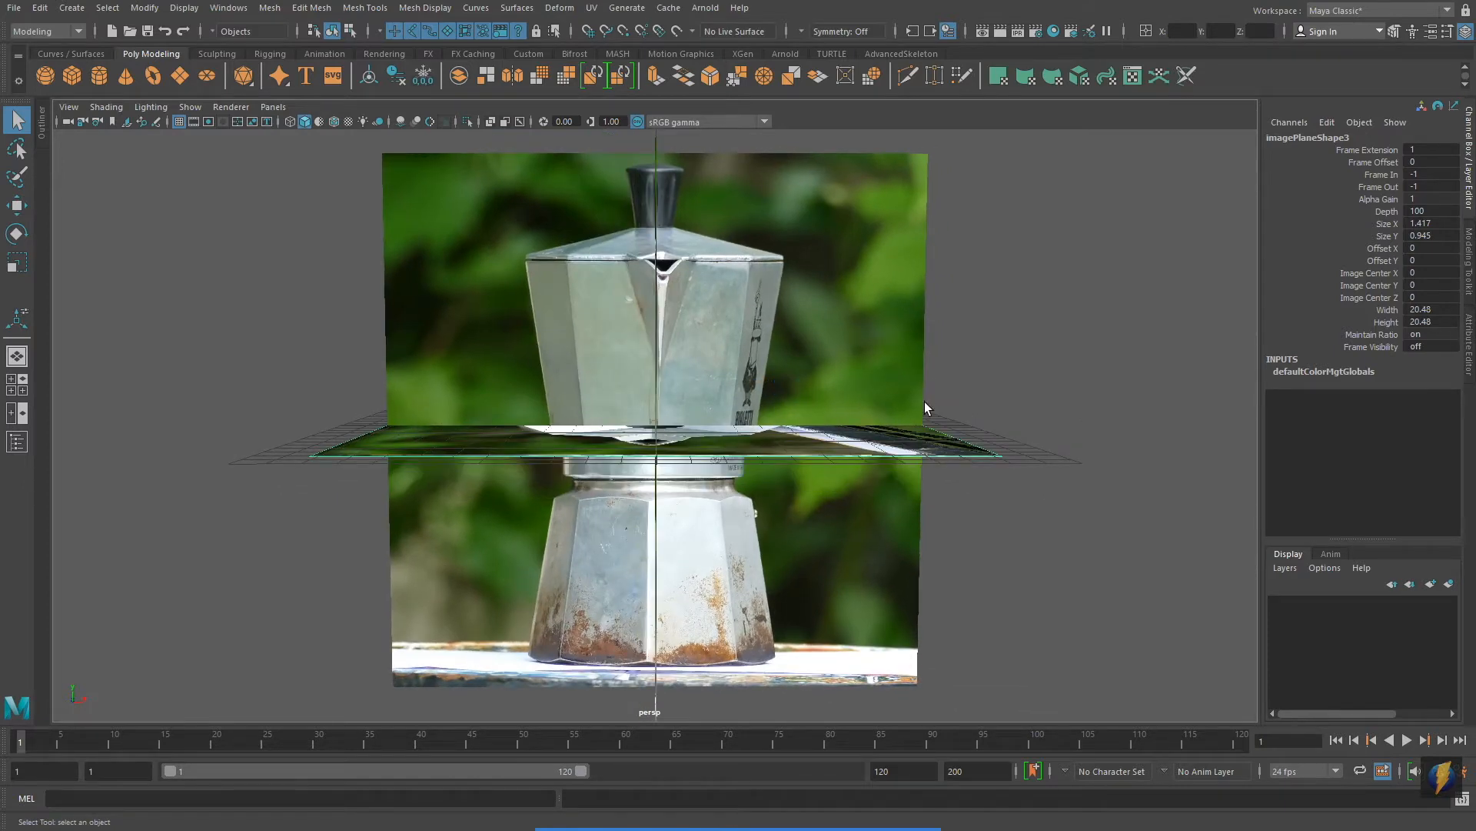
pyautogui.moveTo(927, 407); pyautogui.dragTo(758, 463)
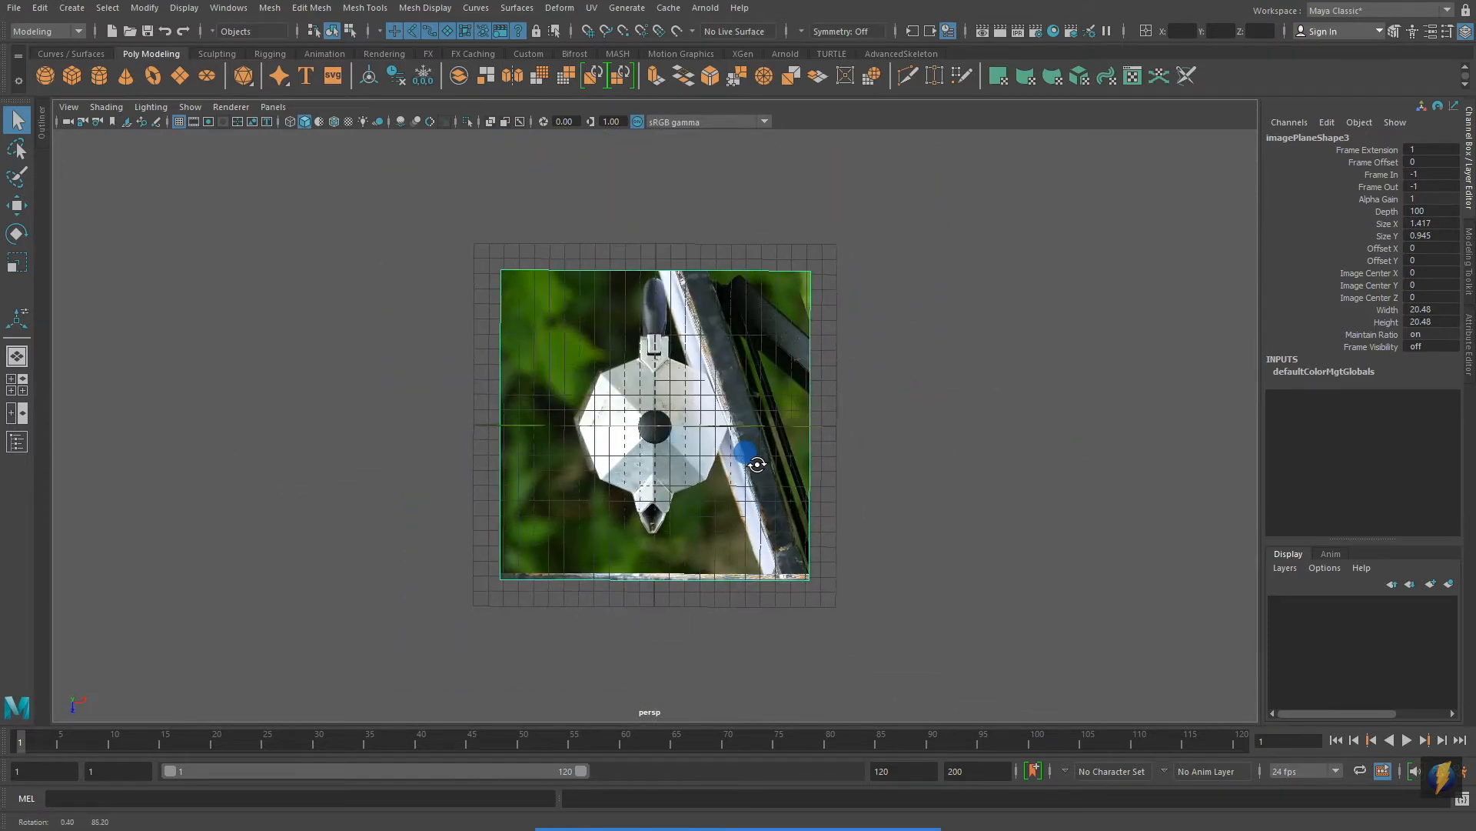
pyautogui.moveTo(753, 463); pyautogui.dragTo(852, 351)
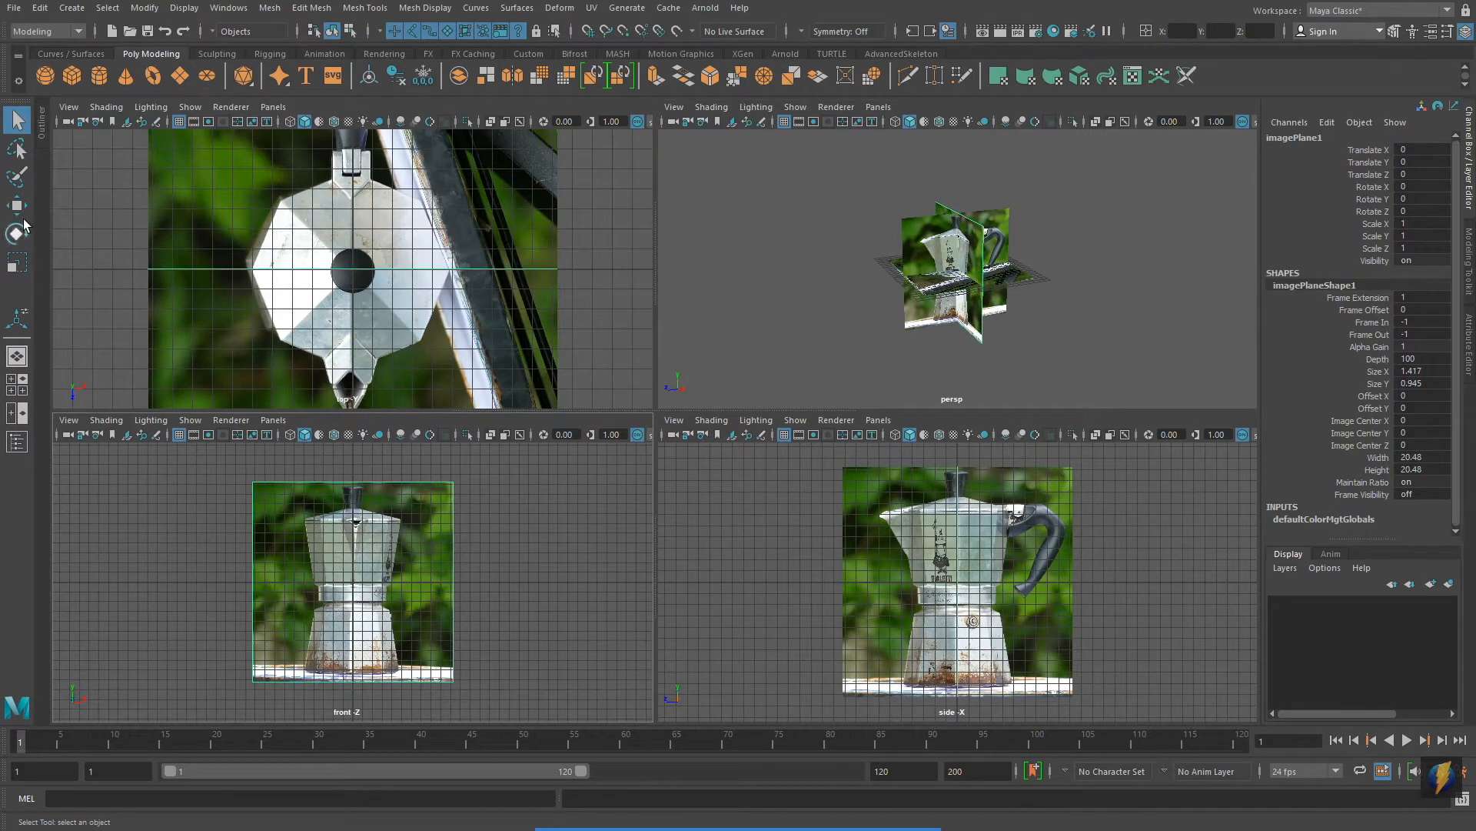
# Move the side plane away from the origin and the top plane down to Translate Y -13.232.
pyautogui.click(16, 203)
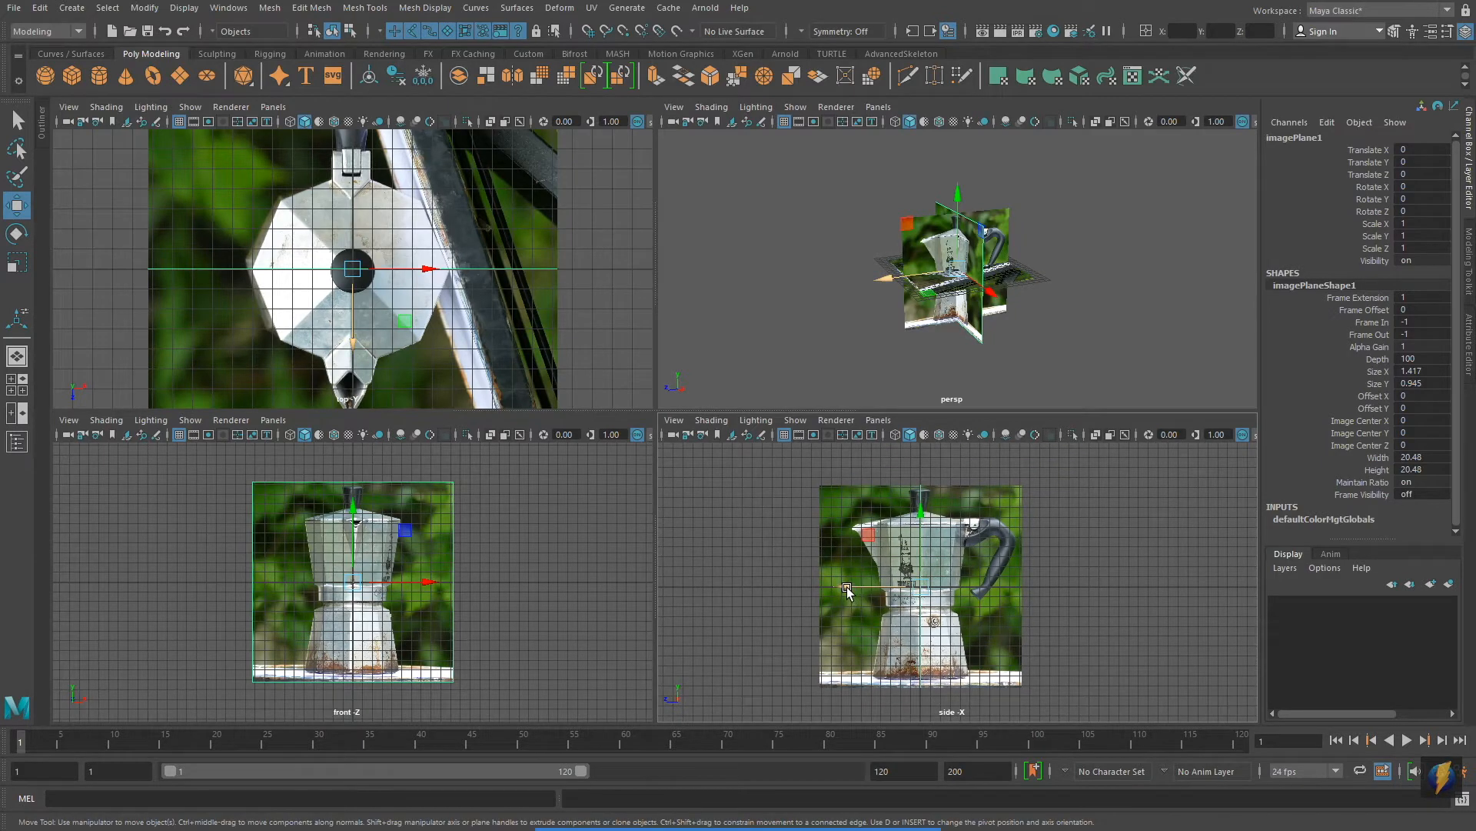
pyautogui.moveTo(847, 586); pyautogui.dragTo(982, 589)
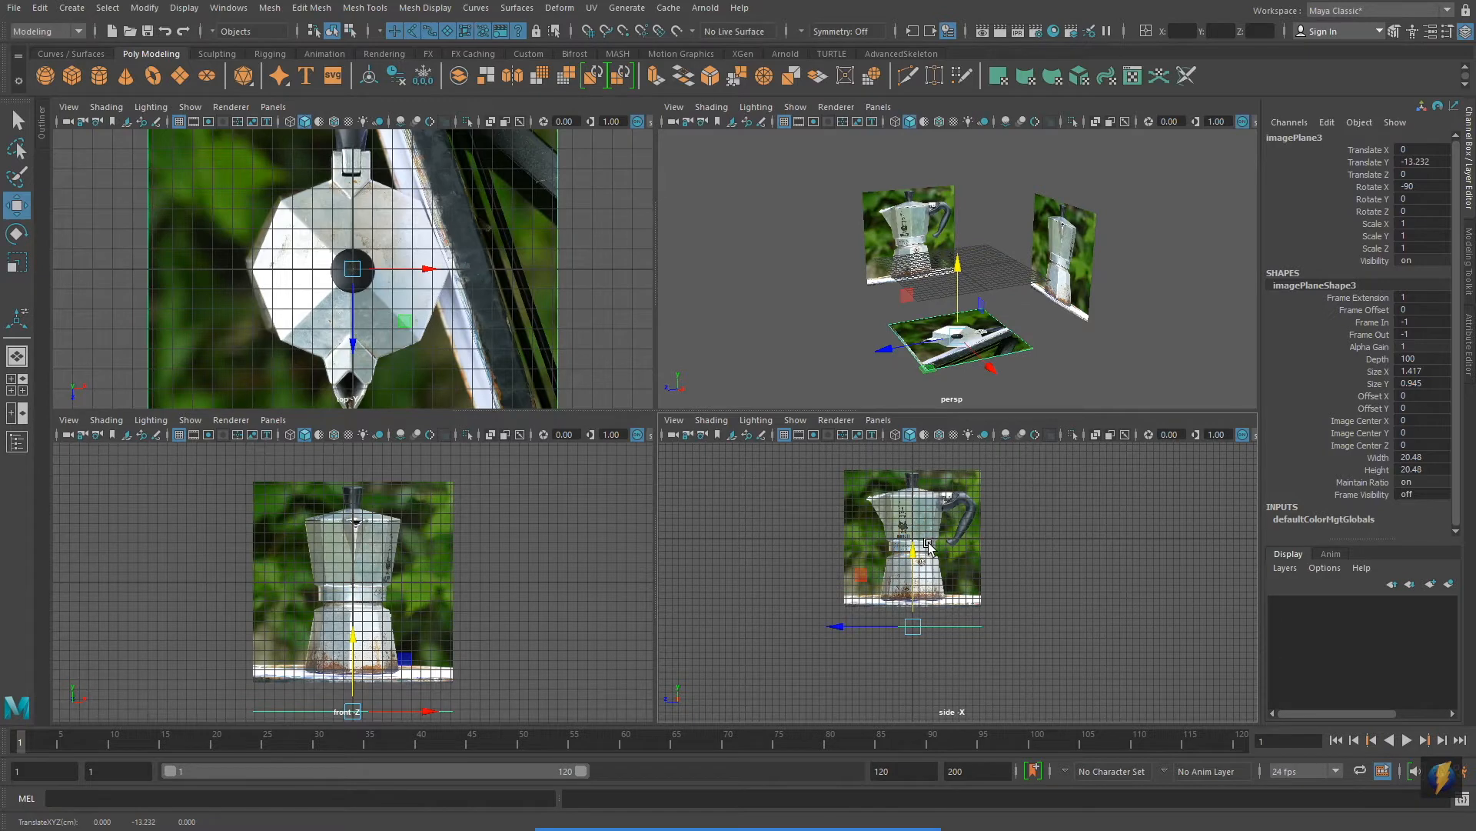
pyautogui.moveTo(941, 283); pyautogui.dragTo(1035, 288)
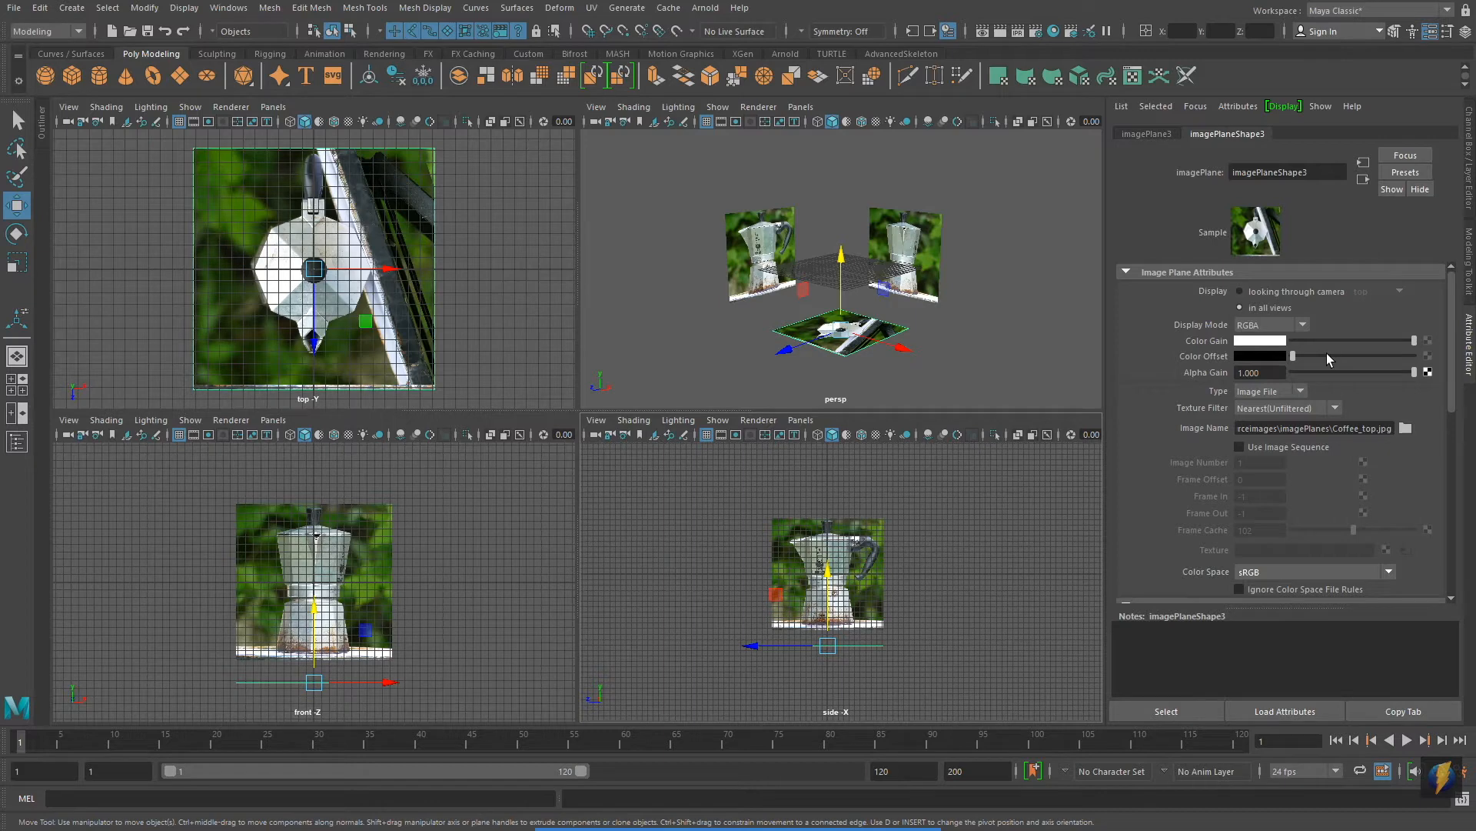
# Lower the top plane's Alpha Gain and set Display to looking through camera.
pyautogui.moveTo(1412, 370); pyautogui.dragTo(1370, 371)
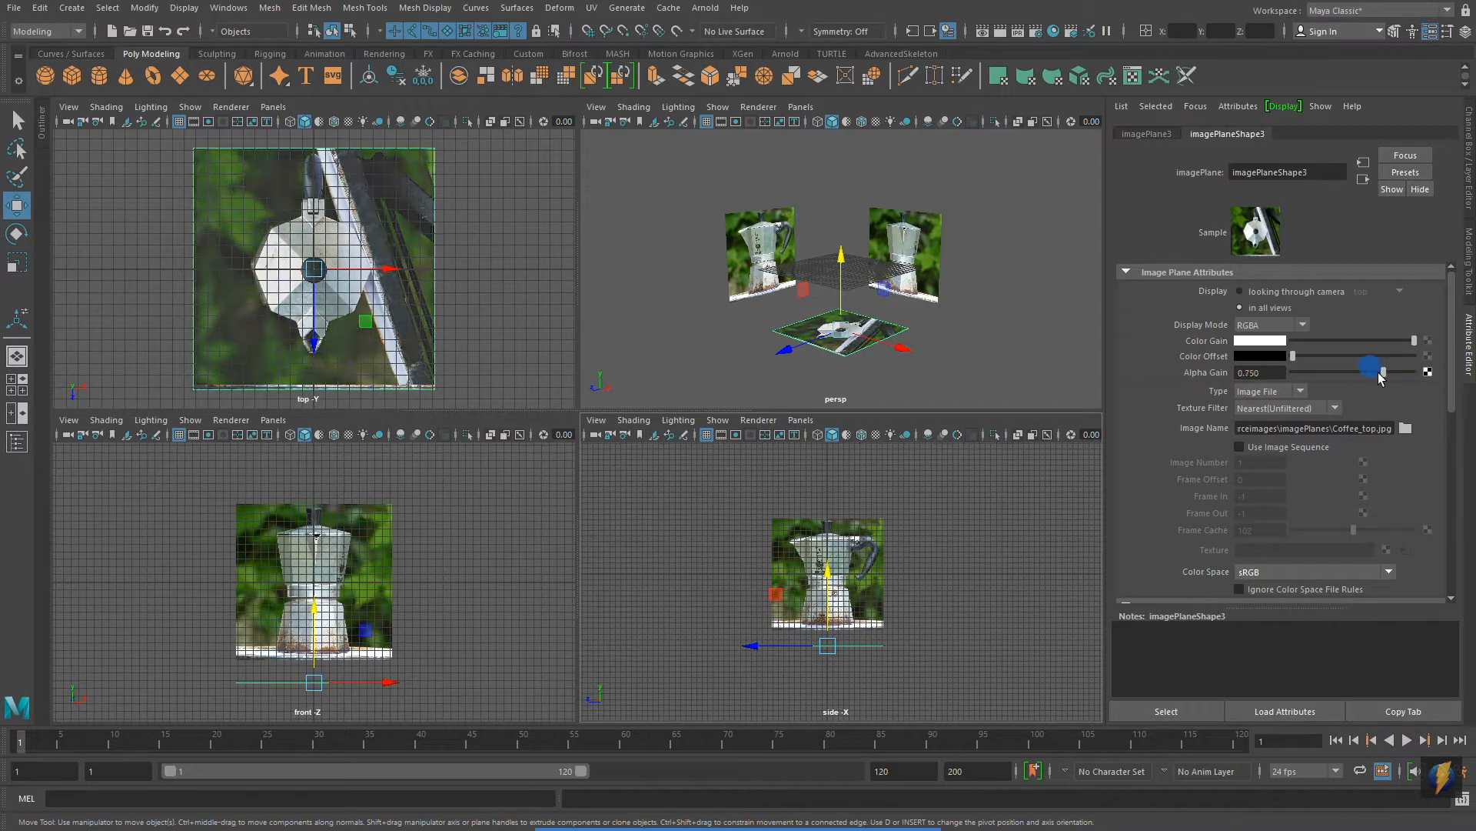
pyautogui.moveTo(1371, 368); pyautogui.dragTo(1323, 367)
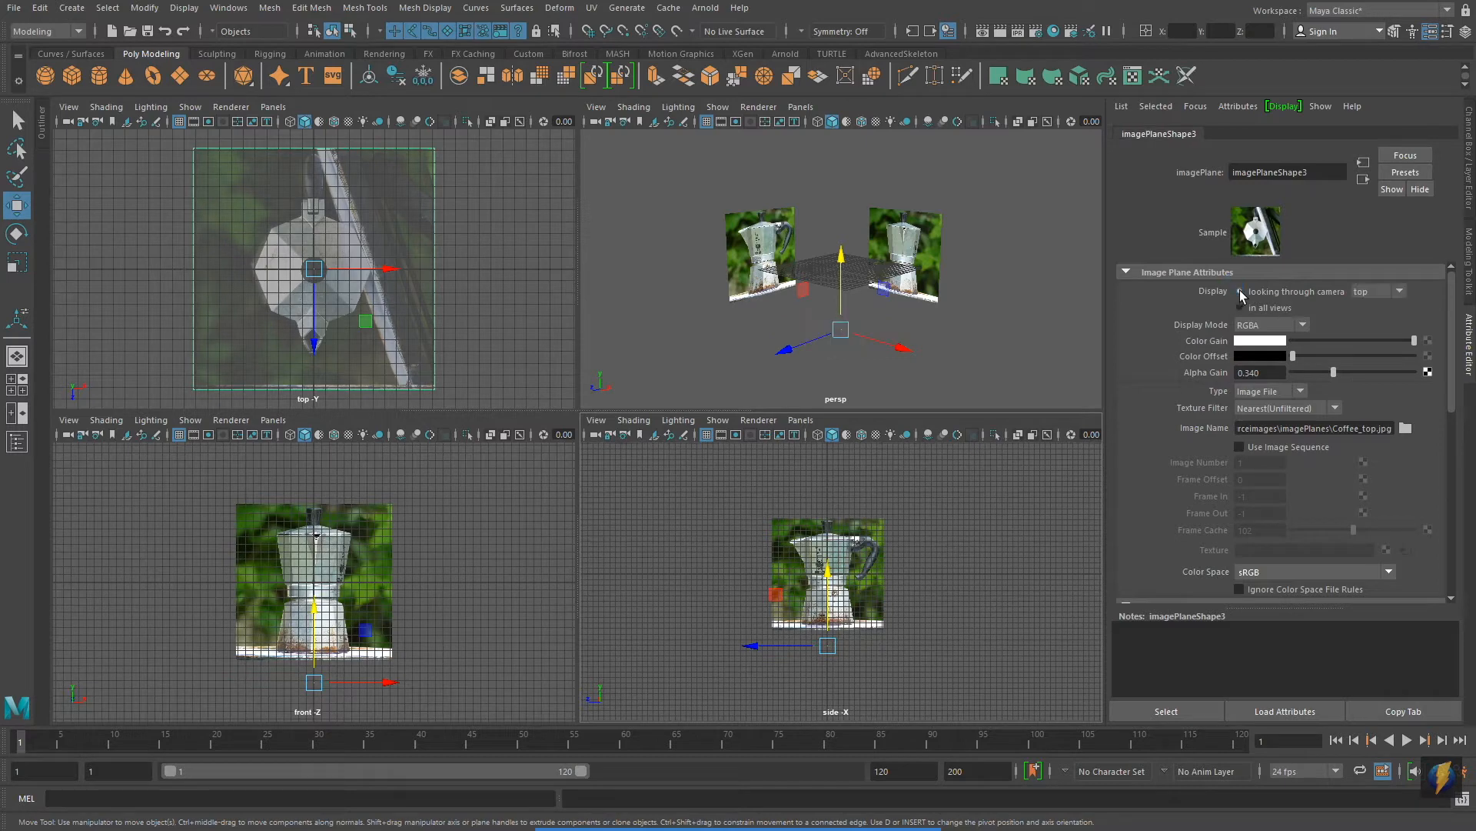
pyautogui.click(1240, 292)
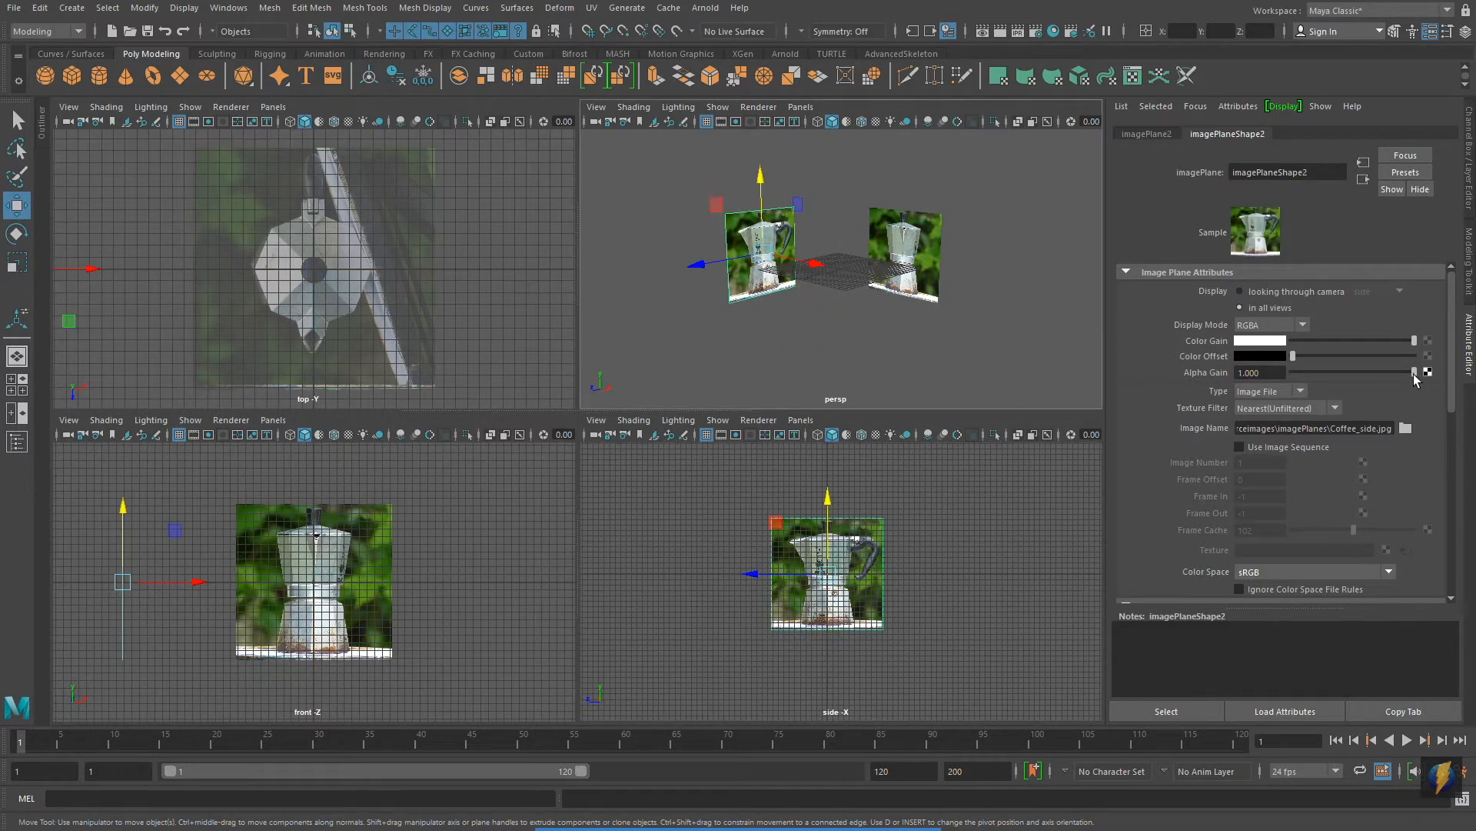
# Lower the Alpha Gain of the side and front planes to about half strength.
pyautogui.moveTo(1410, 373); pyautogui.dragTo(1349, 368)
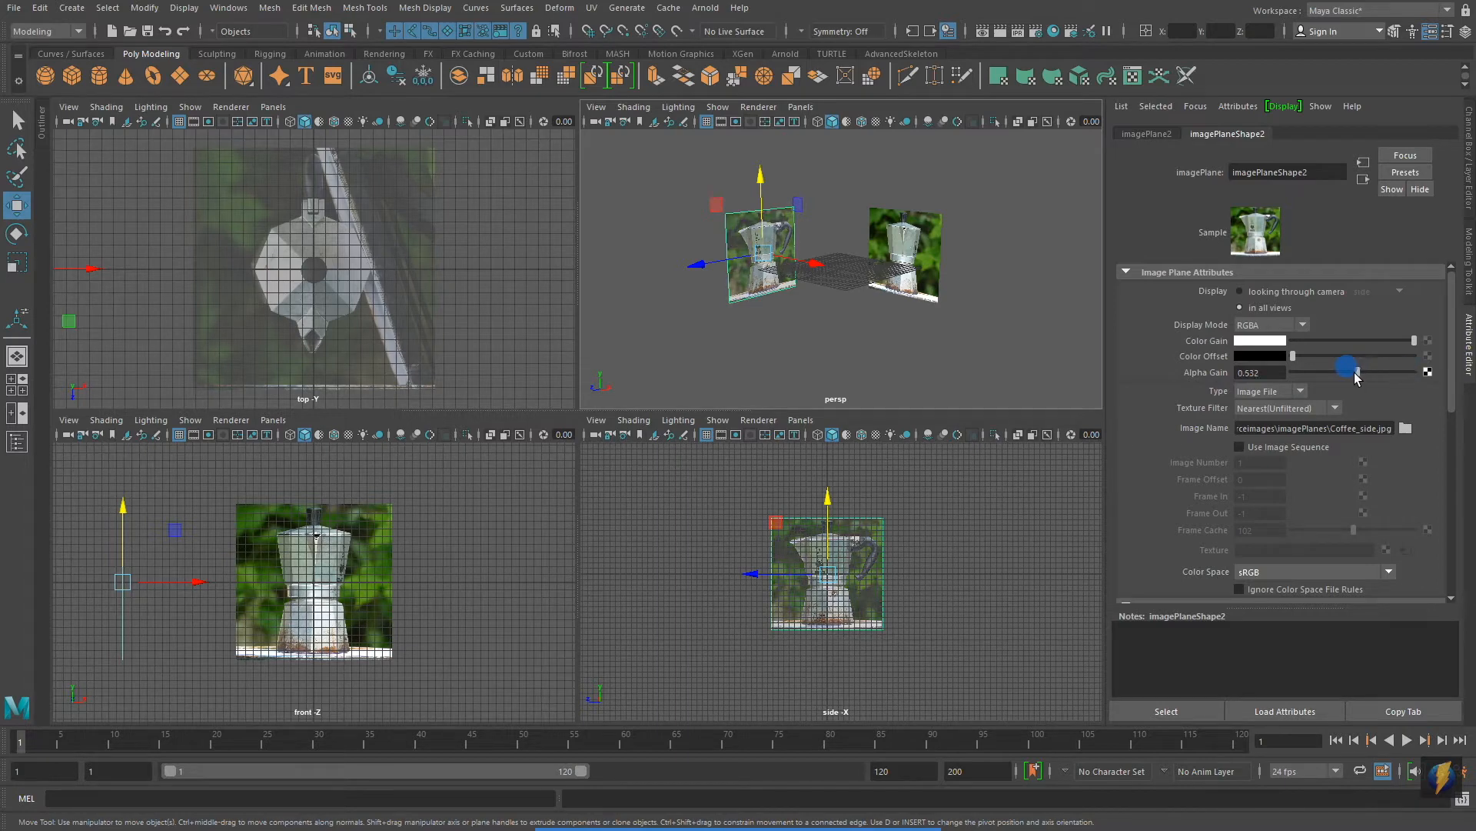
pyautogui.moveTo(1348, 371); pyautogui.dragTo(1335, 371)
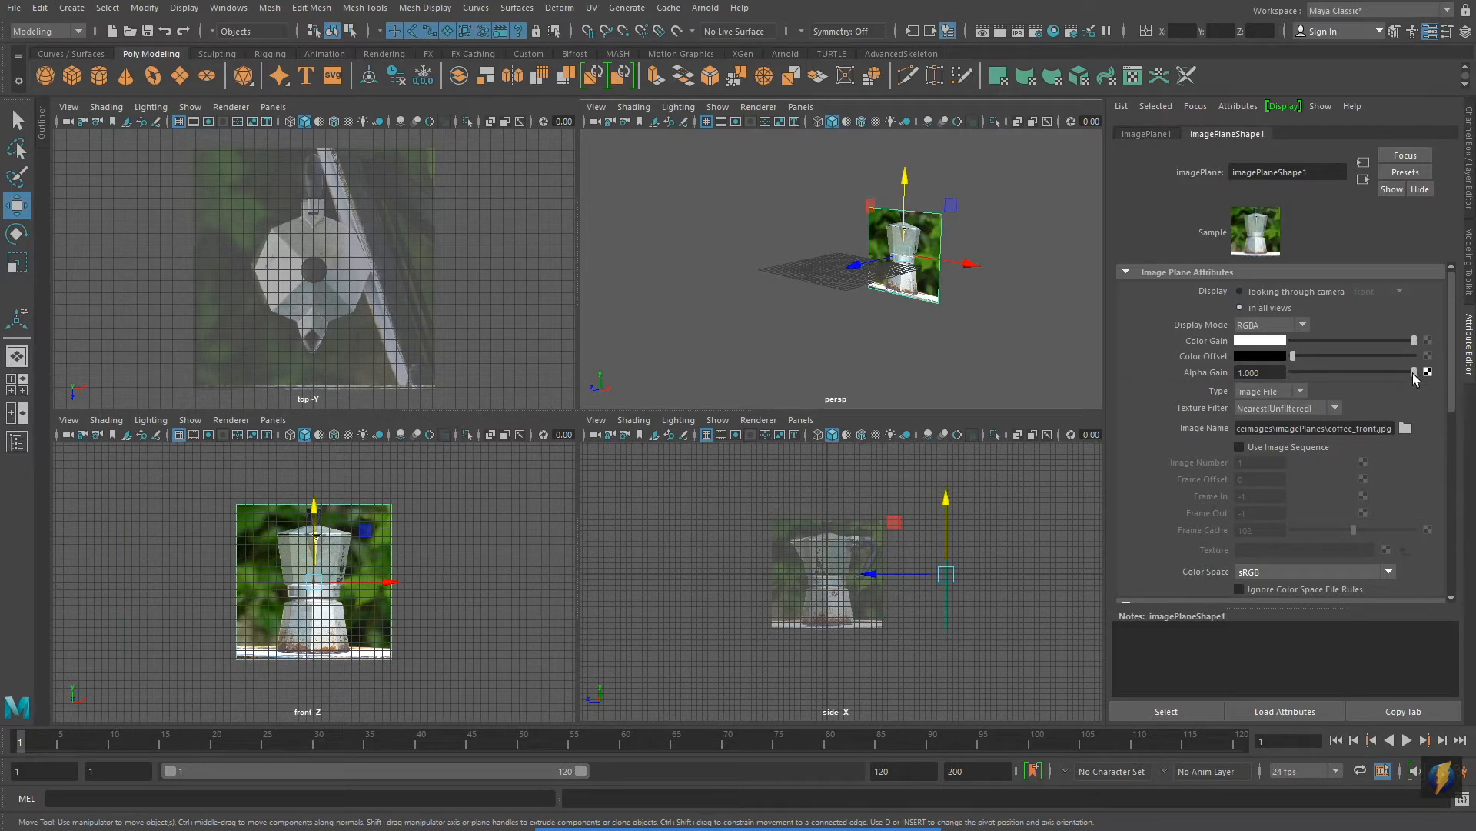
pyautogui.moveTo(1411, 371); pyautogui.dragTo(1325, 370)
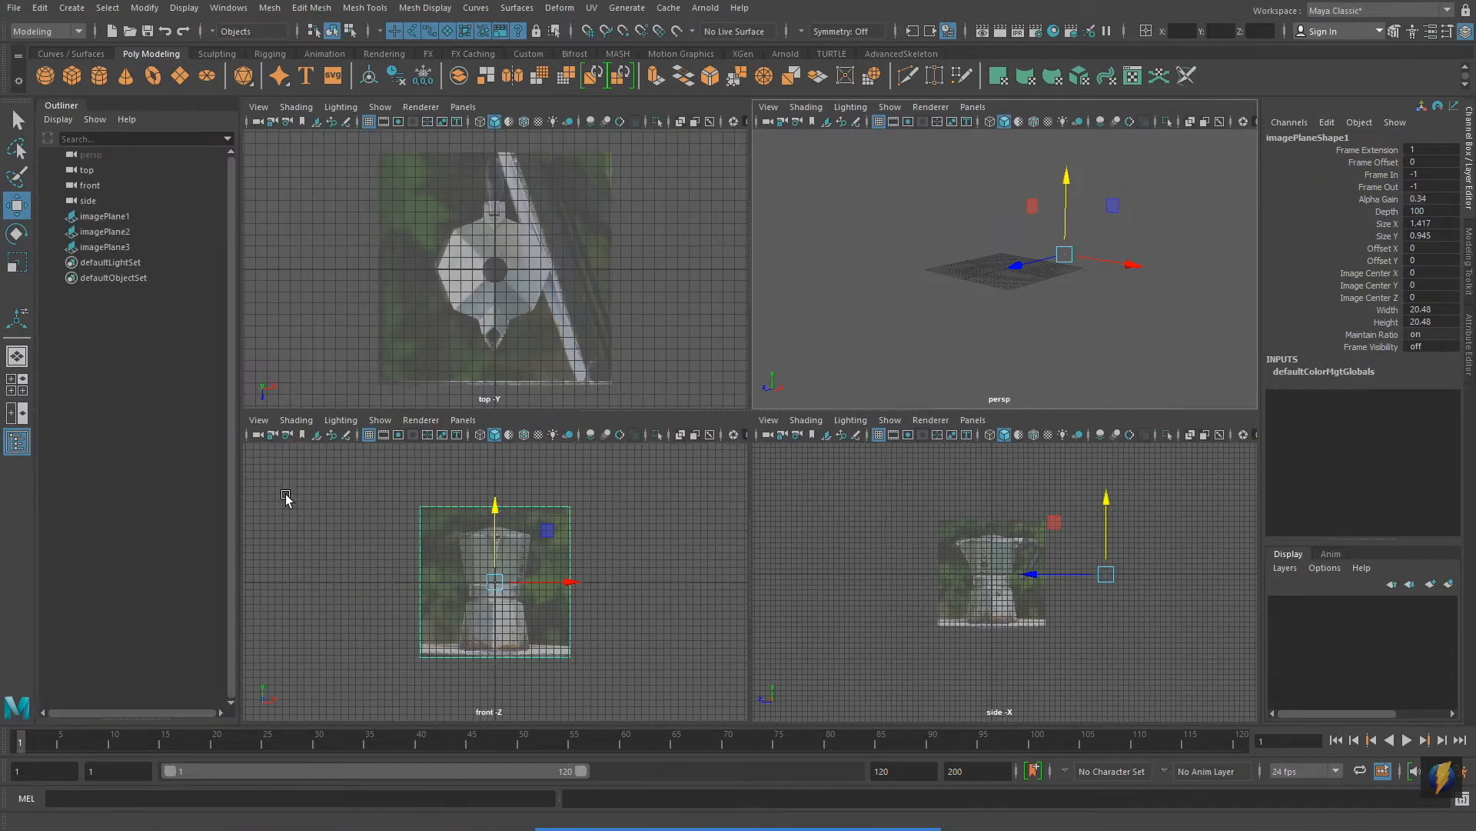
# Put the three selected reference planes onto a new display layer.
pyautogui.click(104, 216)
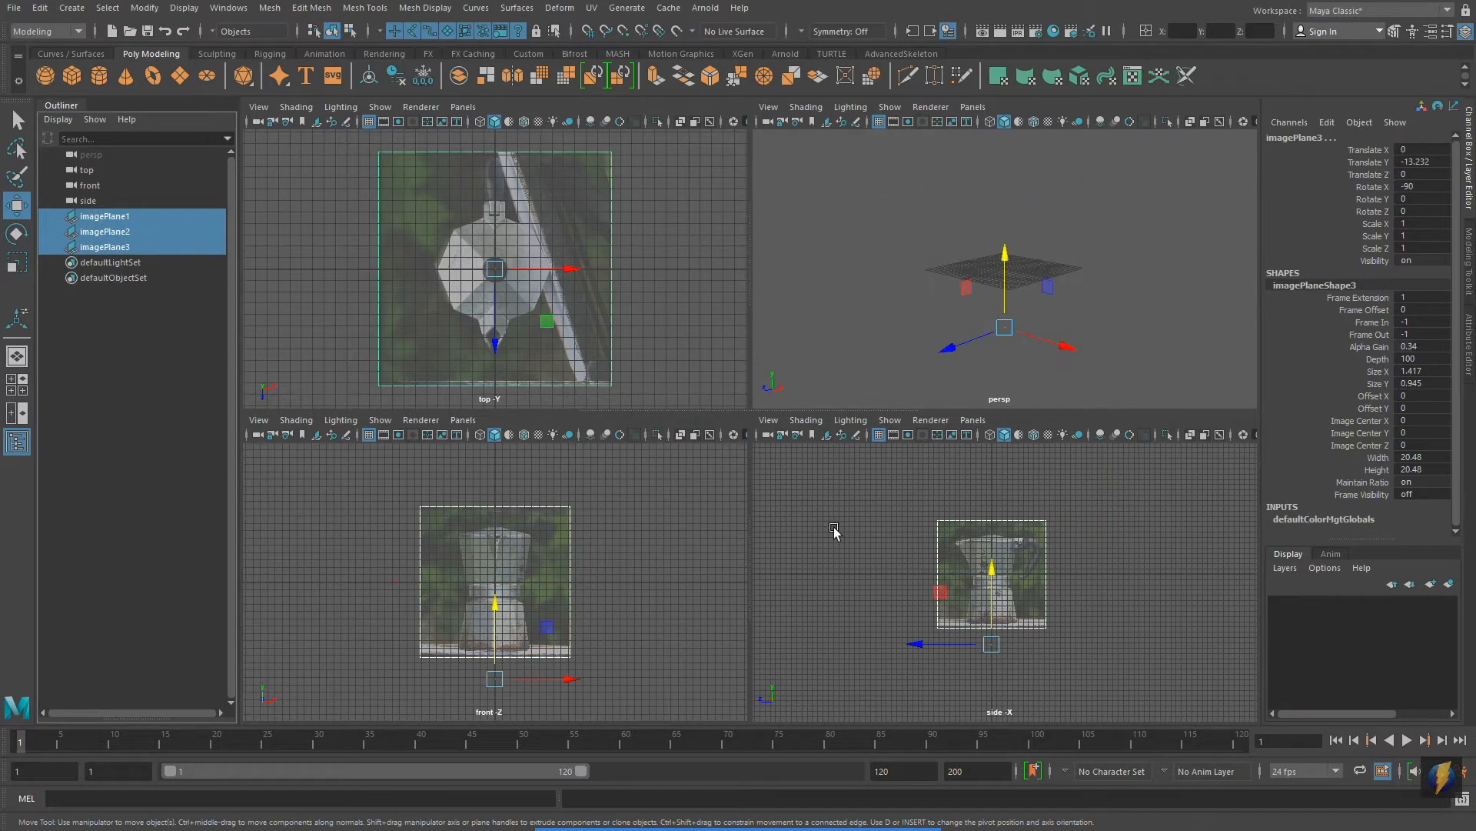
pyautogui.click(1285, 568)
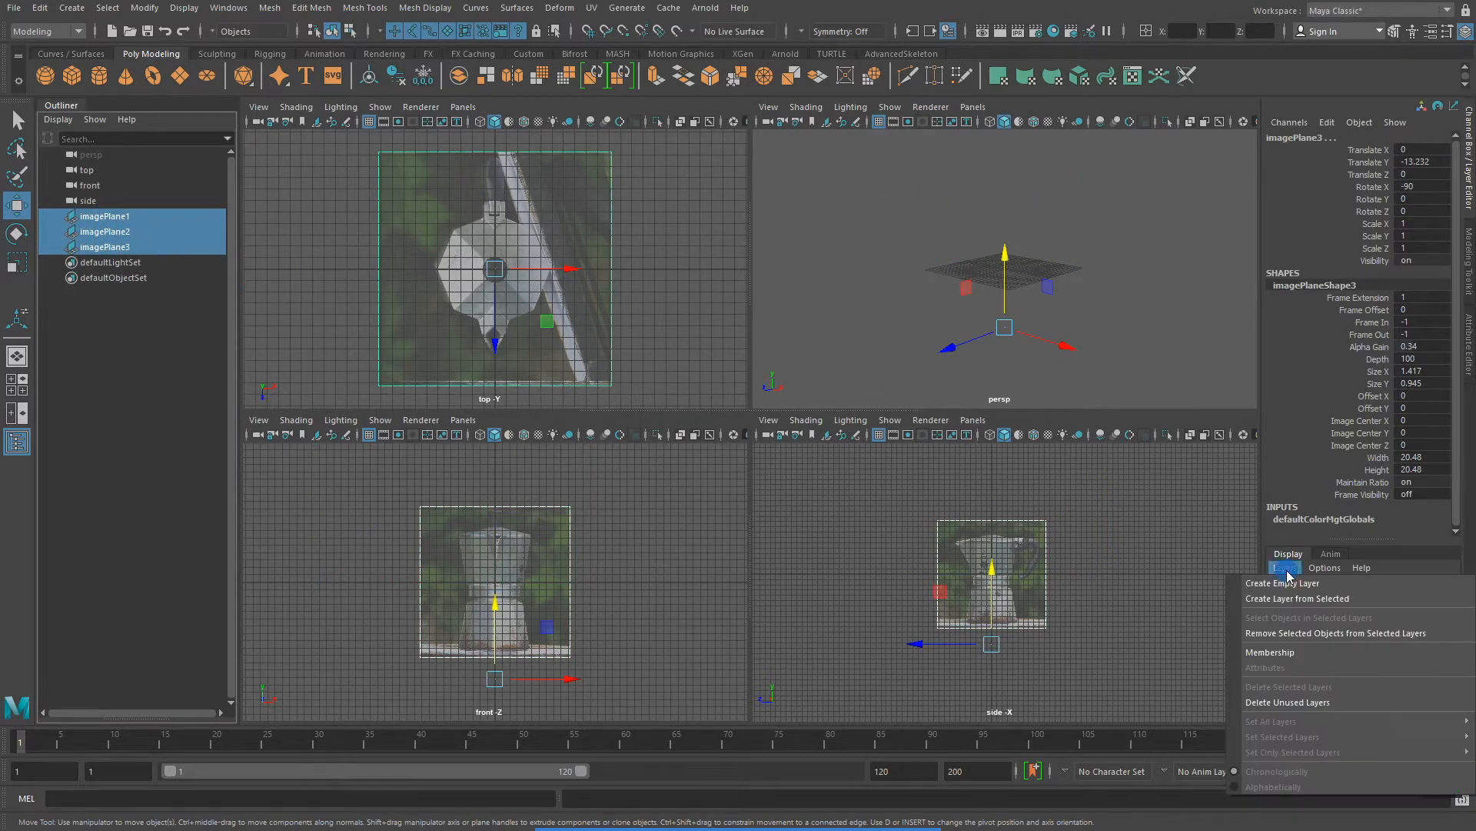
pyautogui.moveTo(1295, 598)
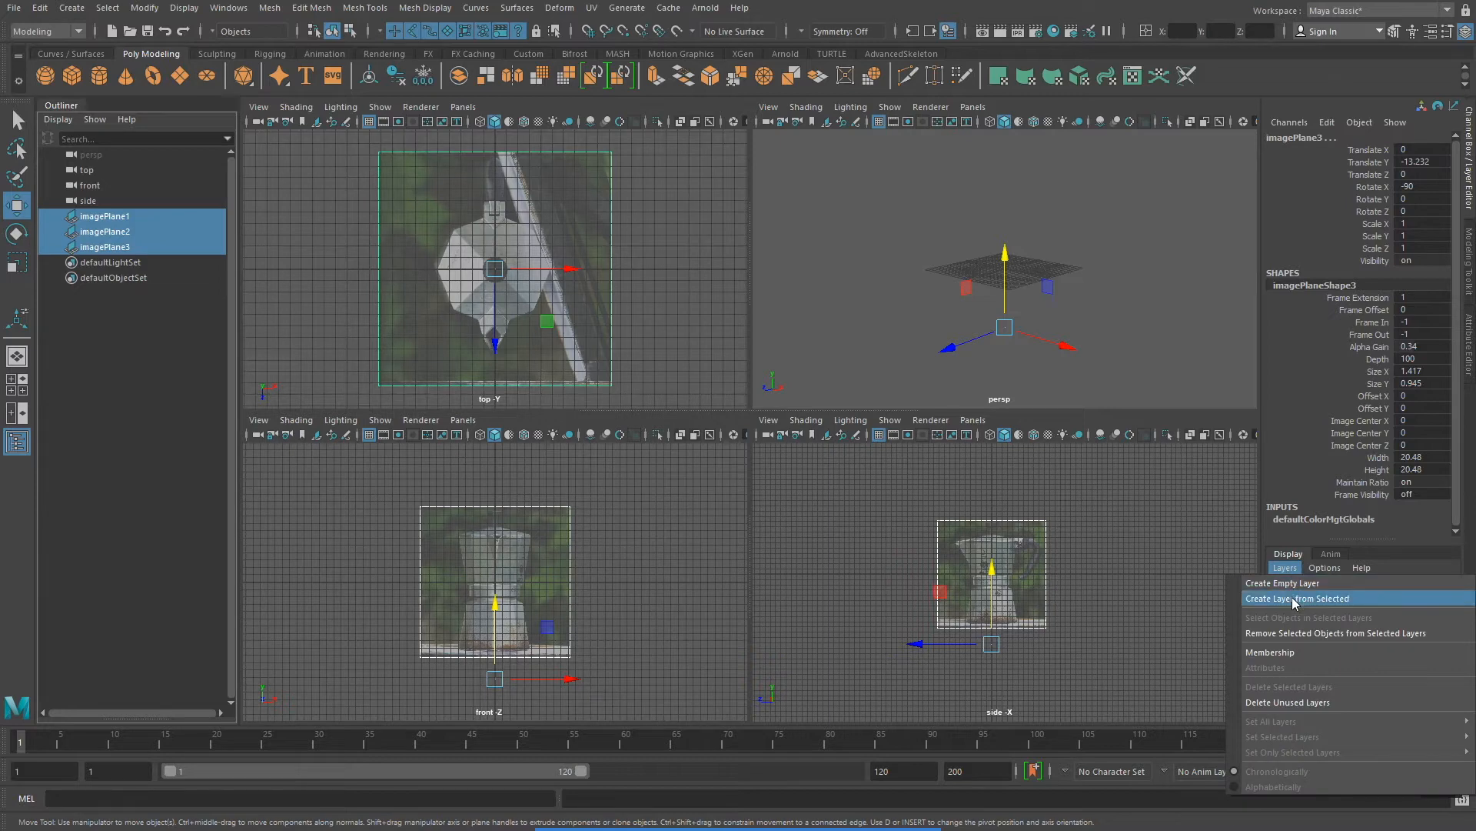
pyautogui.click(1298, 598)
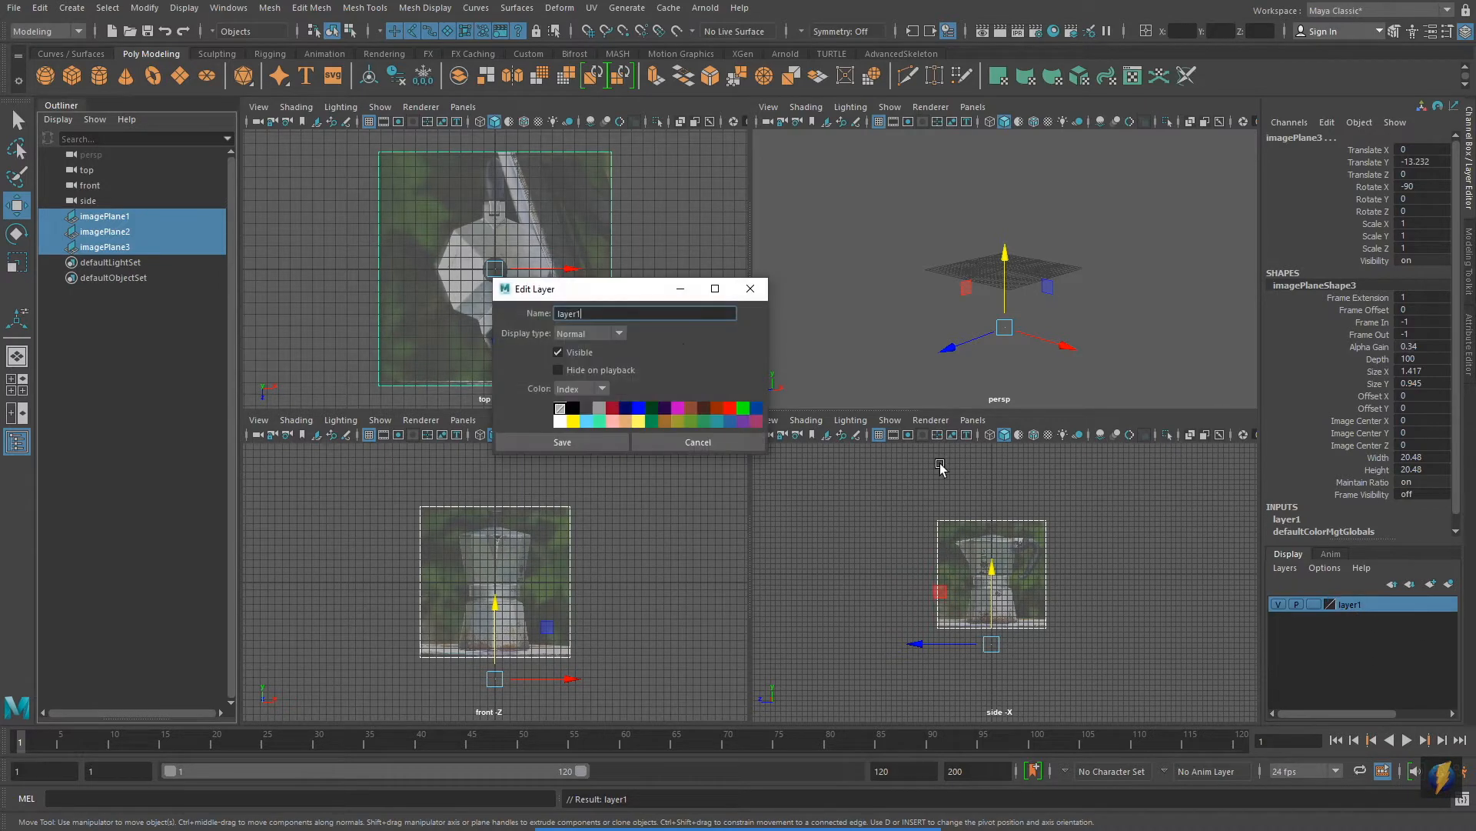
# Rename the new display layer to ImagePlanes and save it.
pyautogui.doubleClick(570, 314)
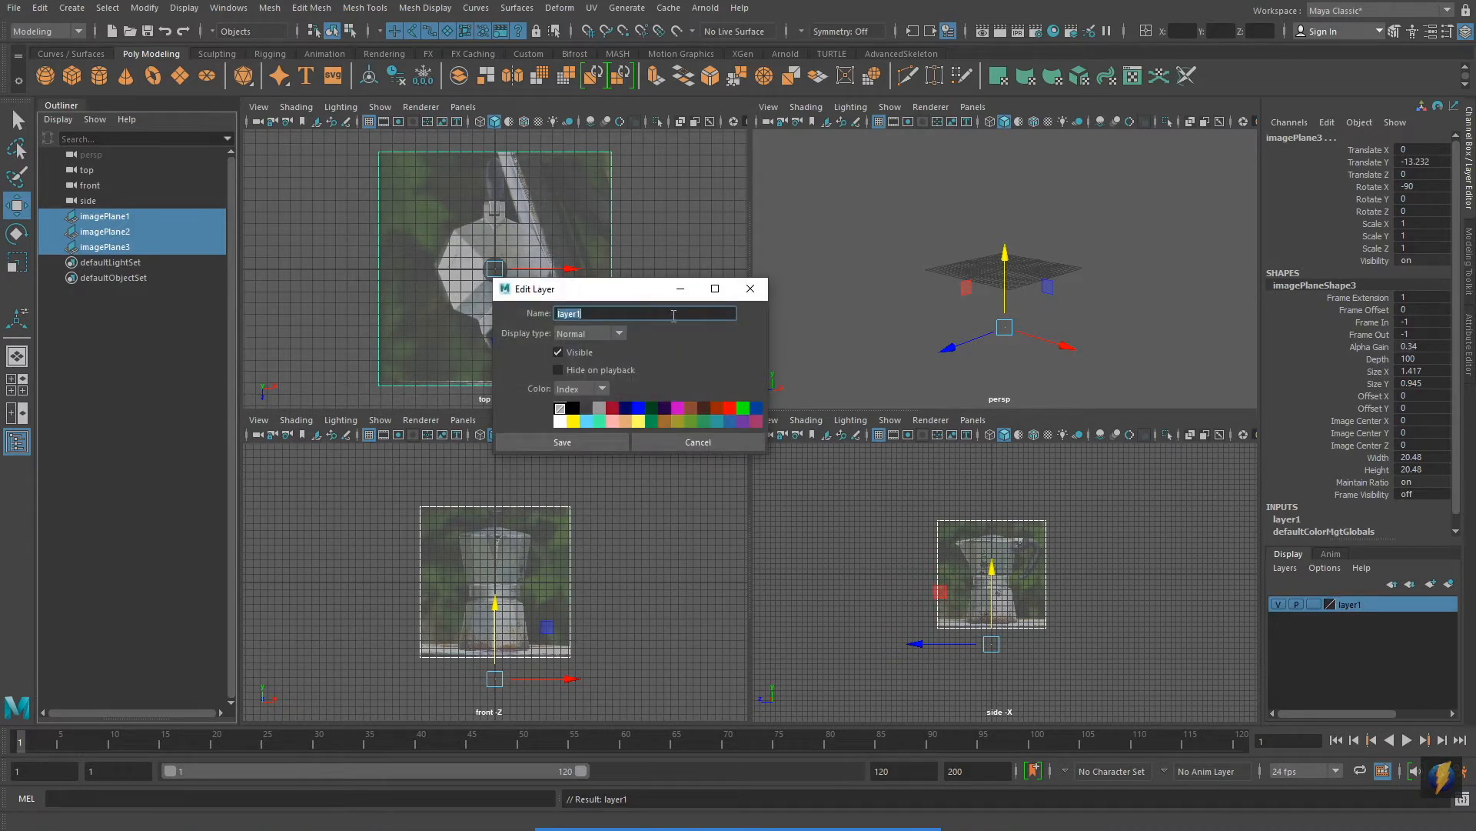
pyautogui.write('ImagePlanes')
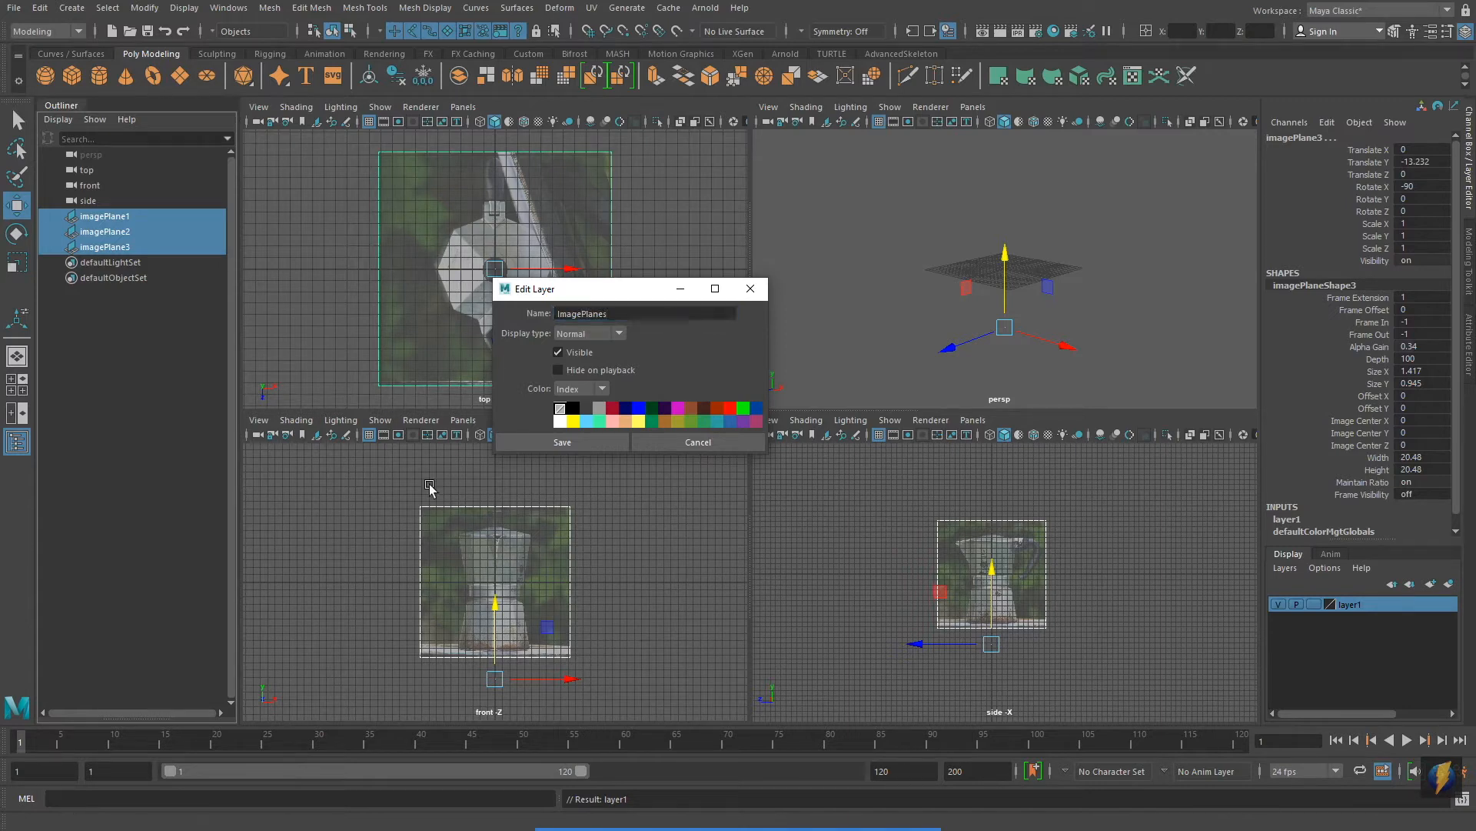
pyautogui.click(563, 443)
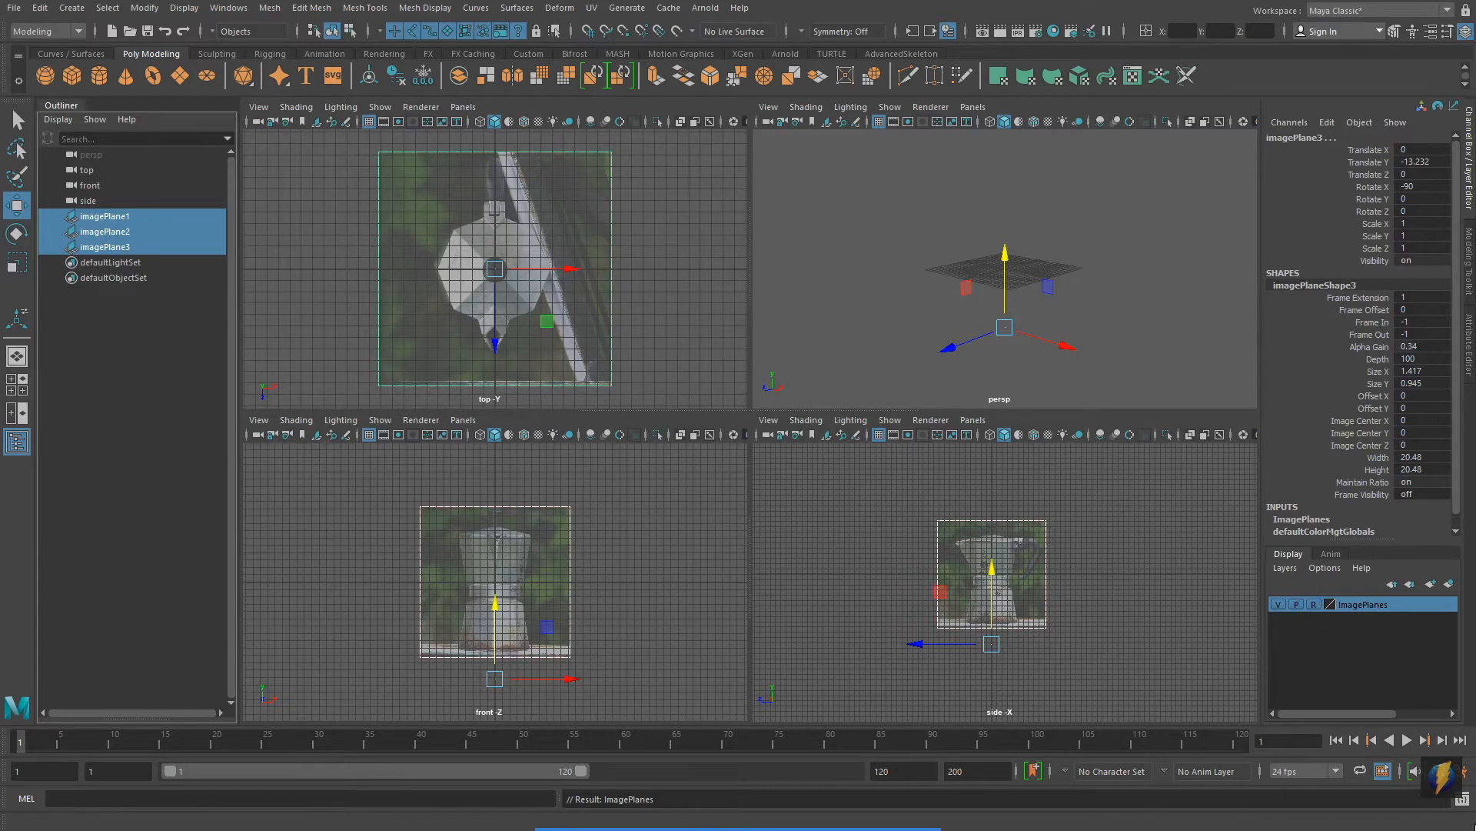
pyautogui.moveTo(797, 557)
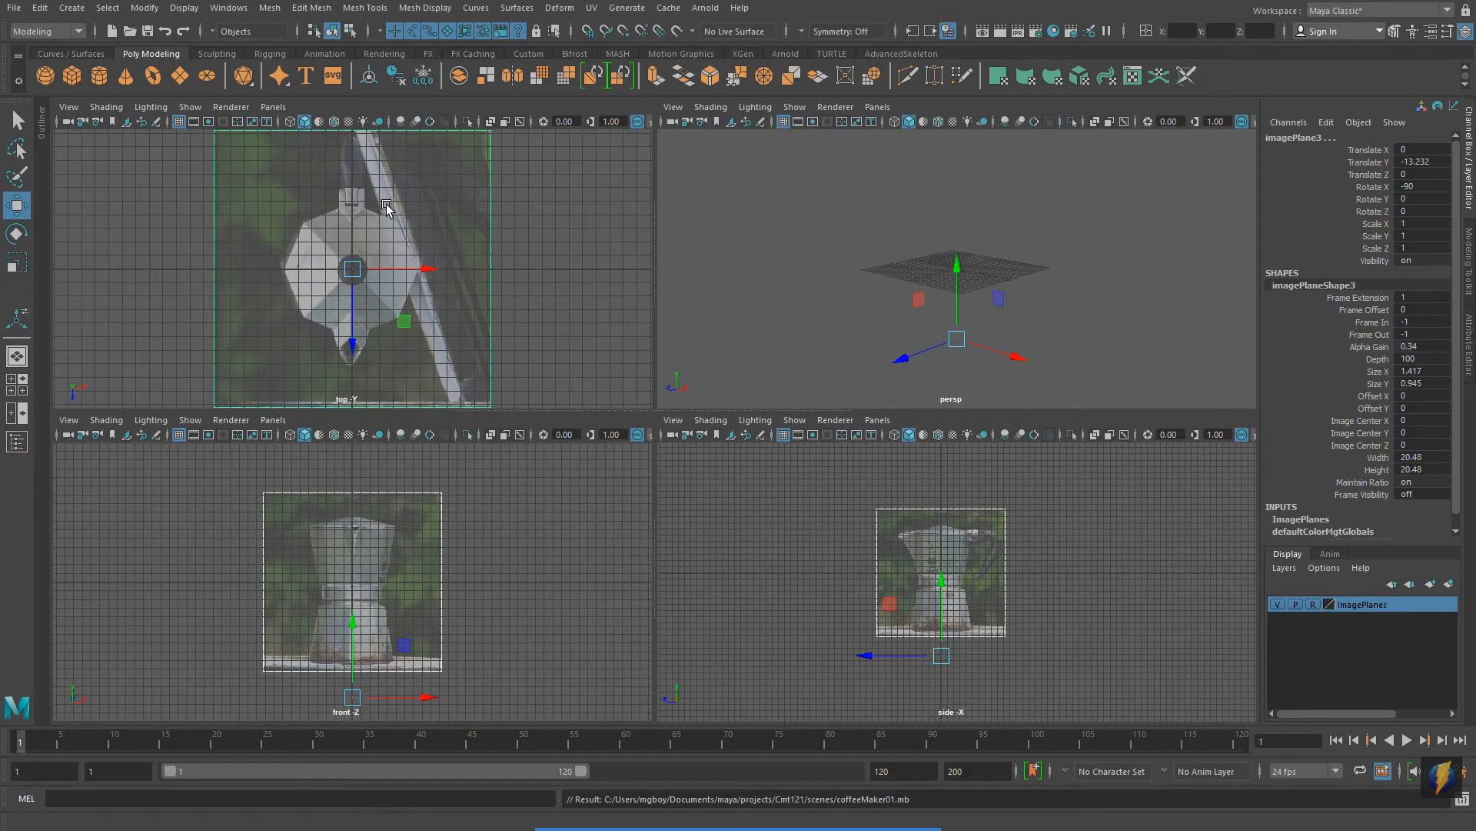
# Create a polygon cylinder with Subdivisions Axis 8, Radius 4.8 and Height 15.6.
pyautogui.press('space')
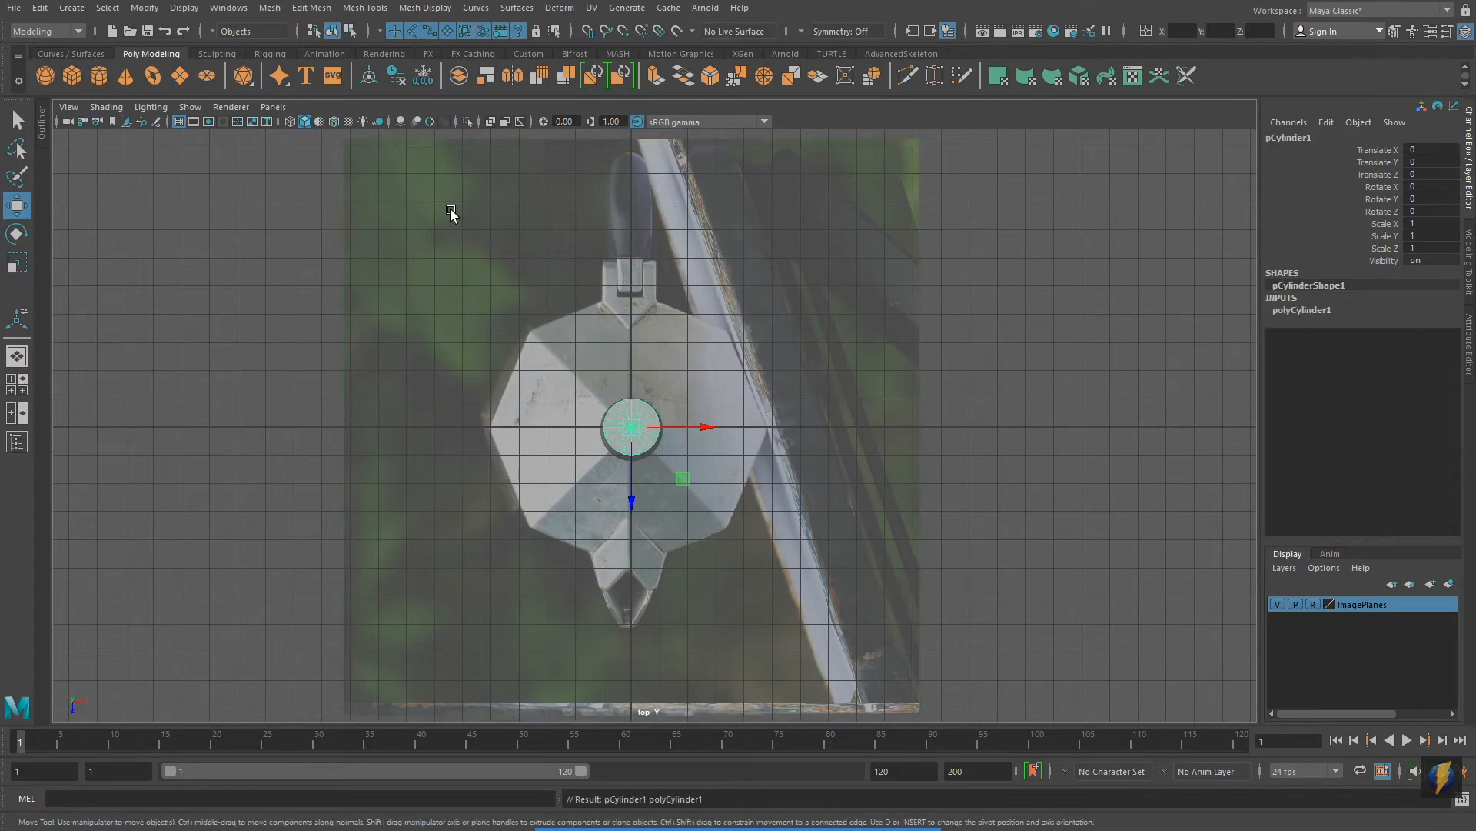
pyautogui.click(1301, 311)
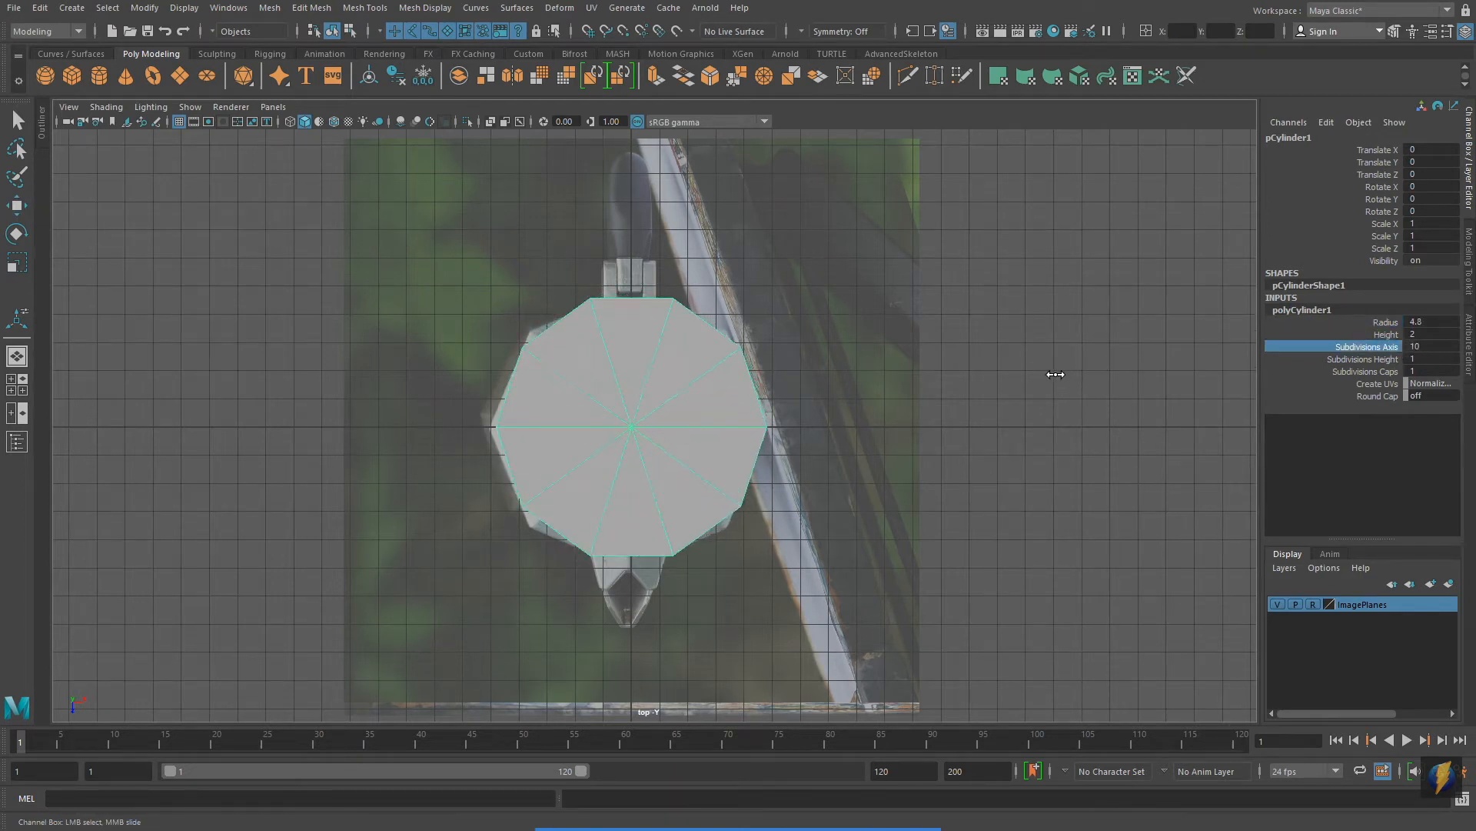
pyautogui.moveTo(1057, 373); pyautogui.dragTo(1043, 381)
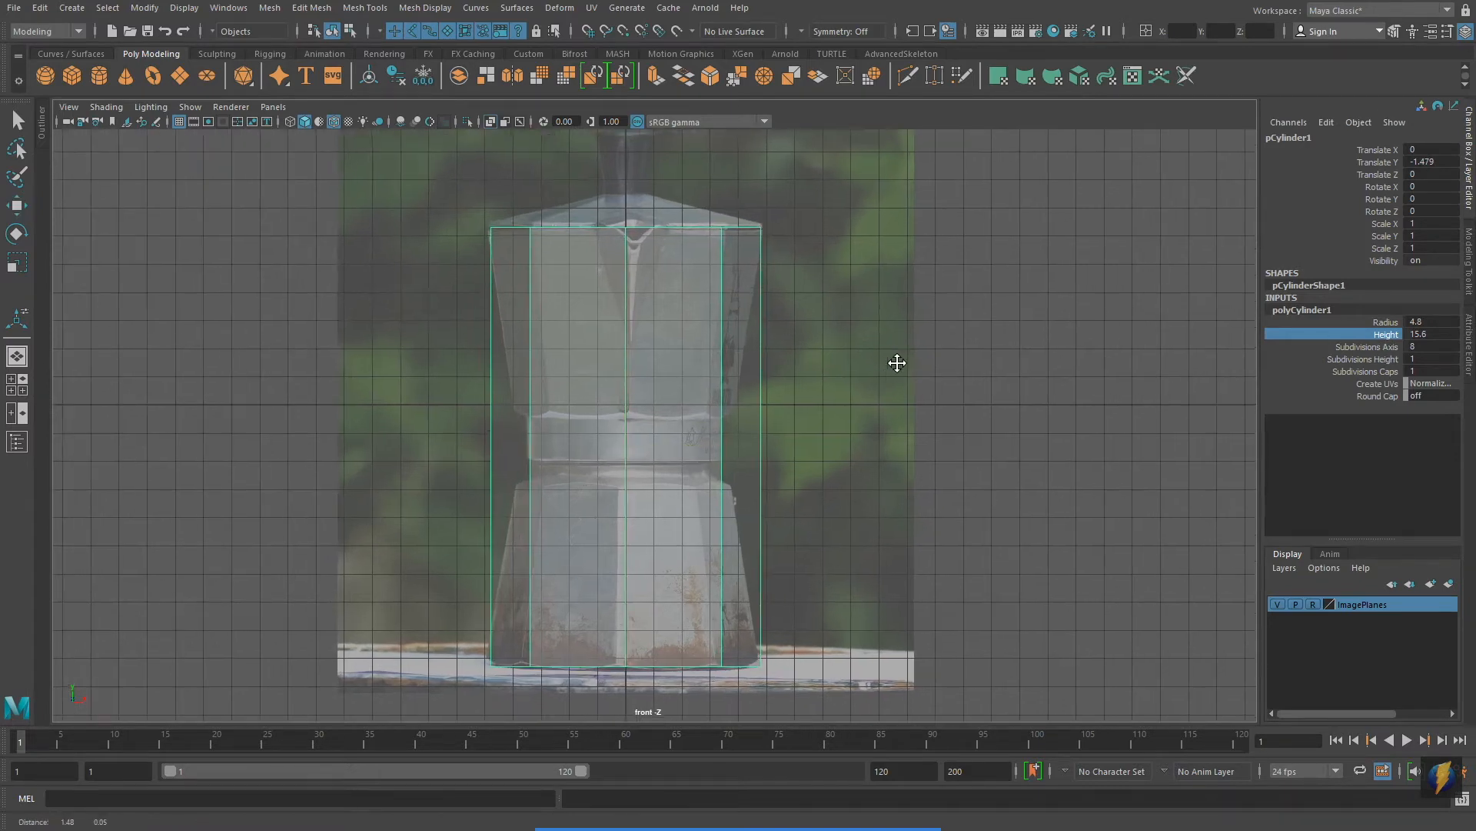
pyautogui.click(1433, 360)
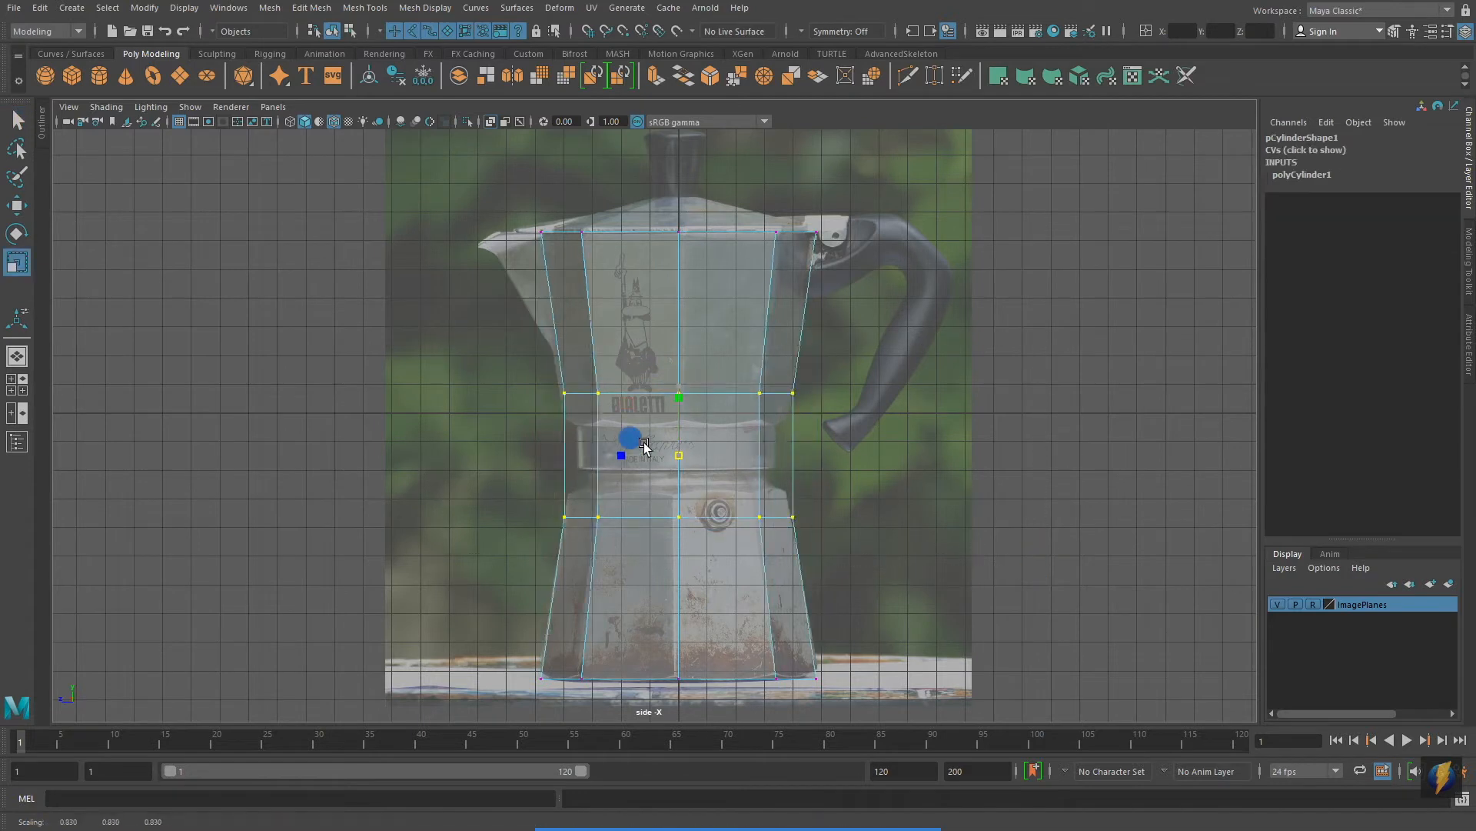
# Scale the middle vertex rings inward to form the pot's narrow waist.
pyautogui.moveTo(643, 444); pyautogui.dragTo(620, 442)
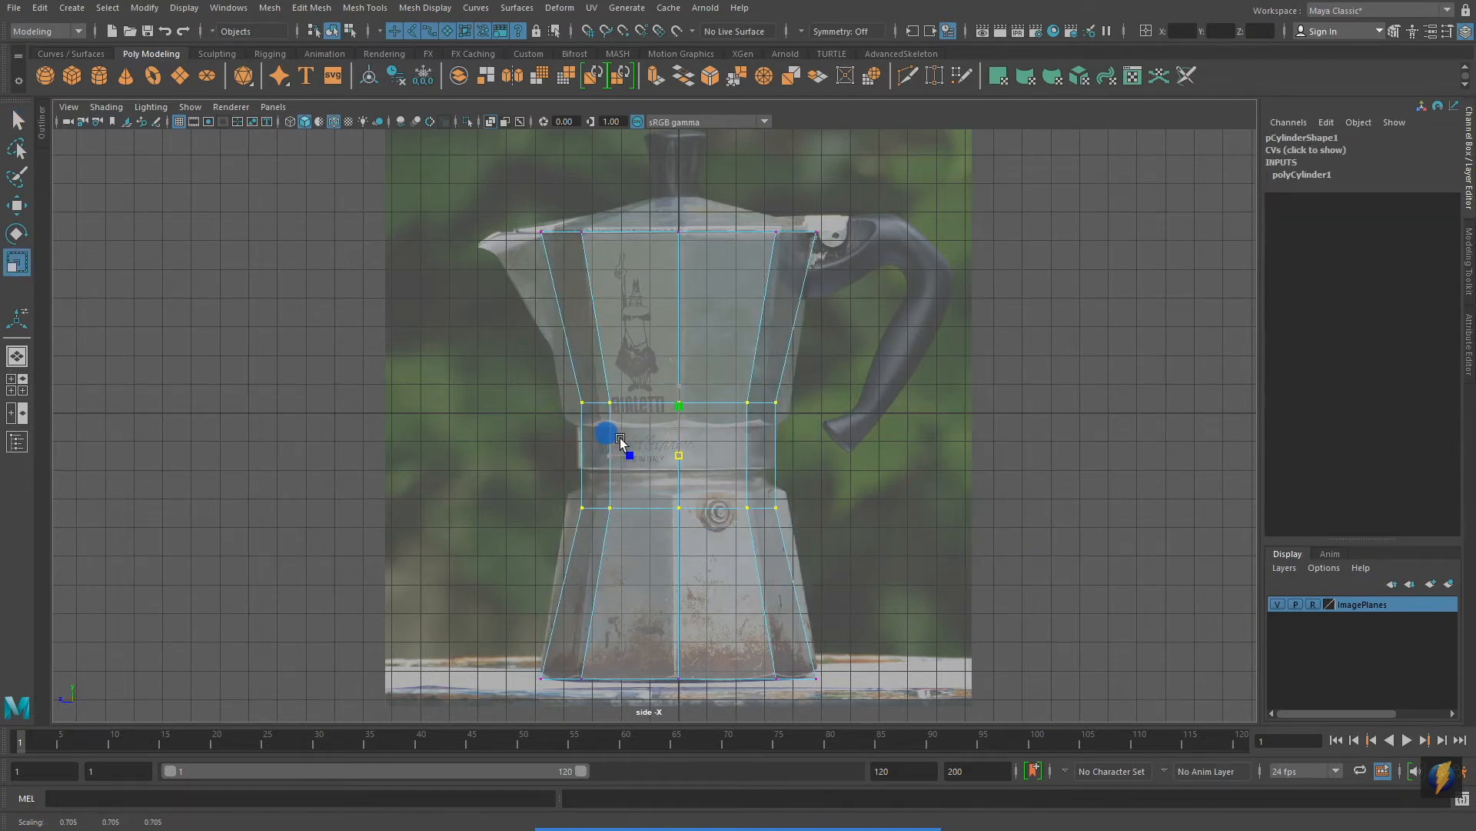
pyautogui.moveTo(608, 431); pyautogui.dragTo(679, 409)
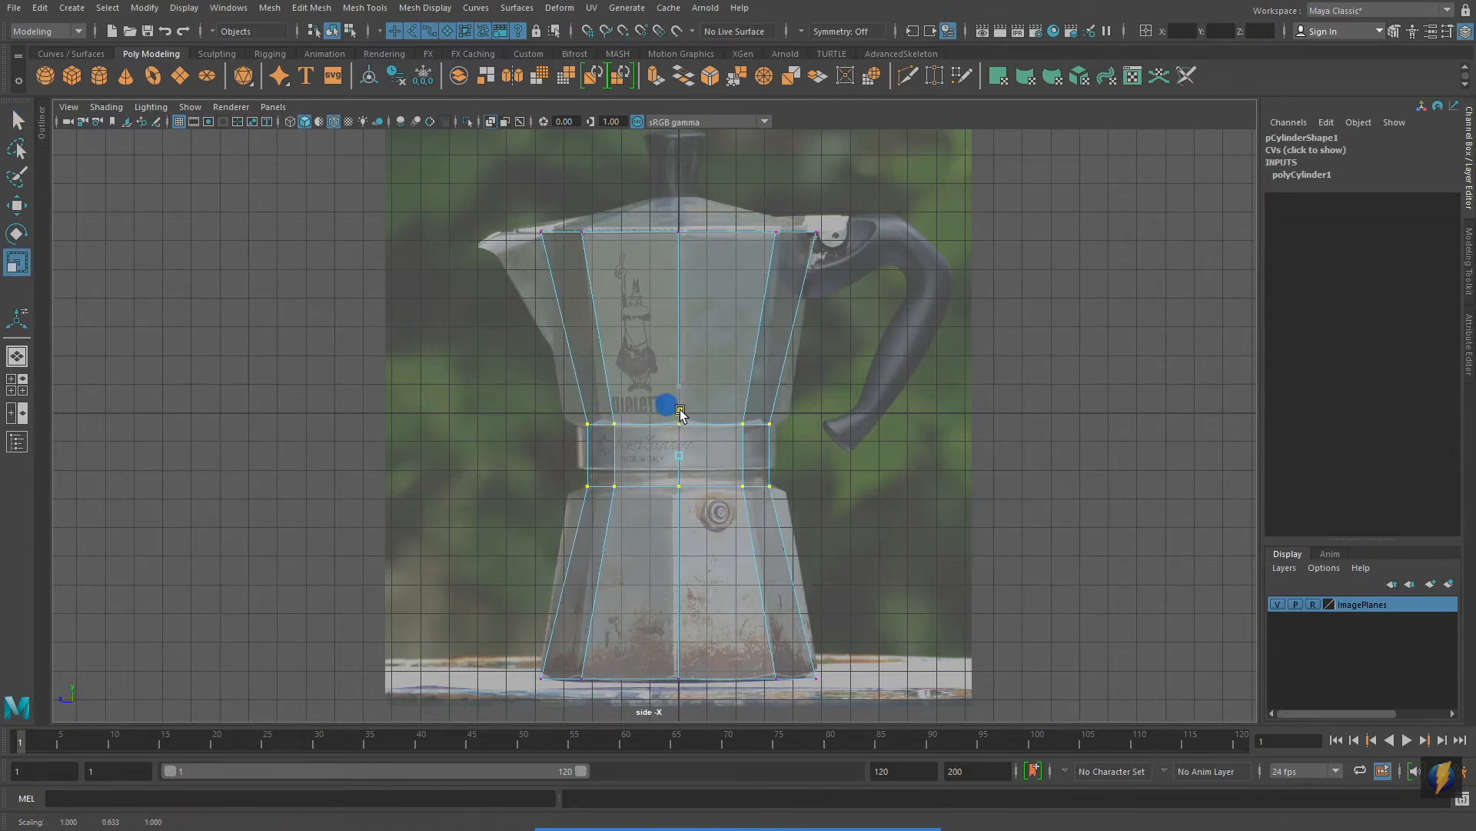
pyautogui.press('space')
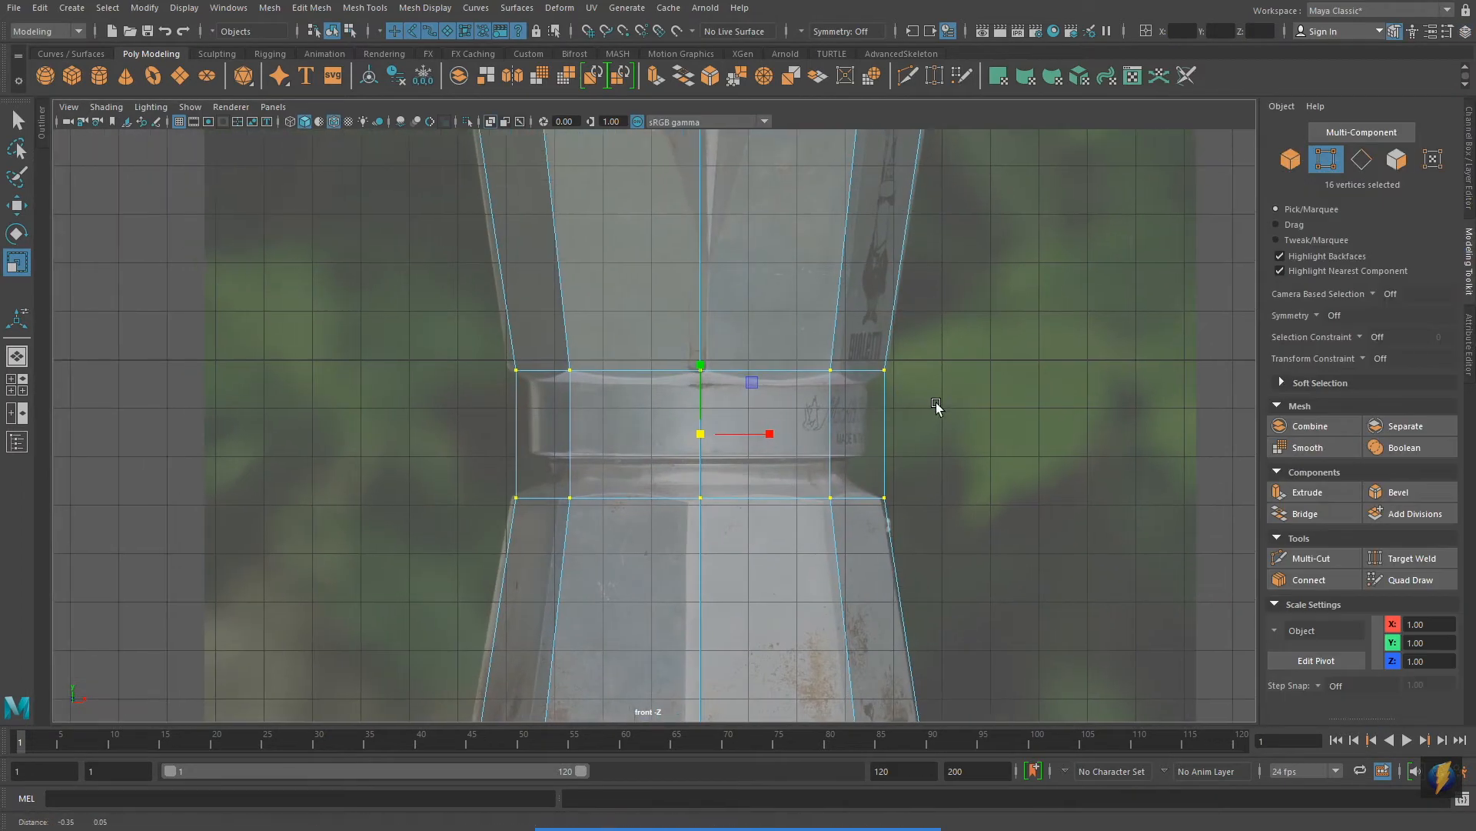
# Insert edge loops around the waist collar and pull the lower ring inward.
pyautogui.click(1311, 558)
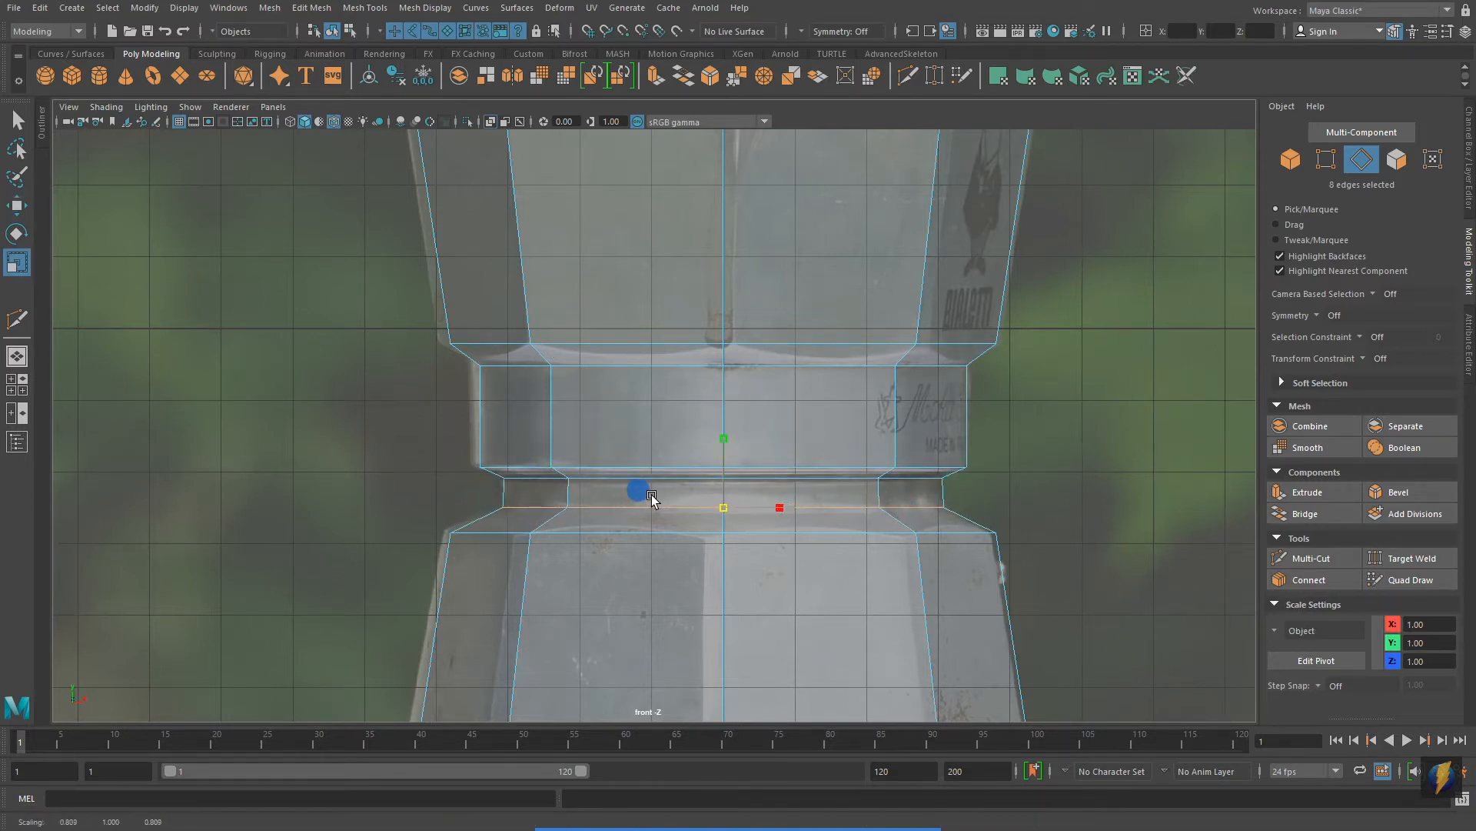
pyautogui.moveTo(649, 498); pyautogui.dragTo(847, 498)
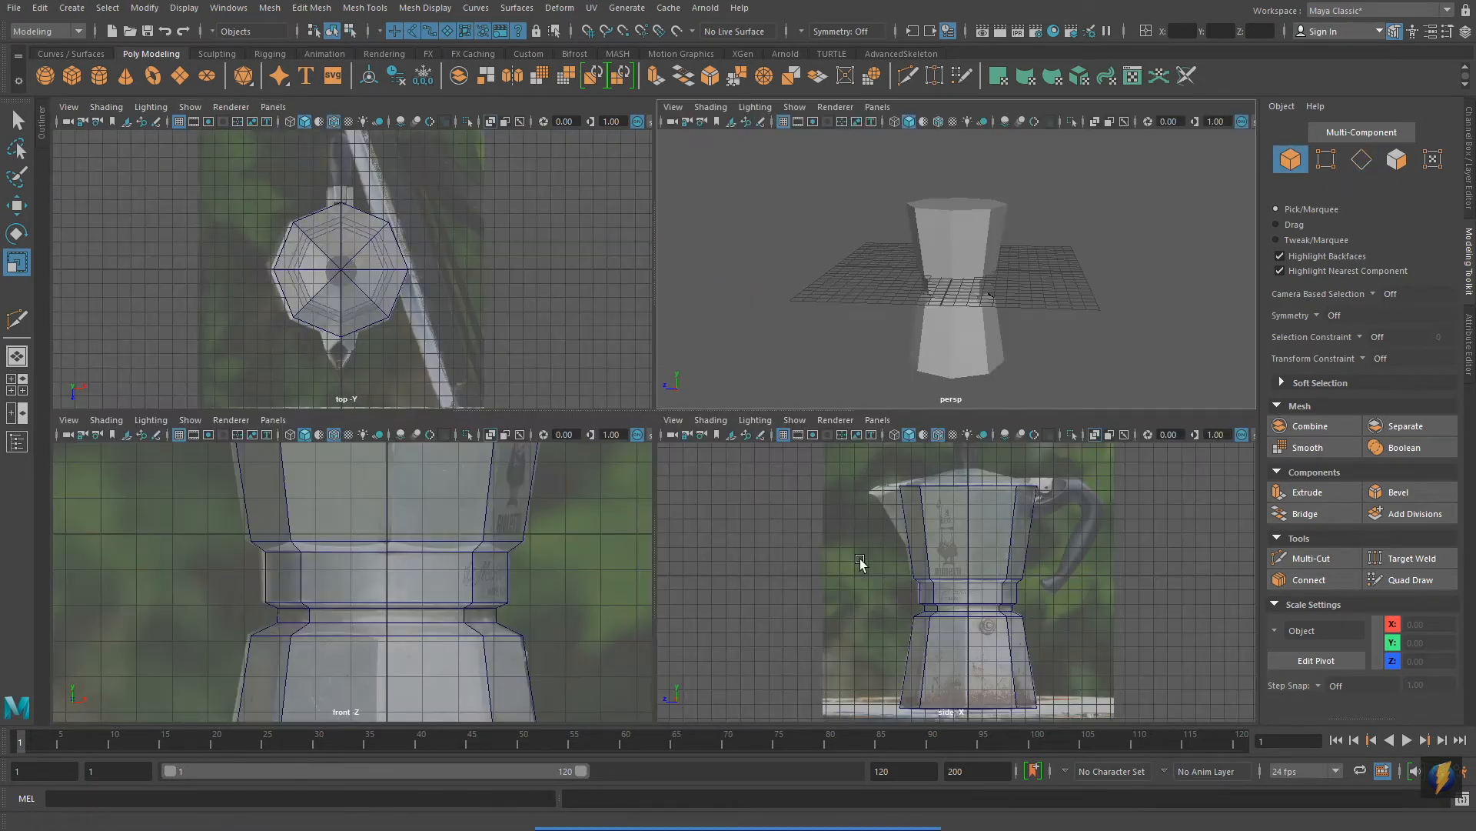
# Extrude the two front top faces outward for the spout and start Multi-Cut edges.
pyautogui.click(711, 106)
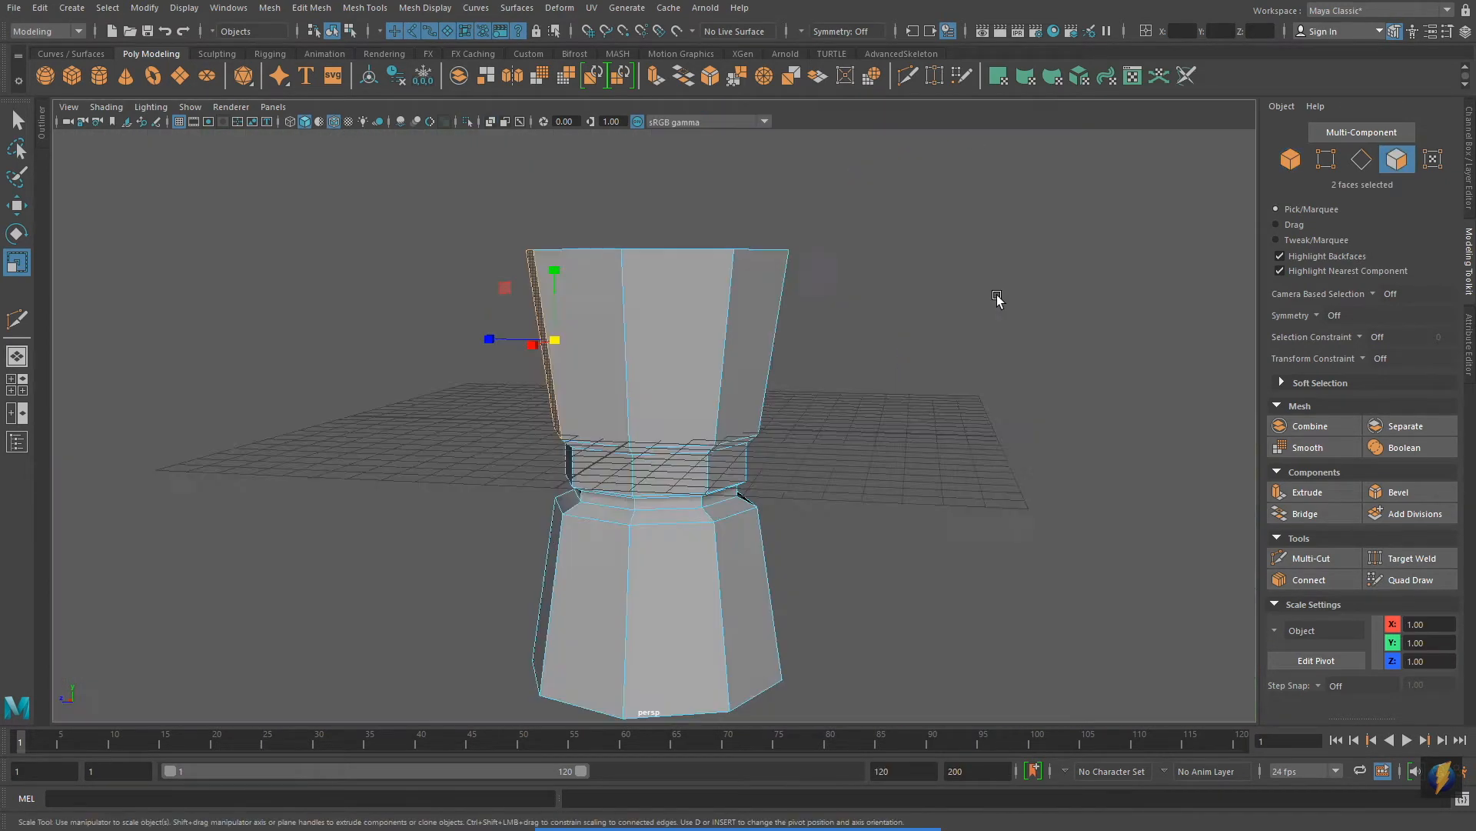
pyautogui.moveTo(999, 300); pyautogui.dragTo(838, 471)
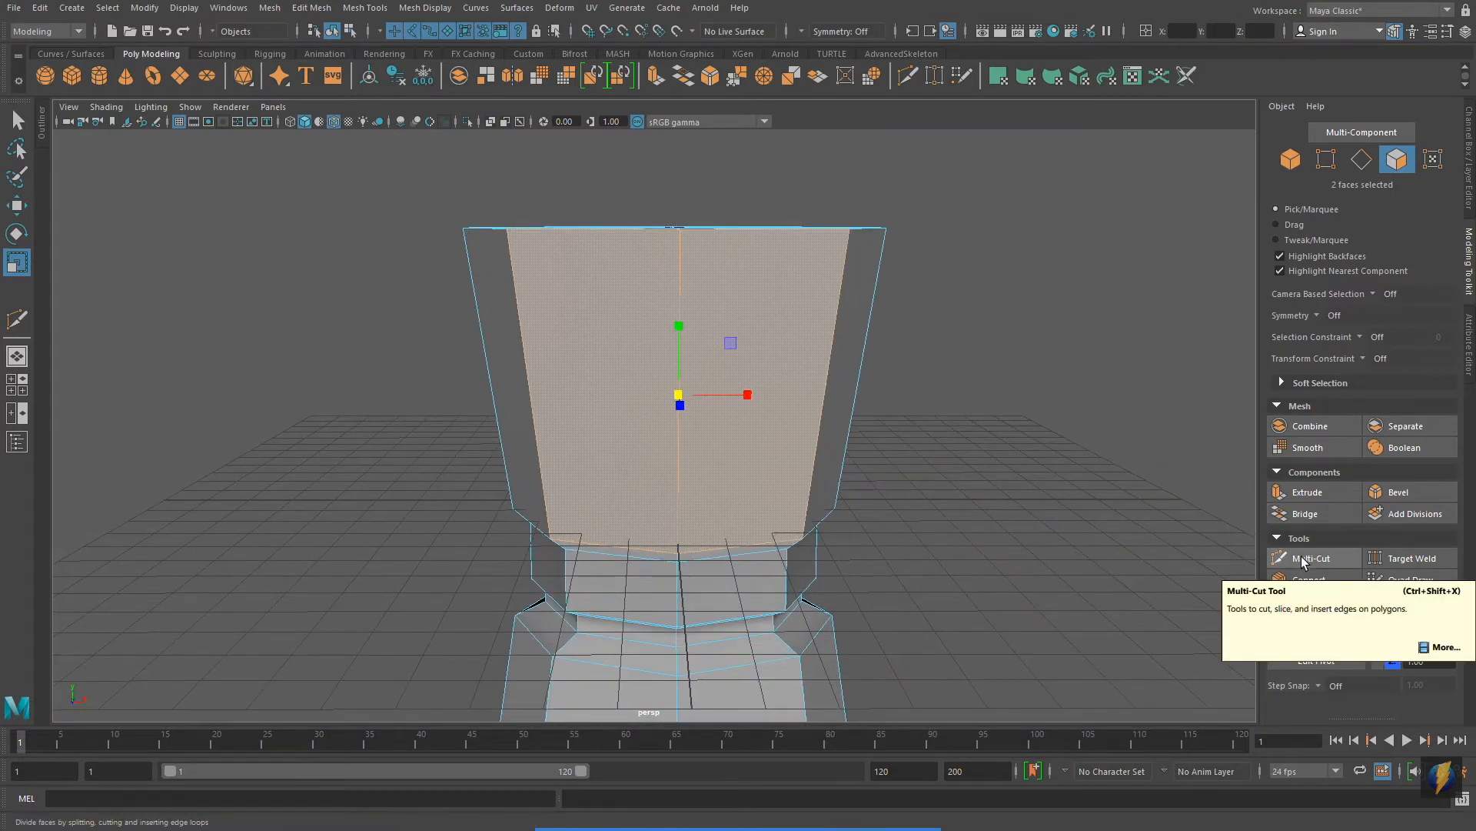
pyautogui.click(1312, 559)
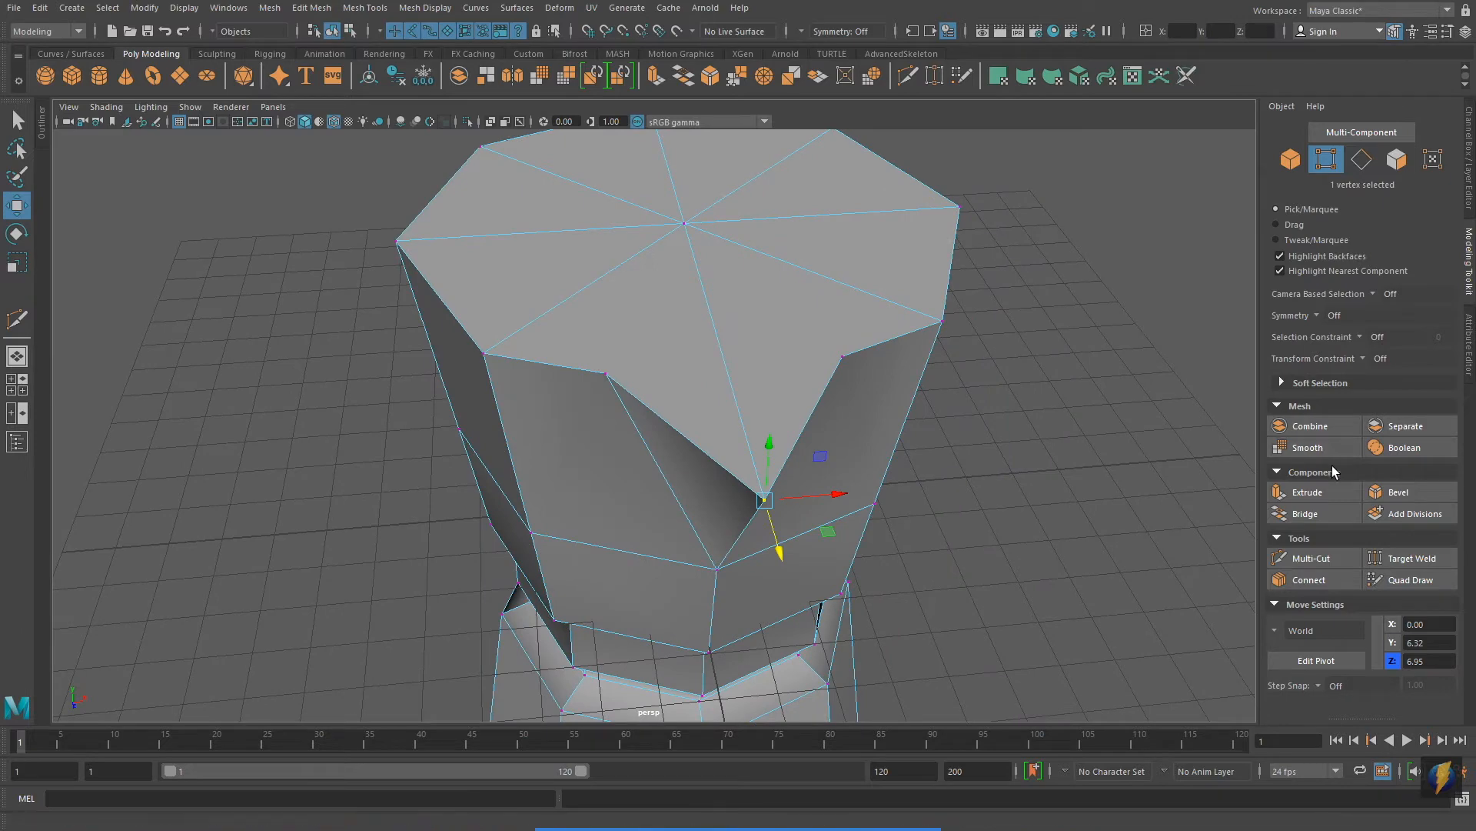
# Select the waist collar edges and harden them with Mesh Display > Harden Edge.
pyautogui.click(1312, 558)
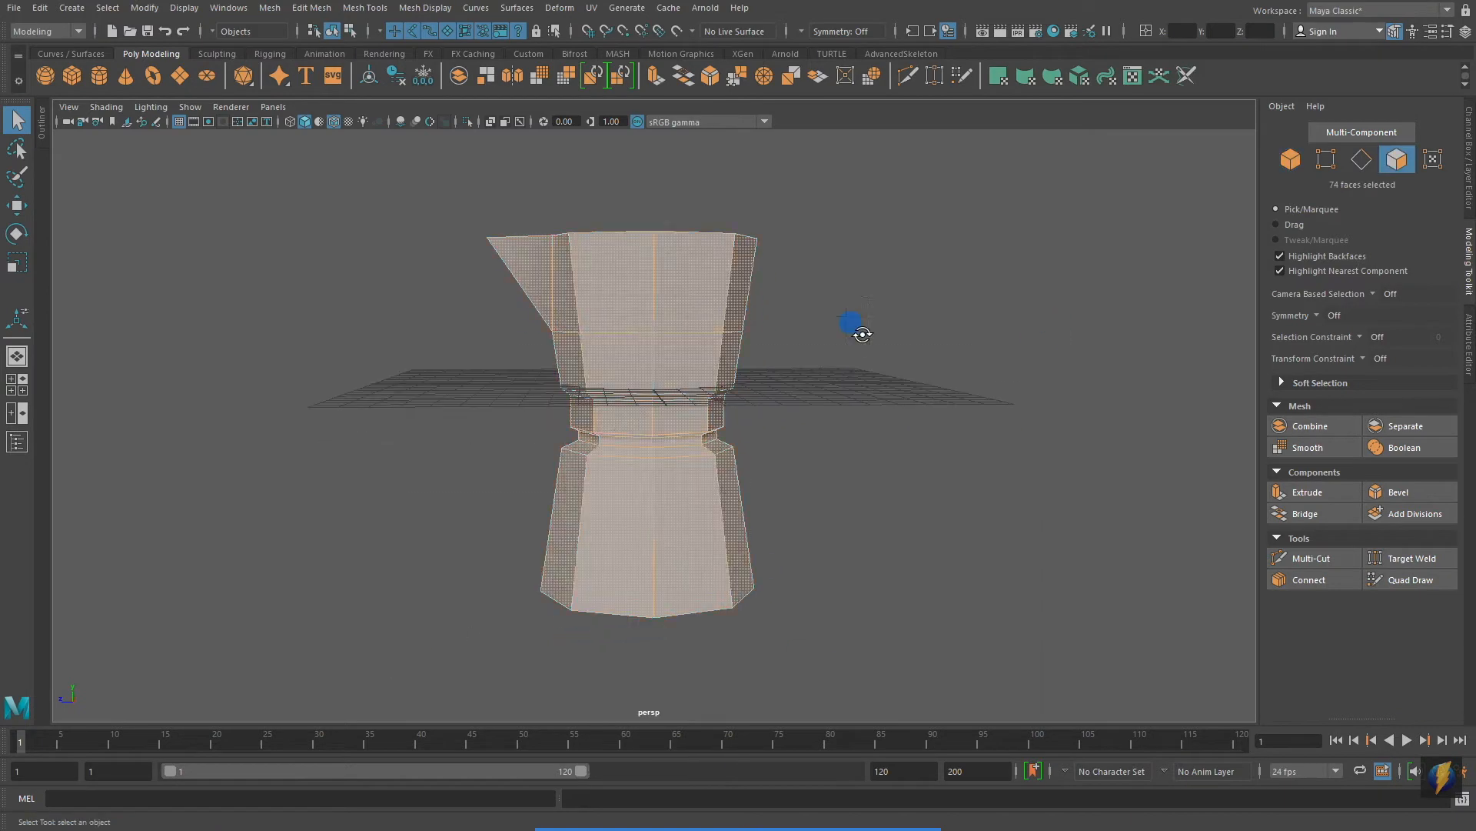
pyautogui.moveTo(852, 326); pyautogui.dragTo(1031, 541)
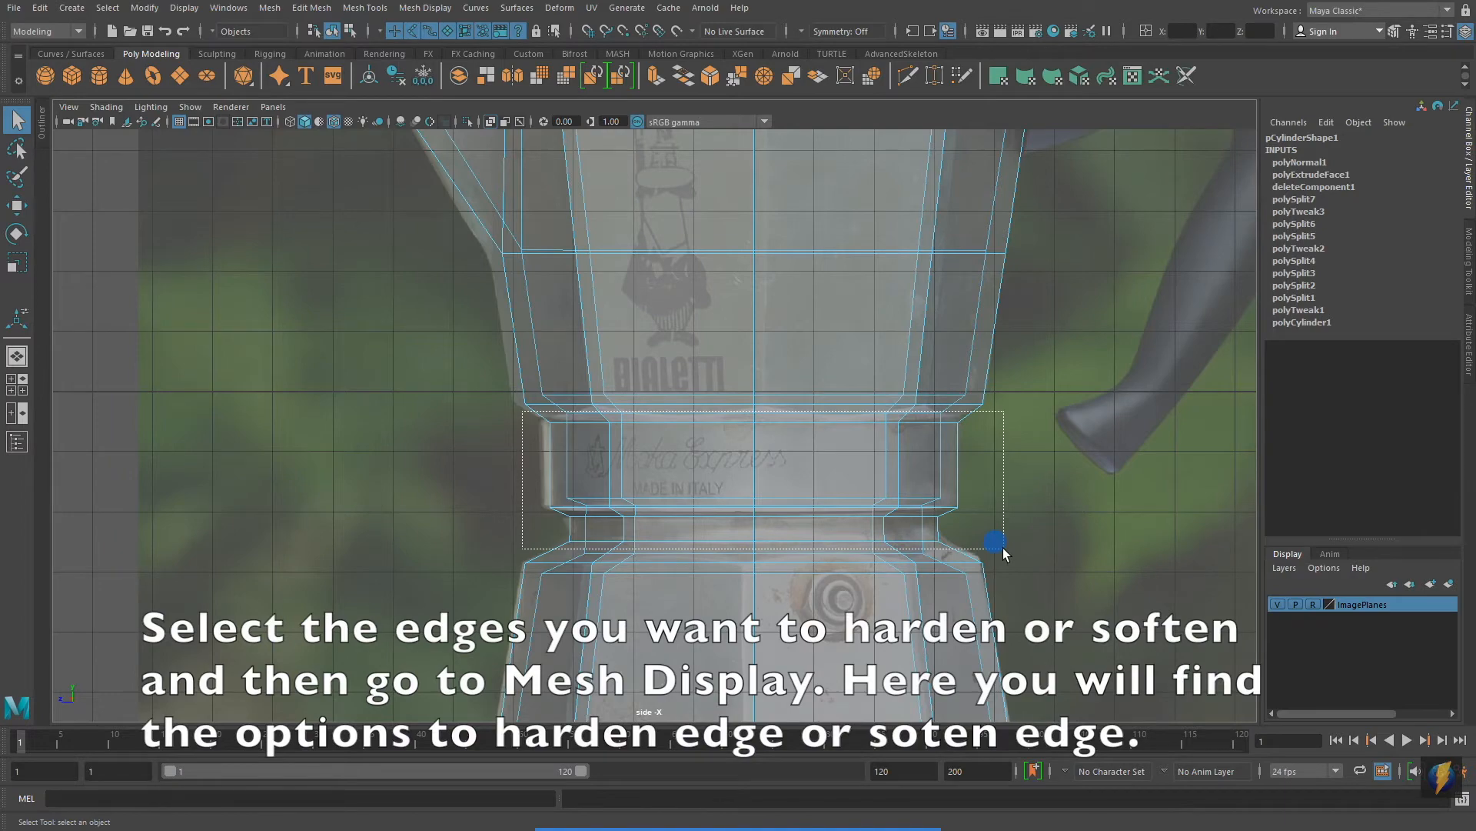
pyautogui.moveTo(998, 540); pyautogui.dragTo(886, 386)
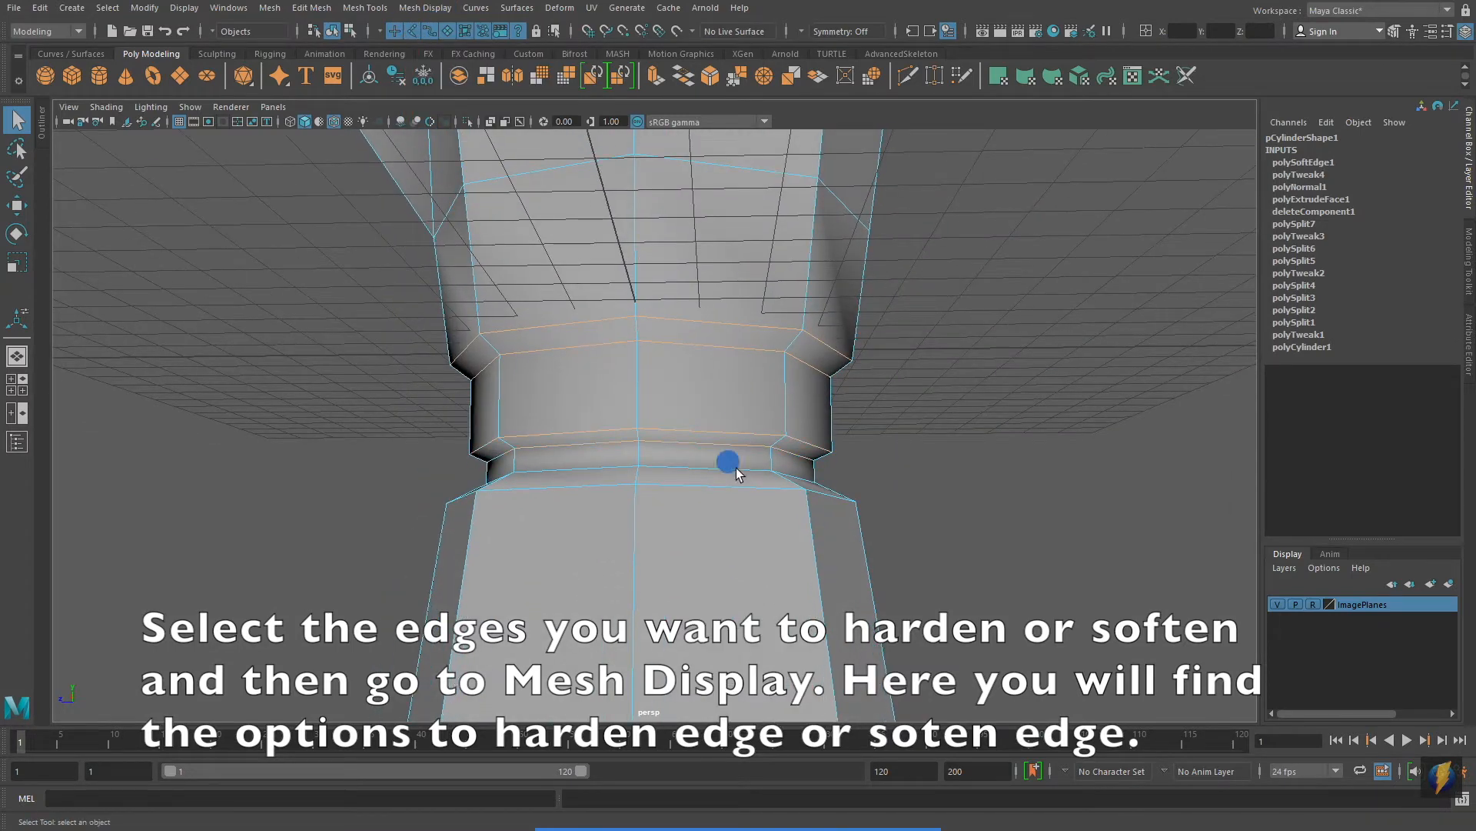
pyautogui.click(424, 8)
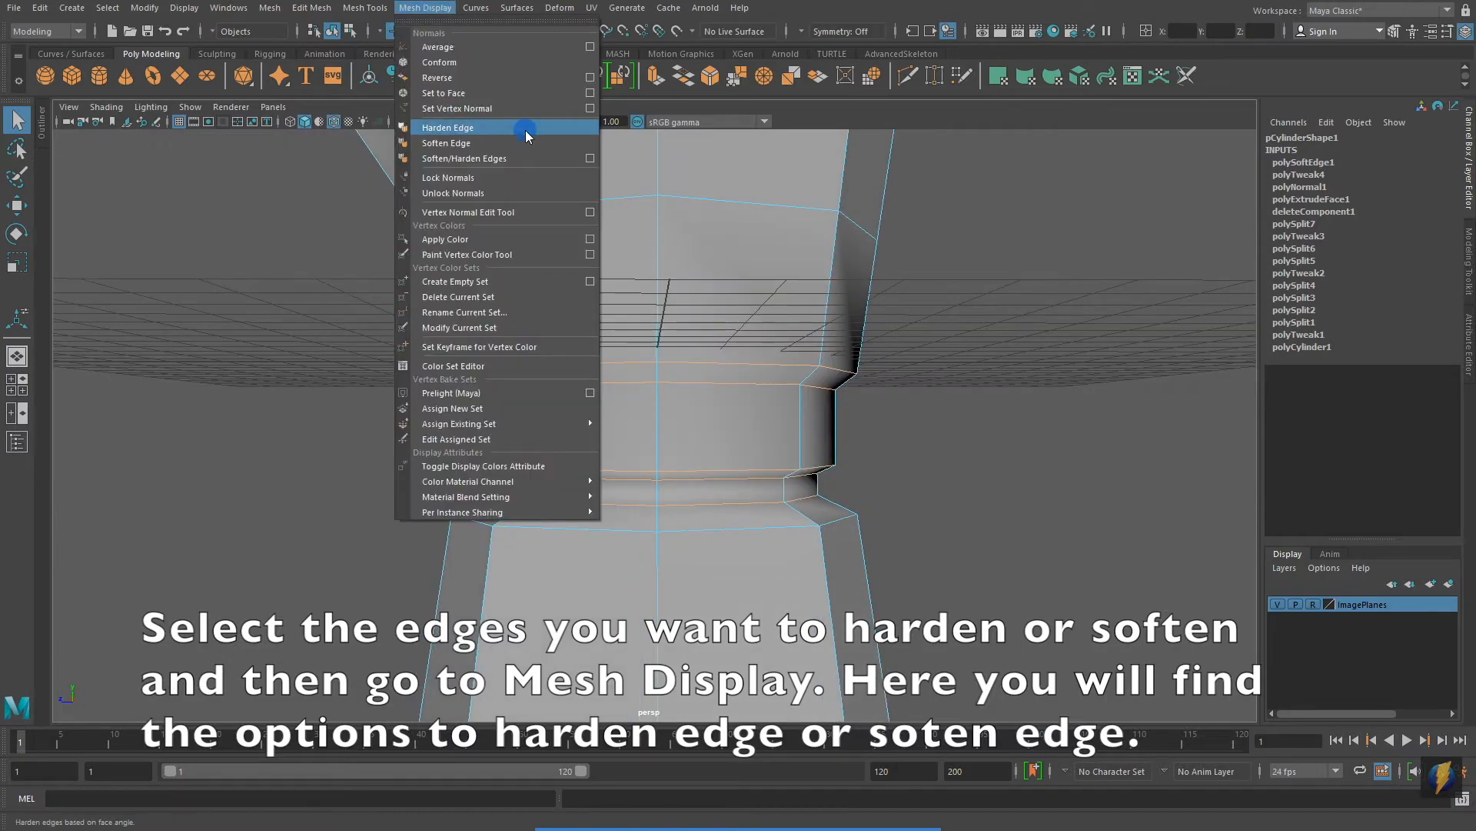
pyautogui.click(448, 126)
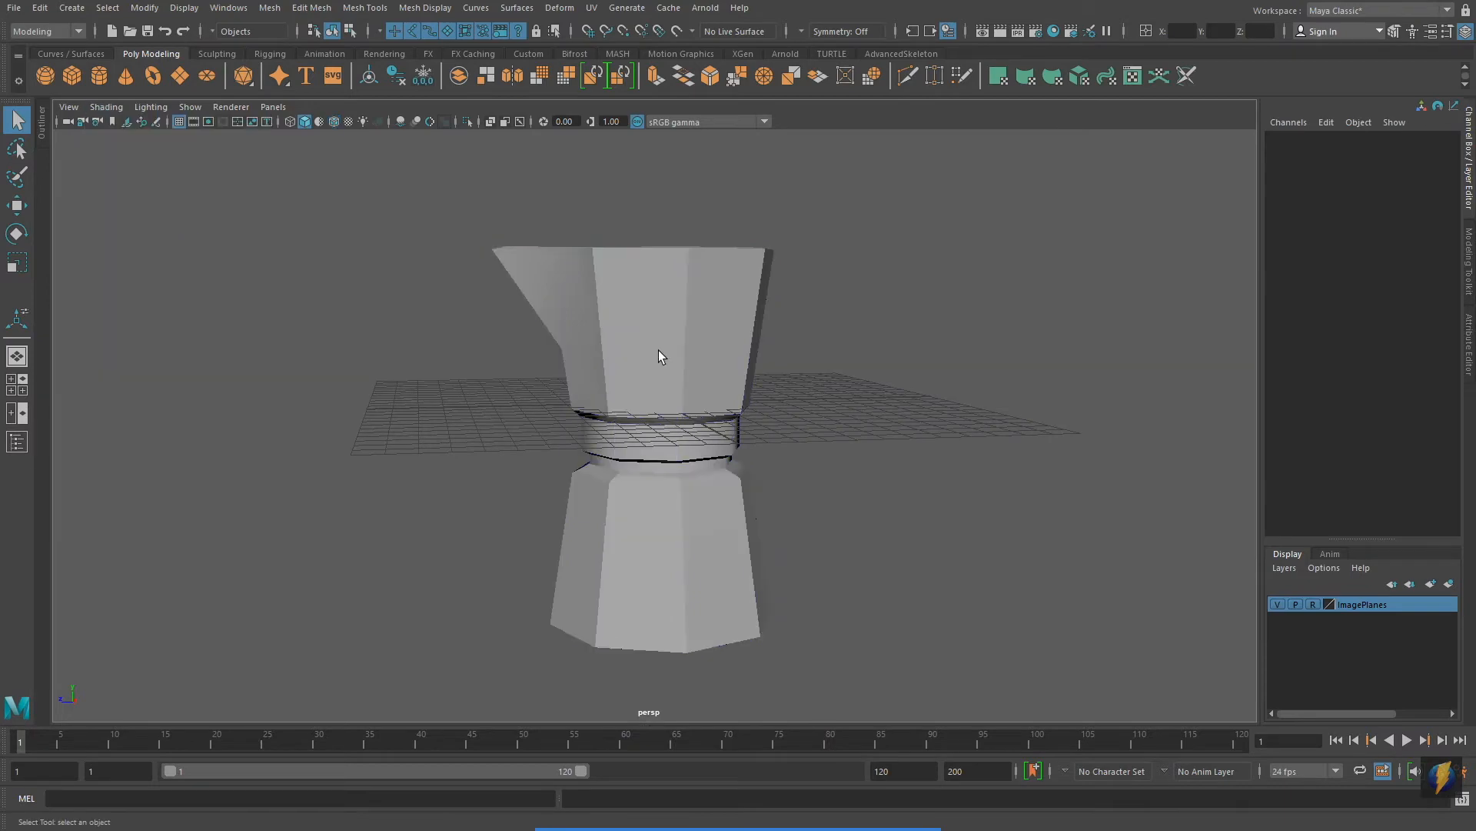
# Select the pot body and orbit to check the upper chamber and spout notch.
pyautogui.click(661, 357)
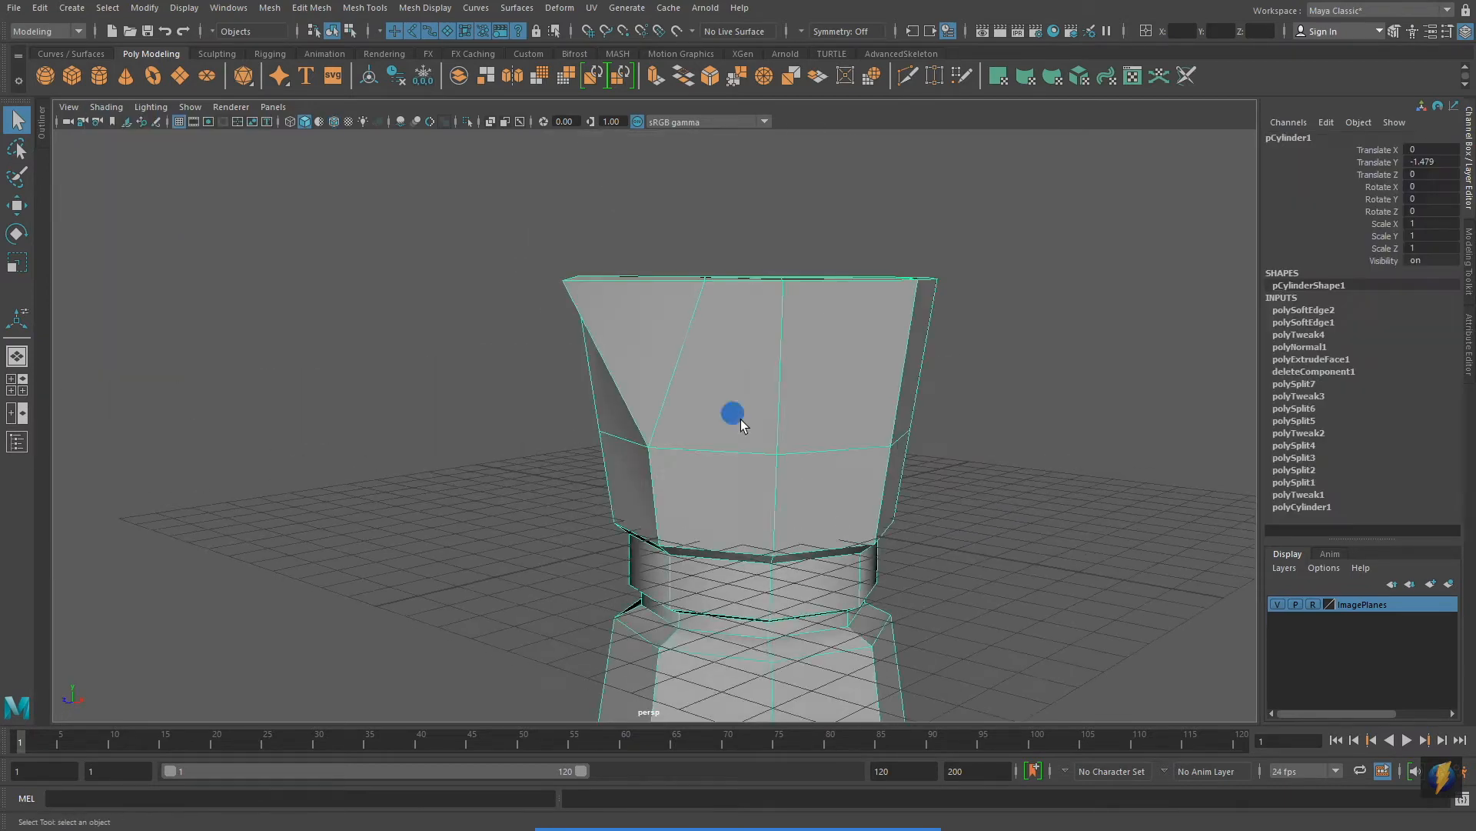
pyautogui.moveTo(736, 412); pyautogui.dragTo(820, 399)
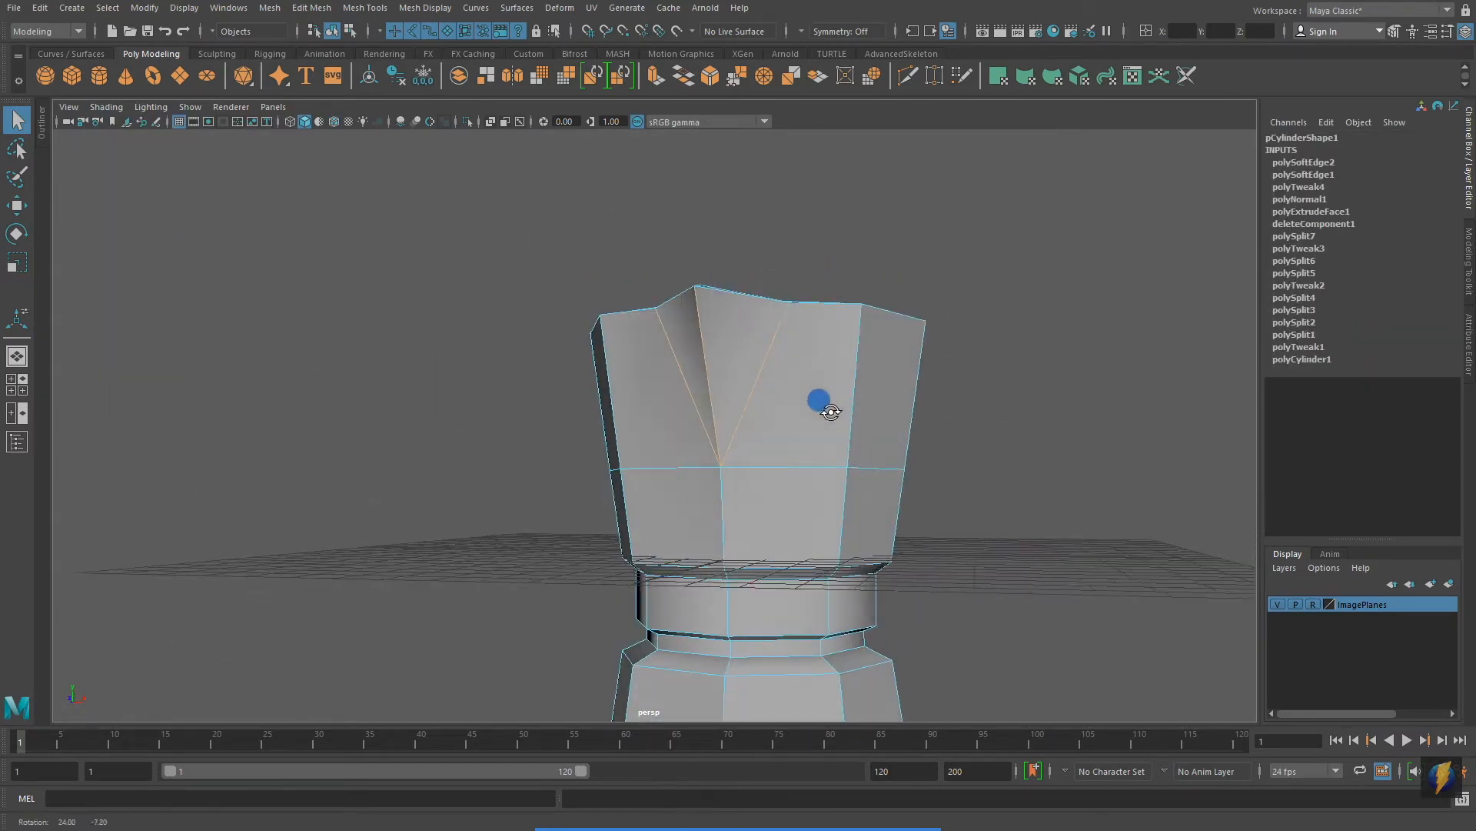
pyautogui.moveTo(817, 398); pyautogui.dragTo(702, 459)
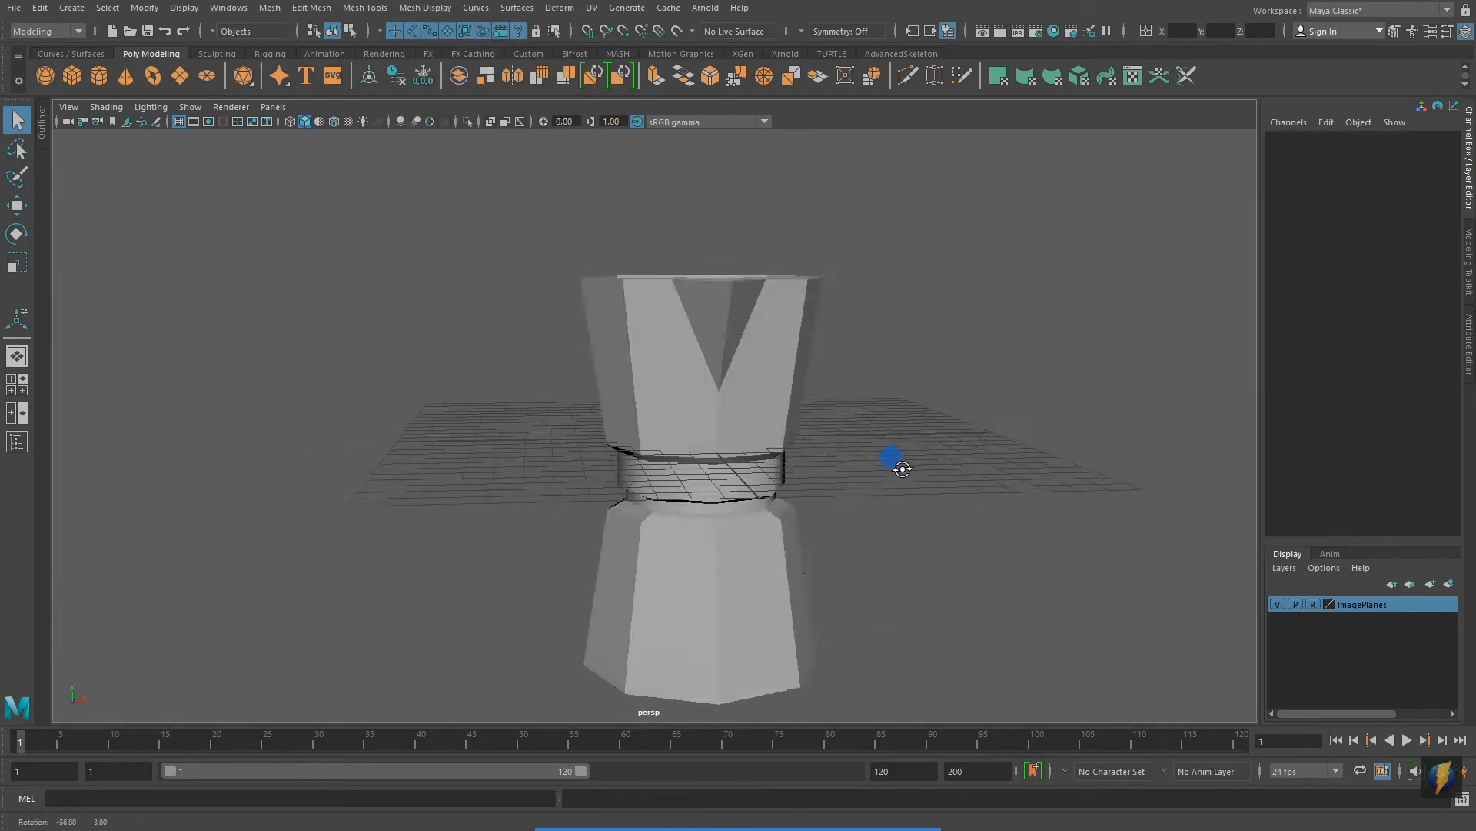
# Show the wireframe over the shaded model via Wireframe on Shaded.
pyautogui.click(106, 106)
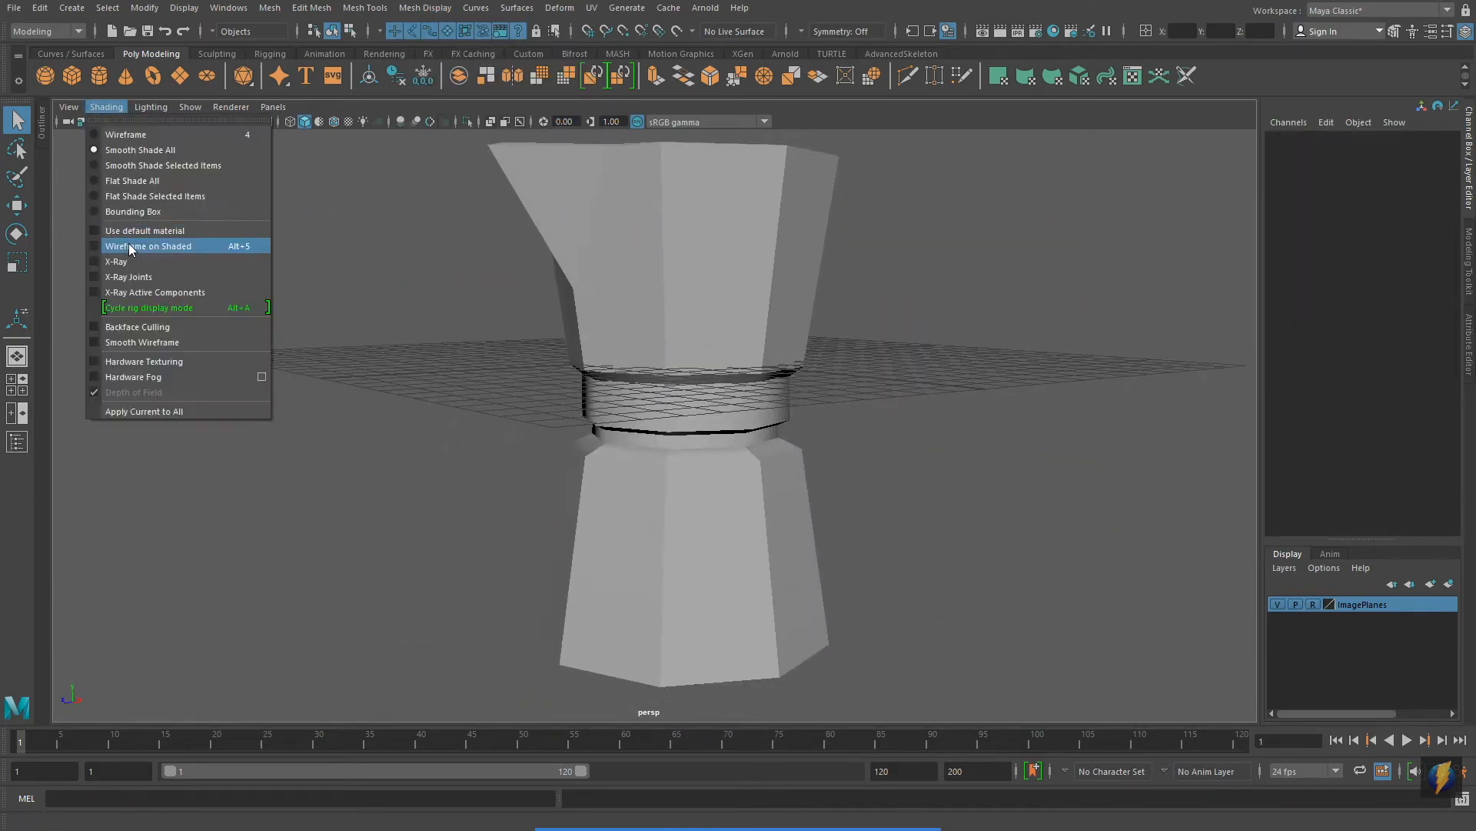
pyautogui.click(148, 245)
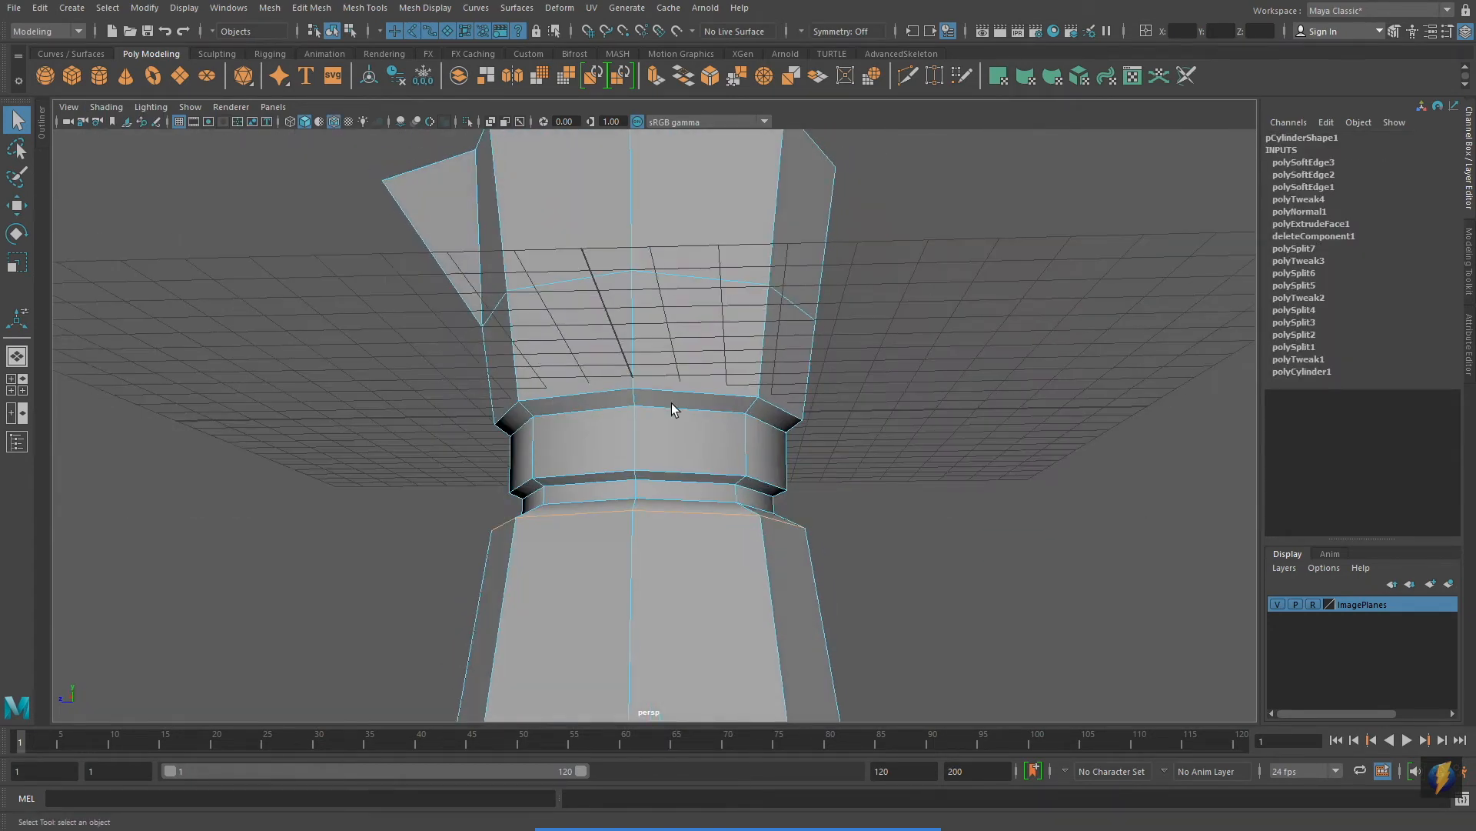
# Open the top faces into a thick-walled rim while orbiting to check the collar and open top.
pyautogui.moveTo(673, 410); pyautogui.dragTo(880, 442)
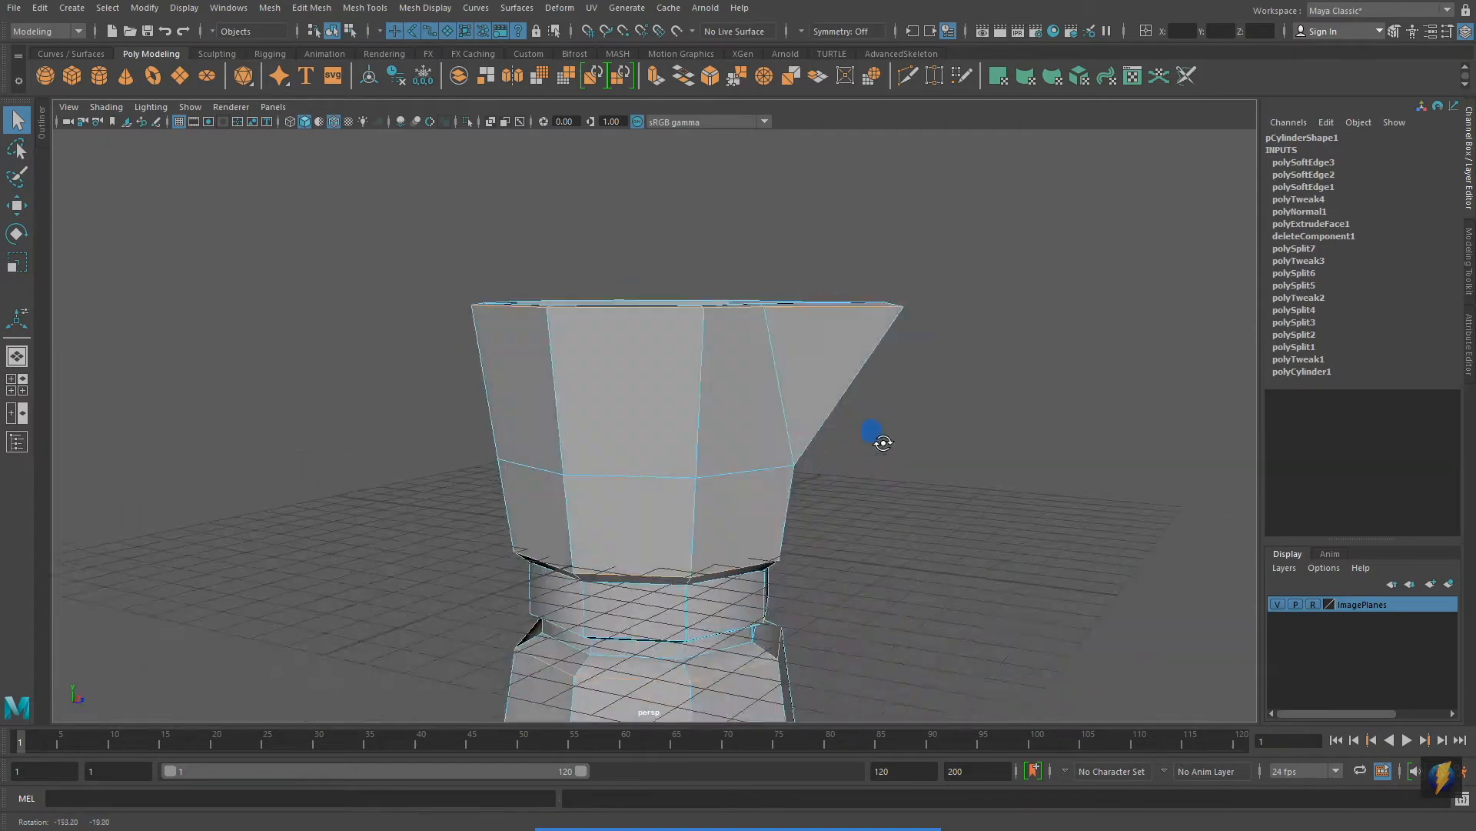
pyautogui.click(1405, 492)
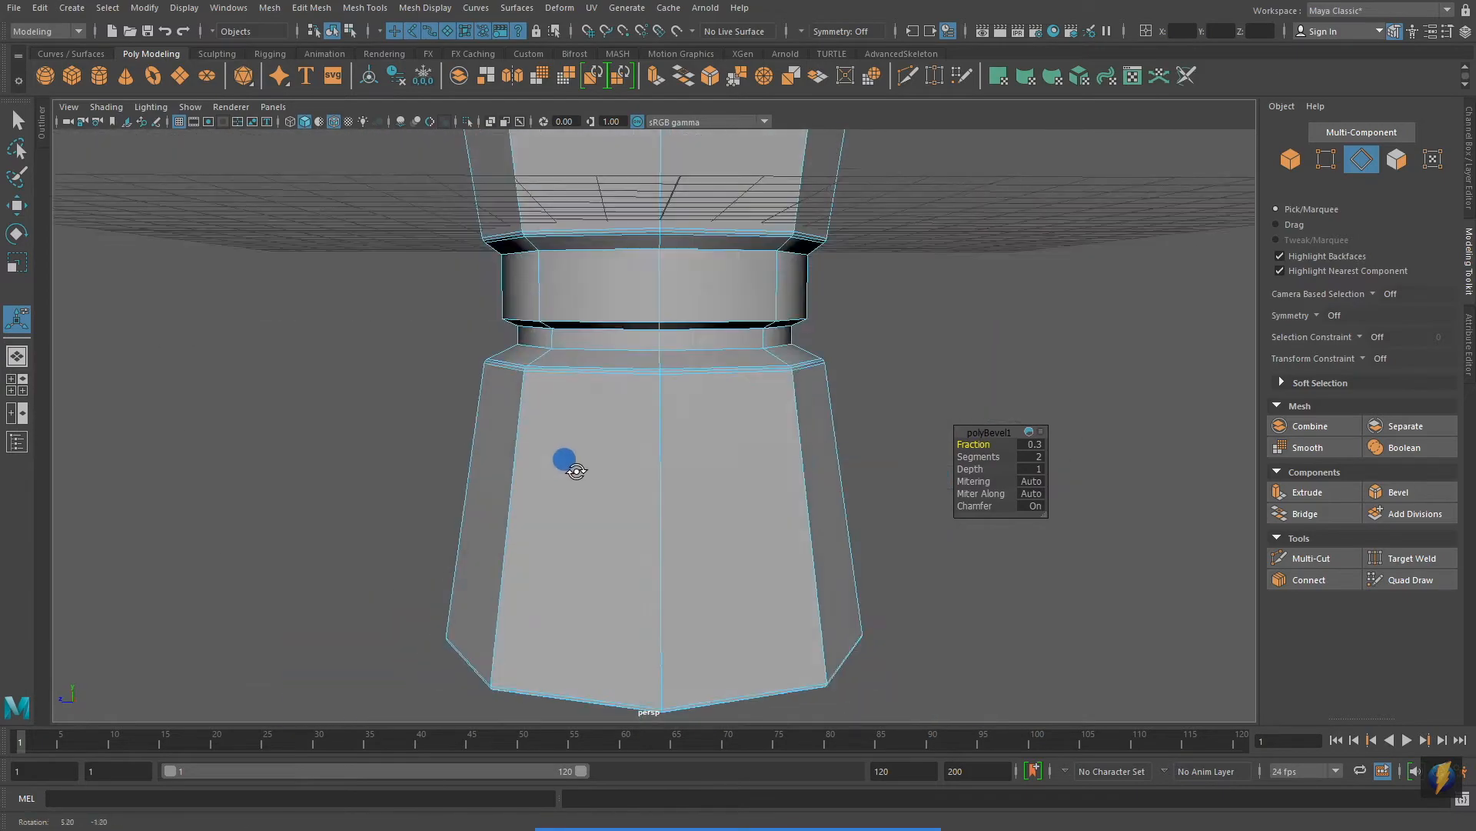
pyautogui.moveTo(574, 471); pyautogui.dragTo(874, 395)
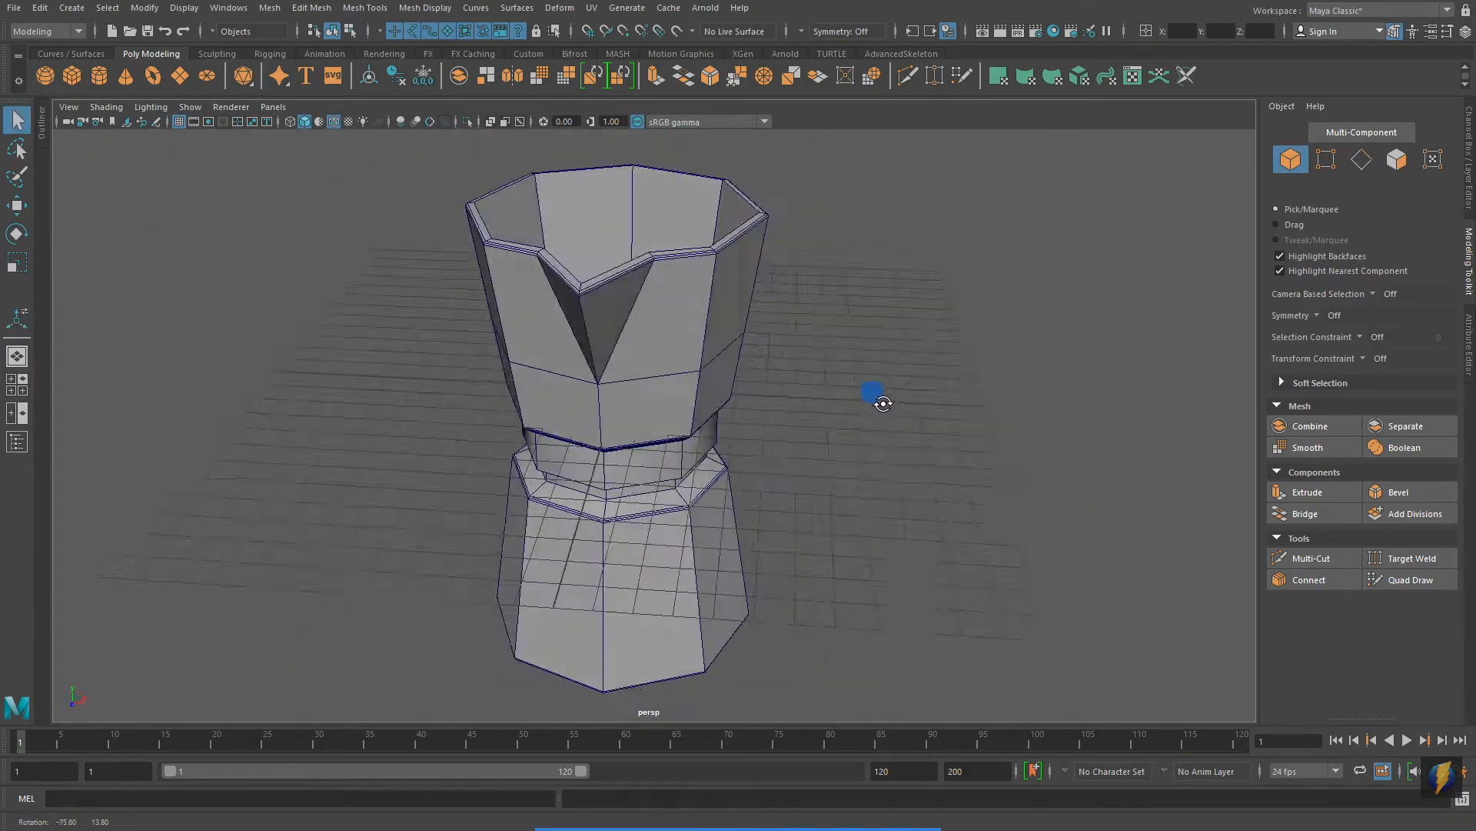
pyautogui.moveTo(871, 394); pyautogui.dragTo(795, 413)
pyautogui.write('-90')
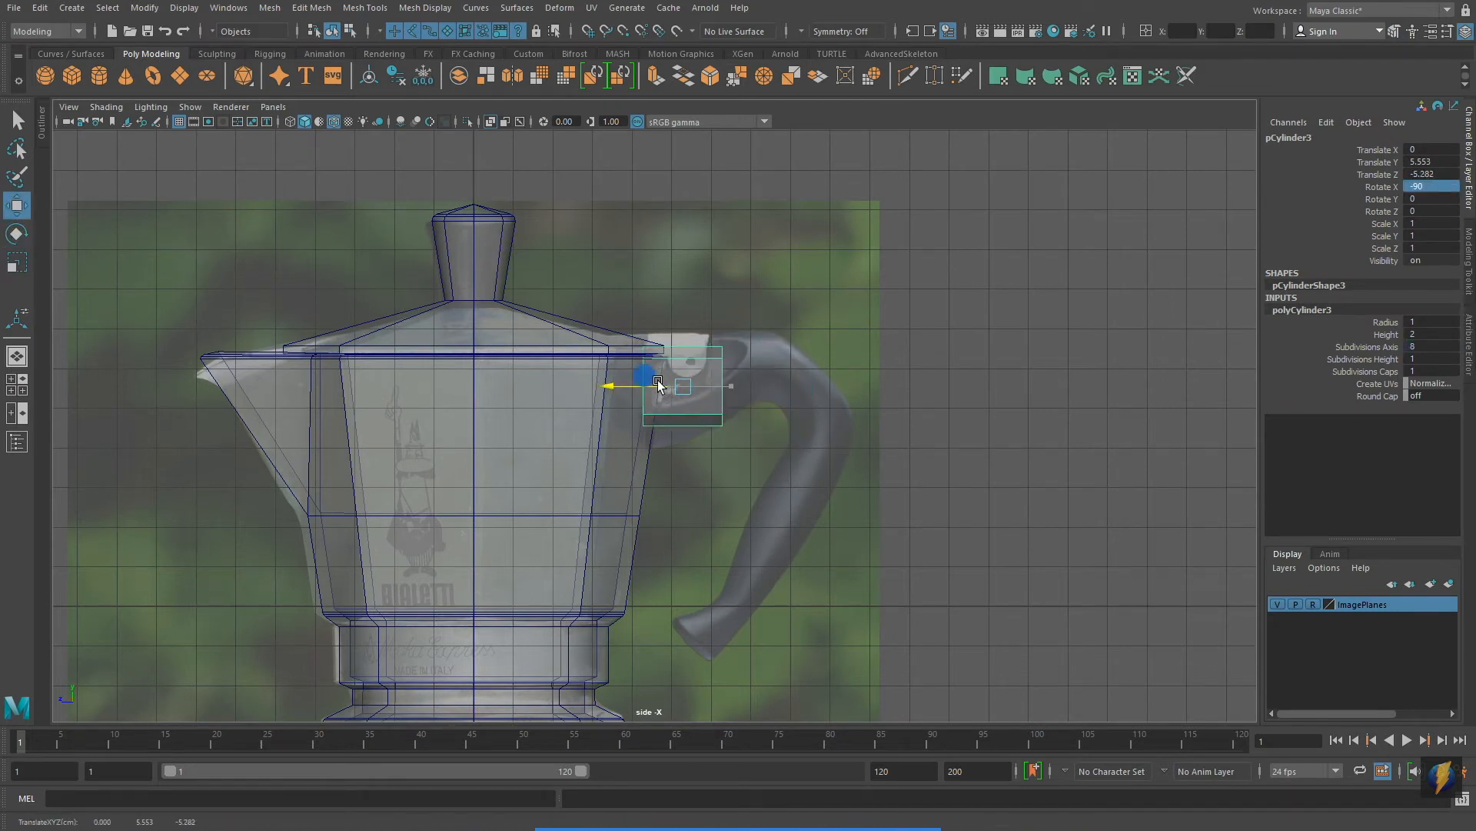
# Place a small 8-sided cylinder at the handle base and extrude it along the handle's curve.
pyautogui.moveTo(656, 383); pyautogui.dragTo(639, 384)
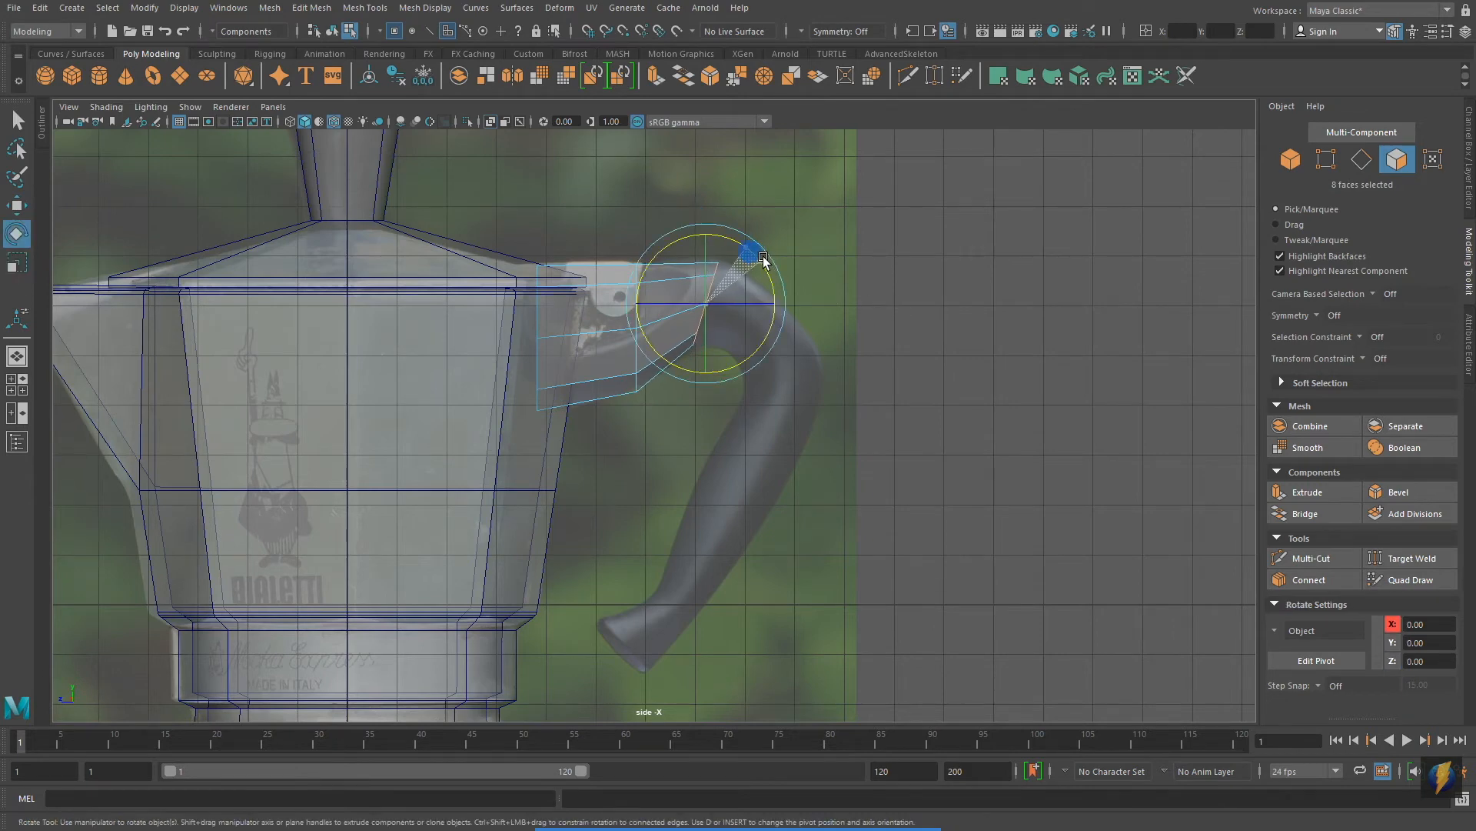
pyautogui.click(1307, 493)
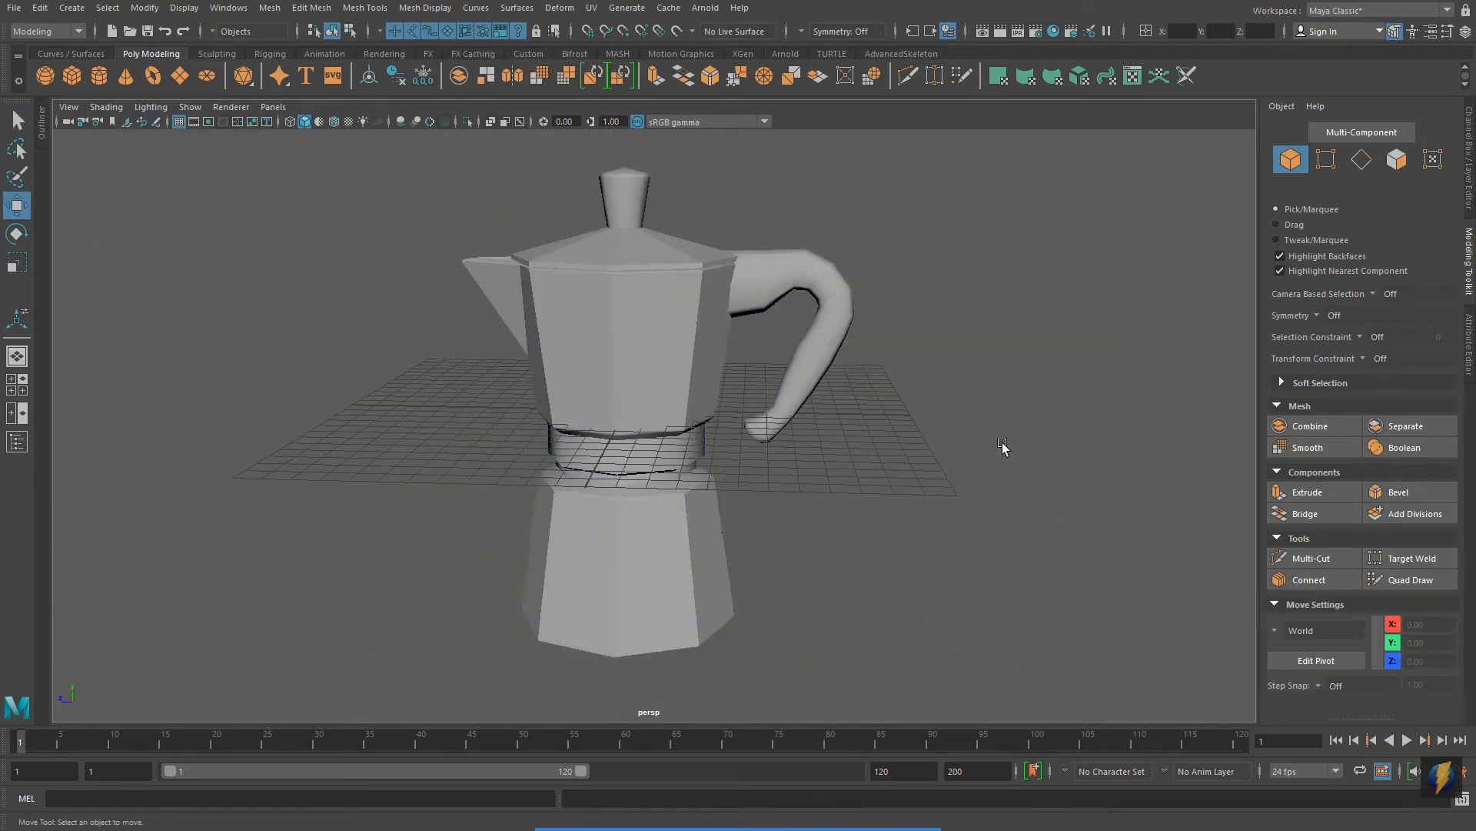
pyautogui.moveTo(1003, 448); pyautogui.dragTo(1140, 485)
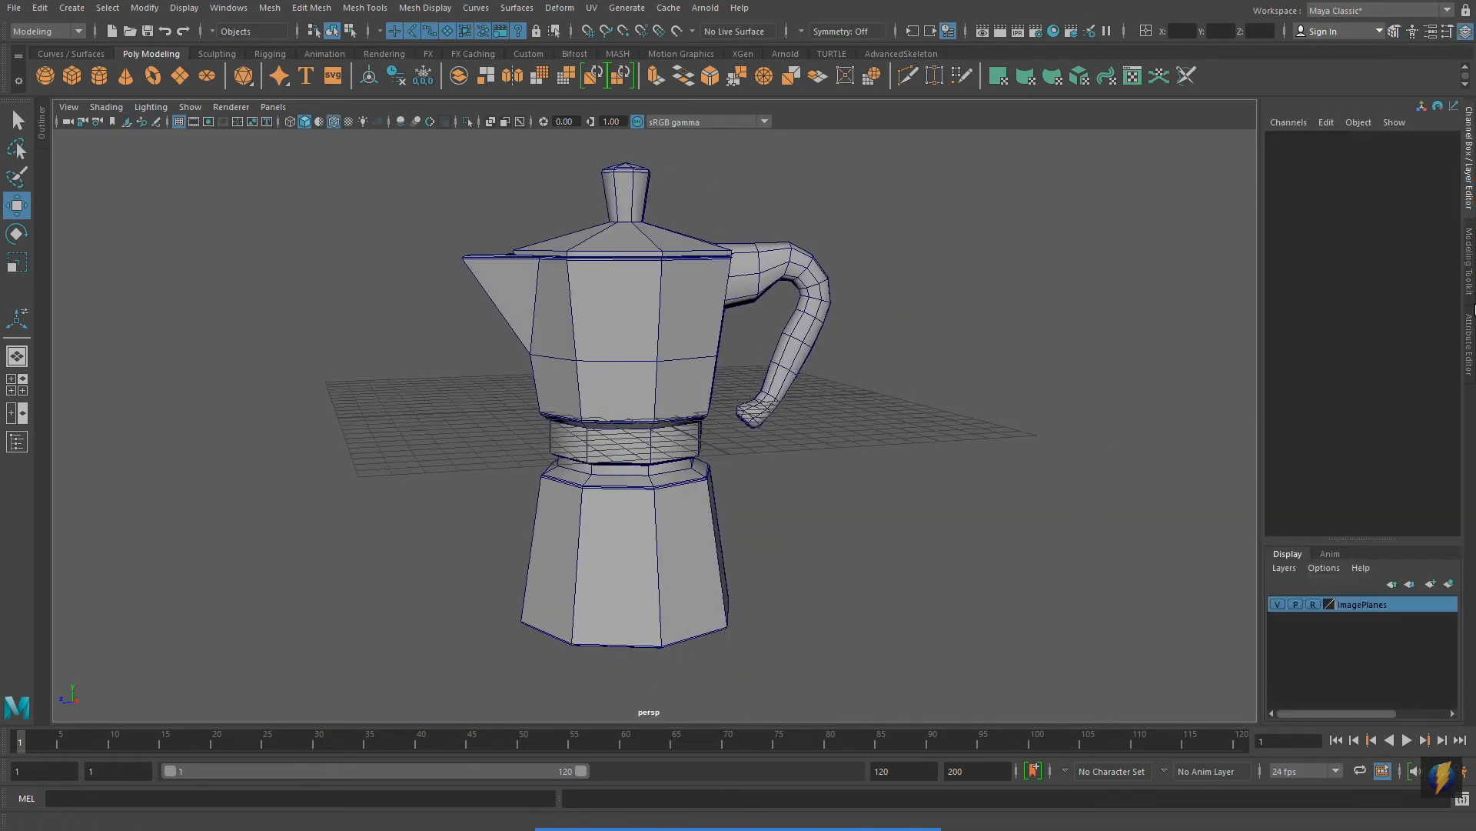
# Delete the construction history of the pot's body mesh.
pyautogui.click(609, 310)
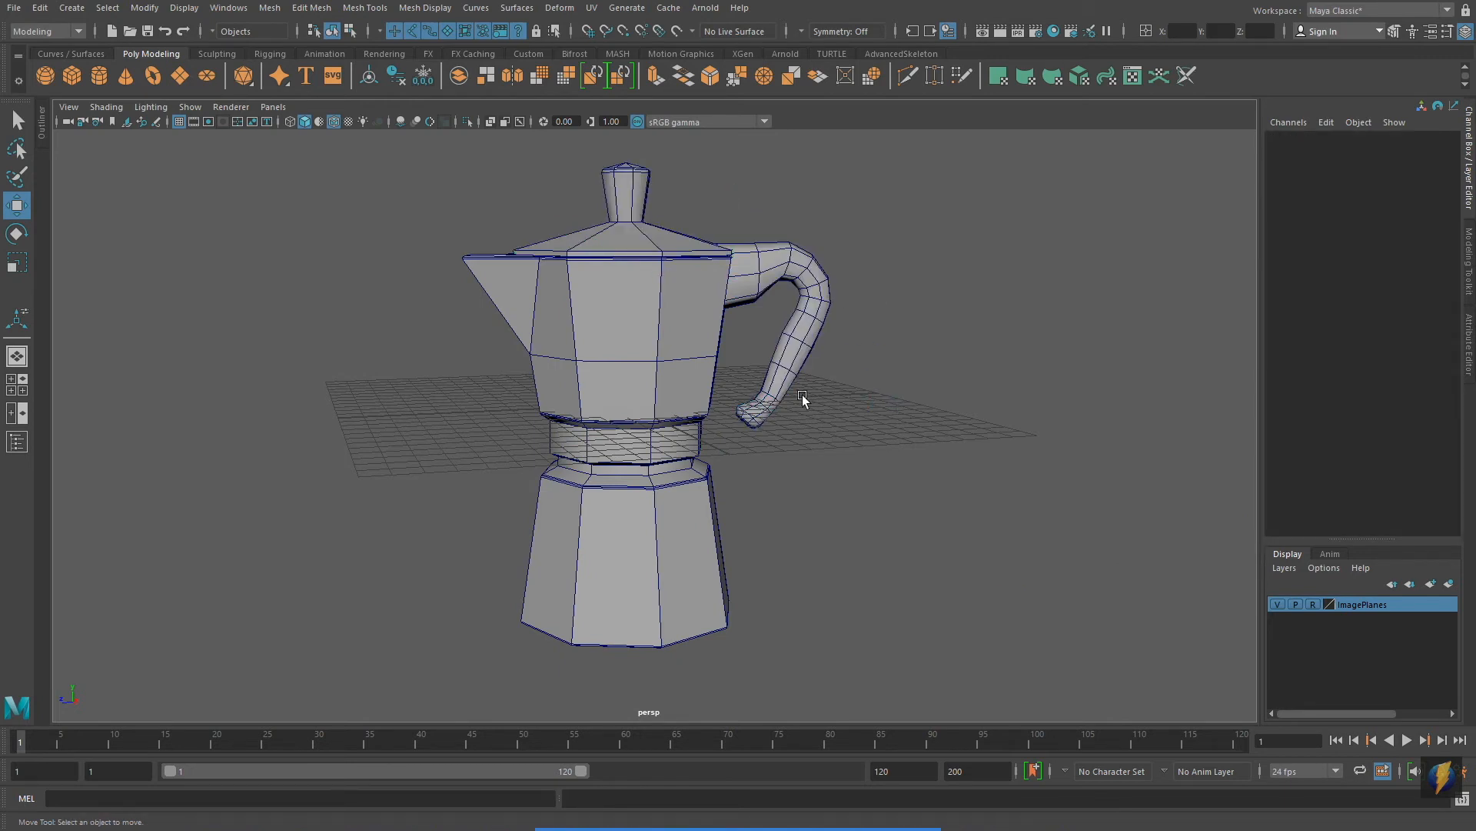
pyautogui.click(597, 321)
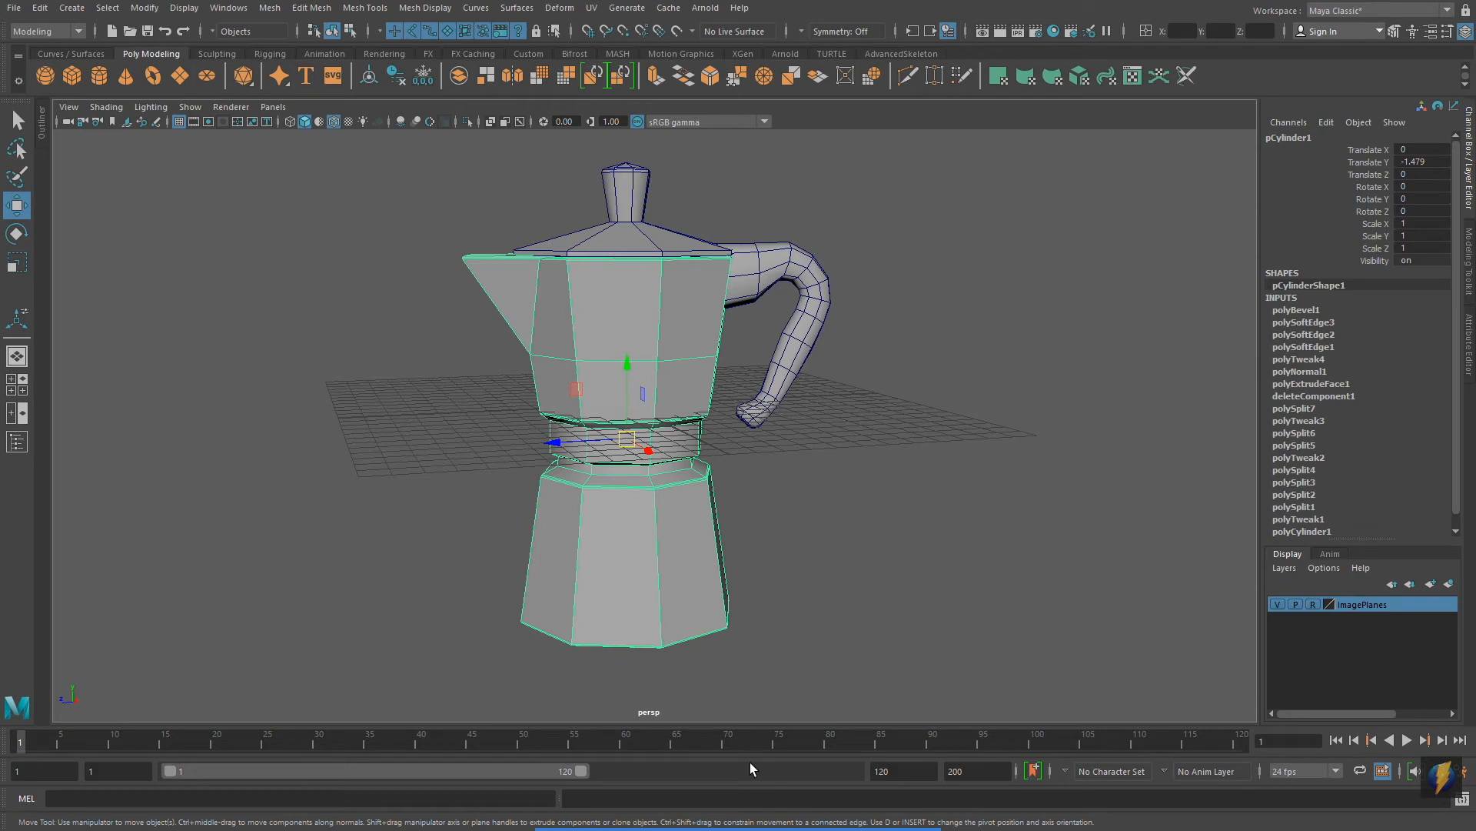
pyautogui.moveTo(338, 508)
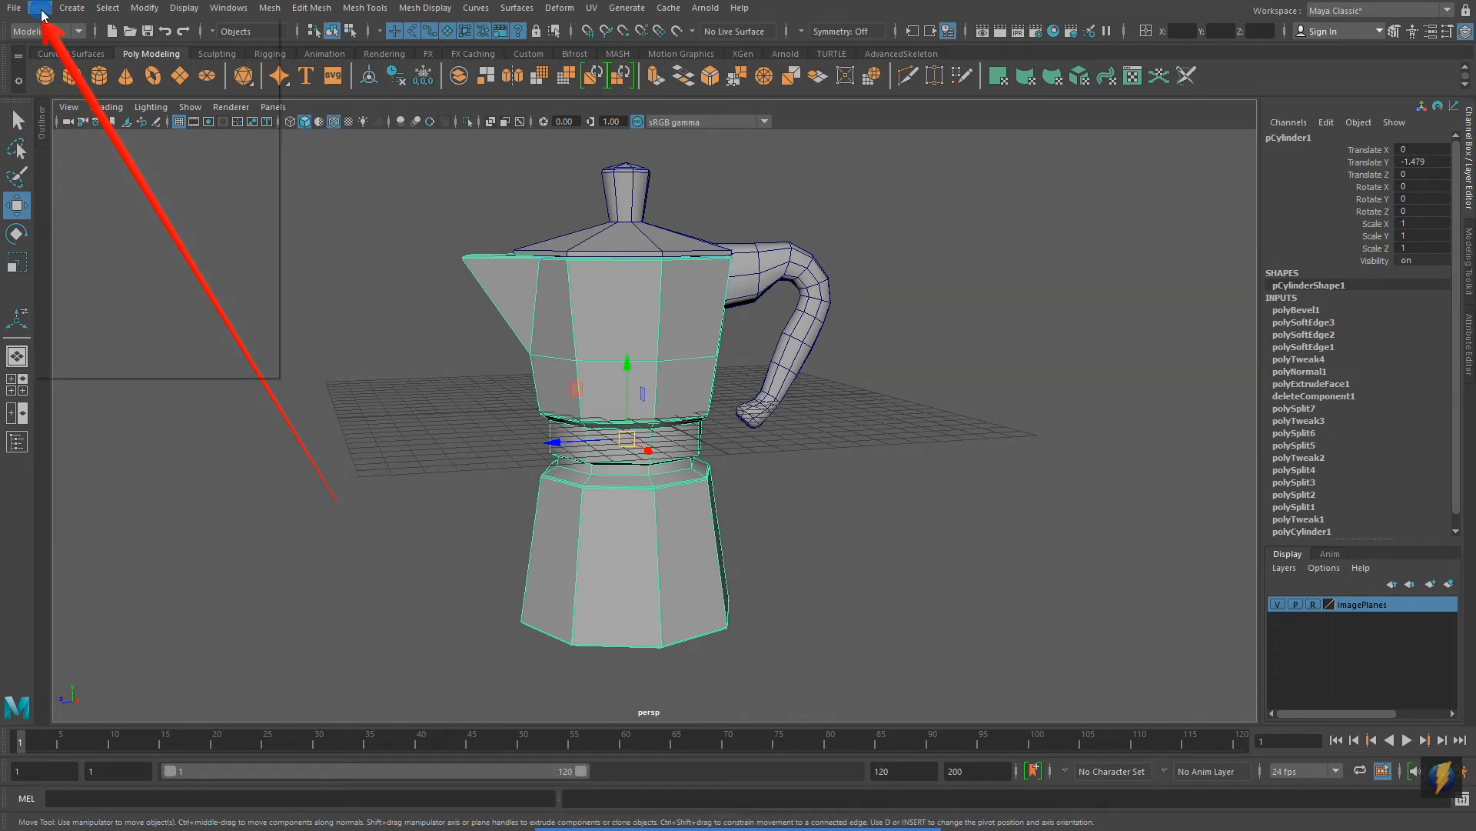
pyautogui.click(34, 8)
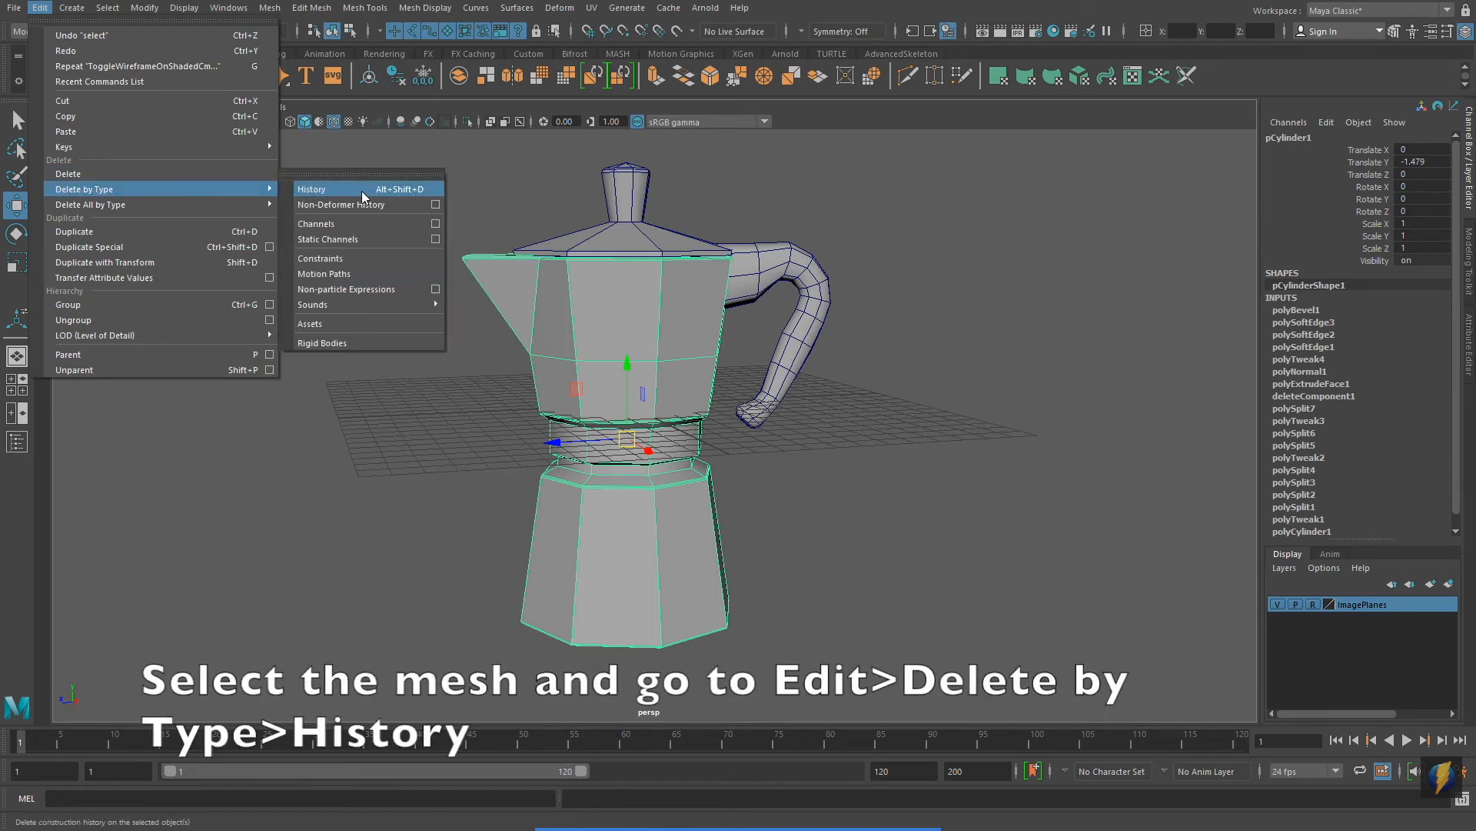
pyautogui.click(311, 188)
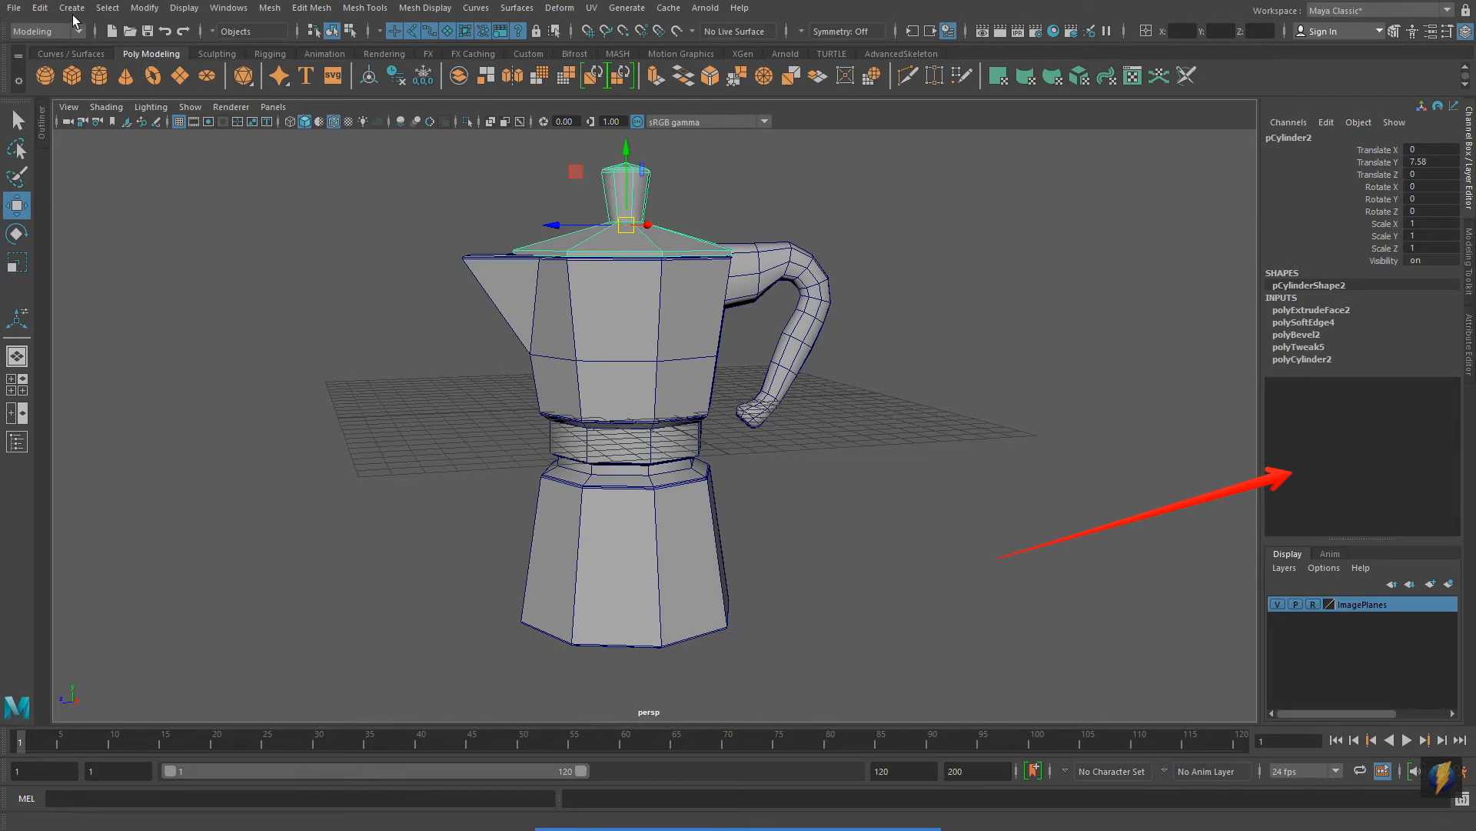
# Delete the construction history of the lid knob and the handle.
pyautogui.click(40, 8)
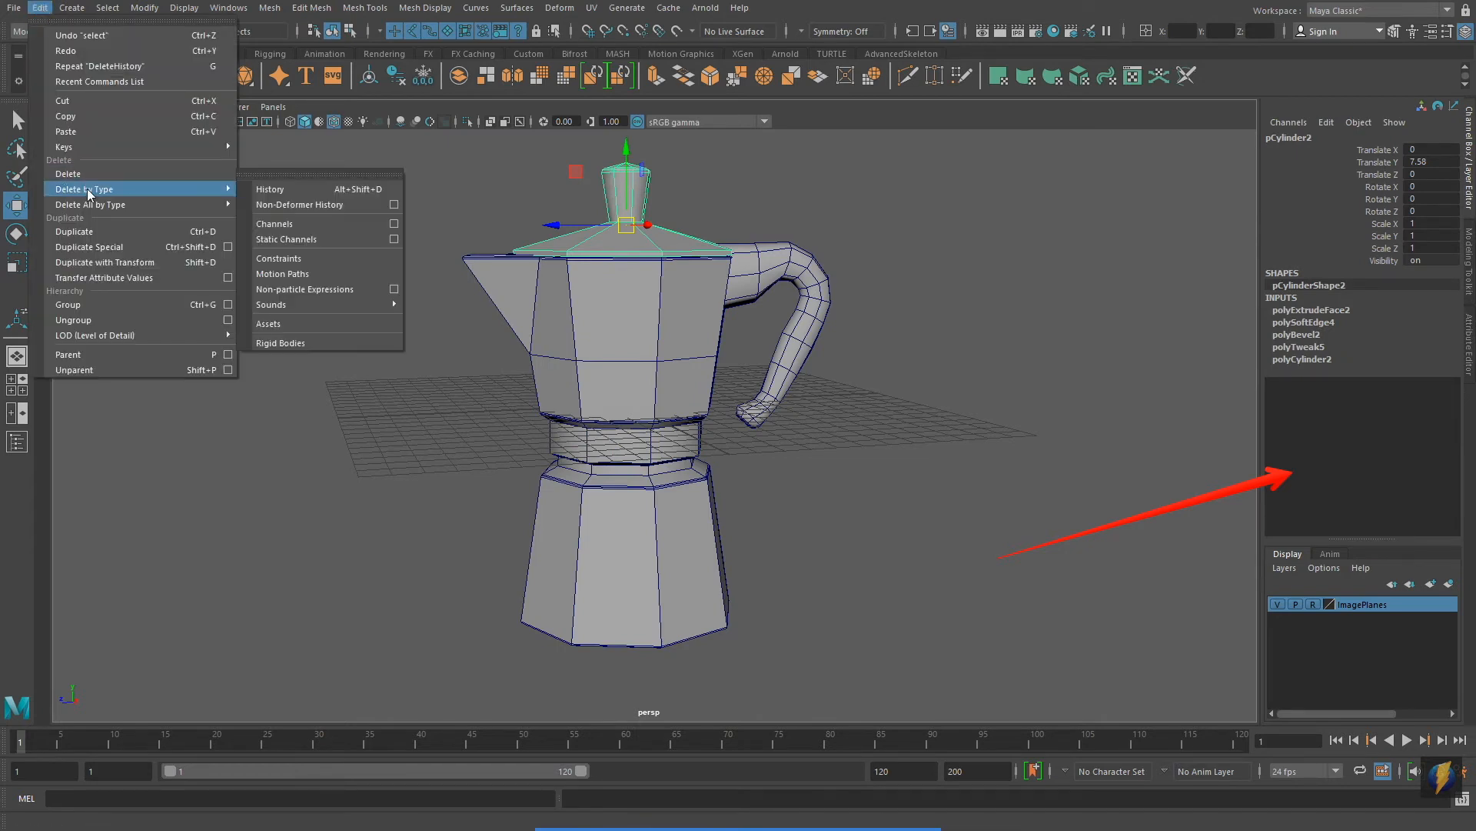
pyautogui.moveTo(271, 192)
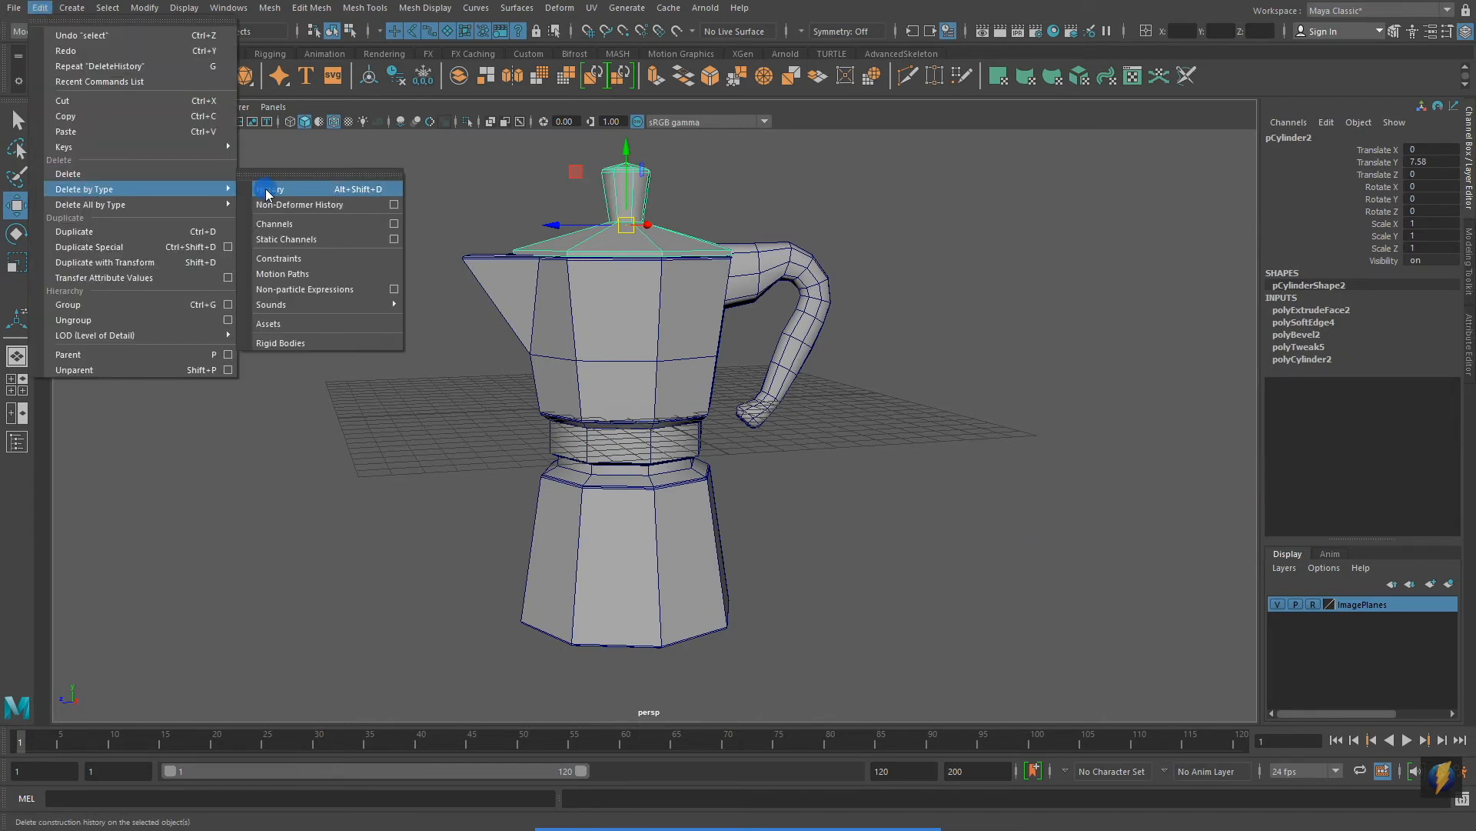
pyautogui.click(307, 188)
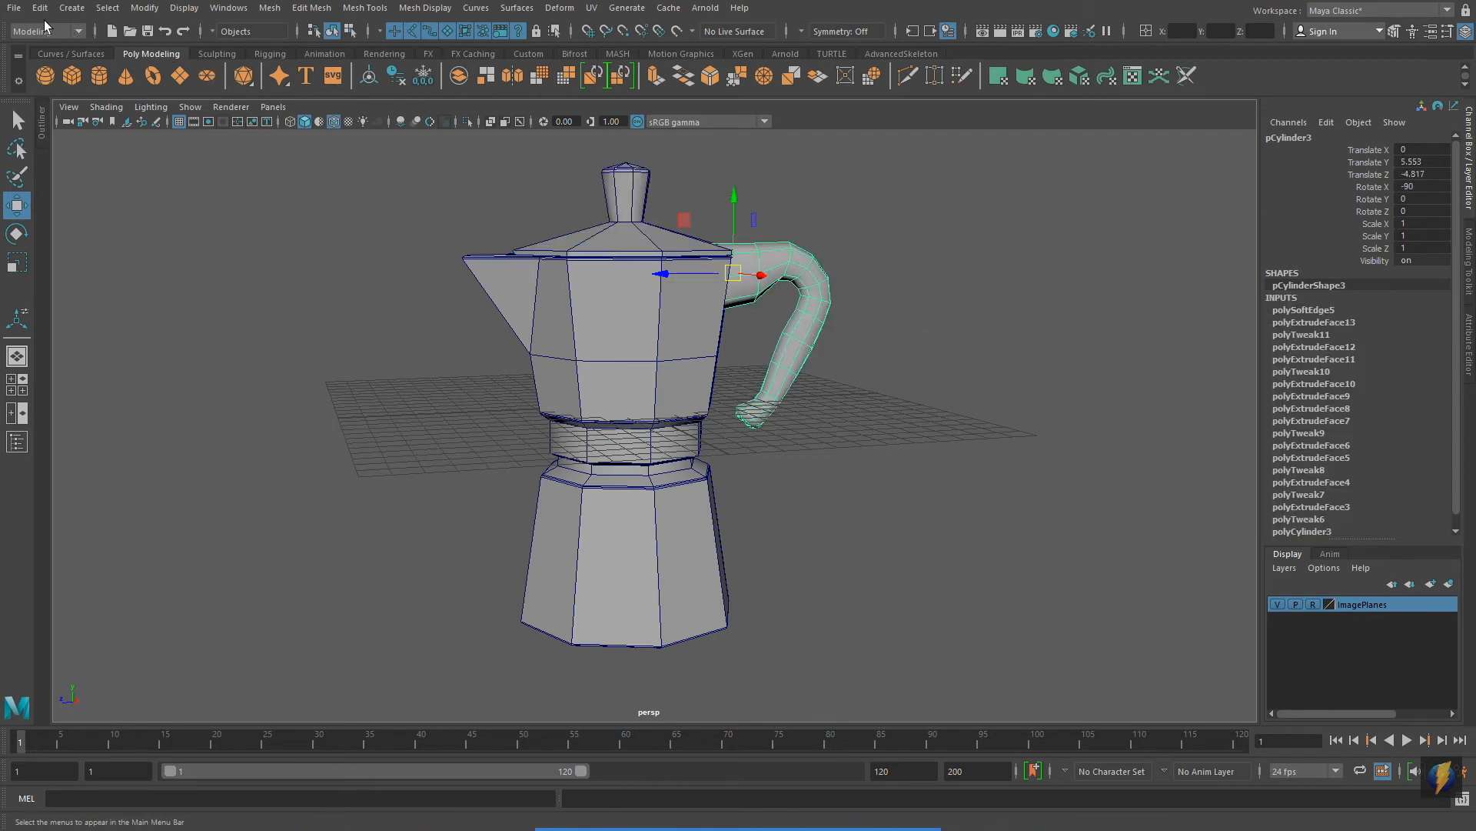
pyautogui.click(37, 6)
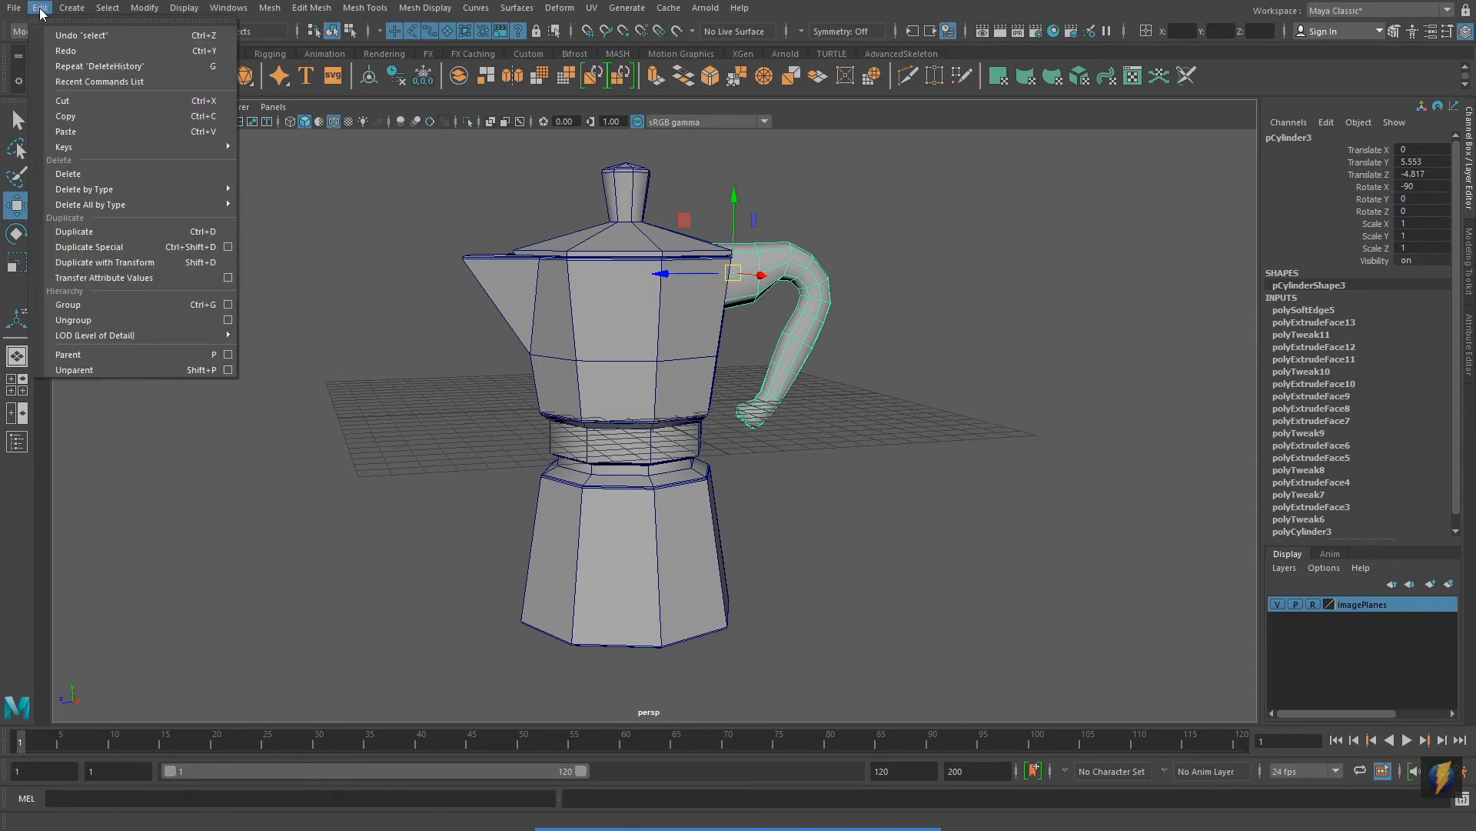
pyautogui.moveTo(83, 188)
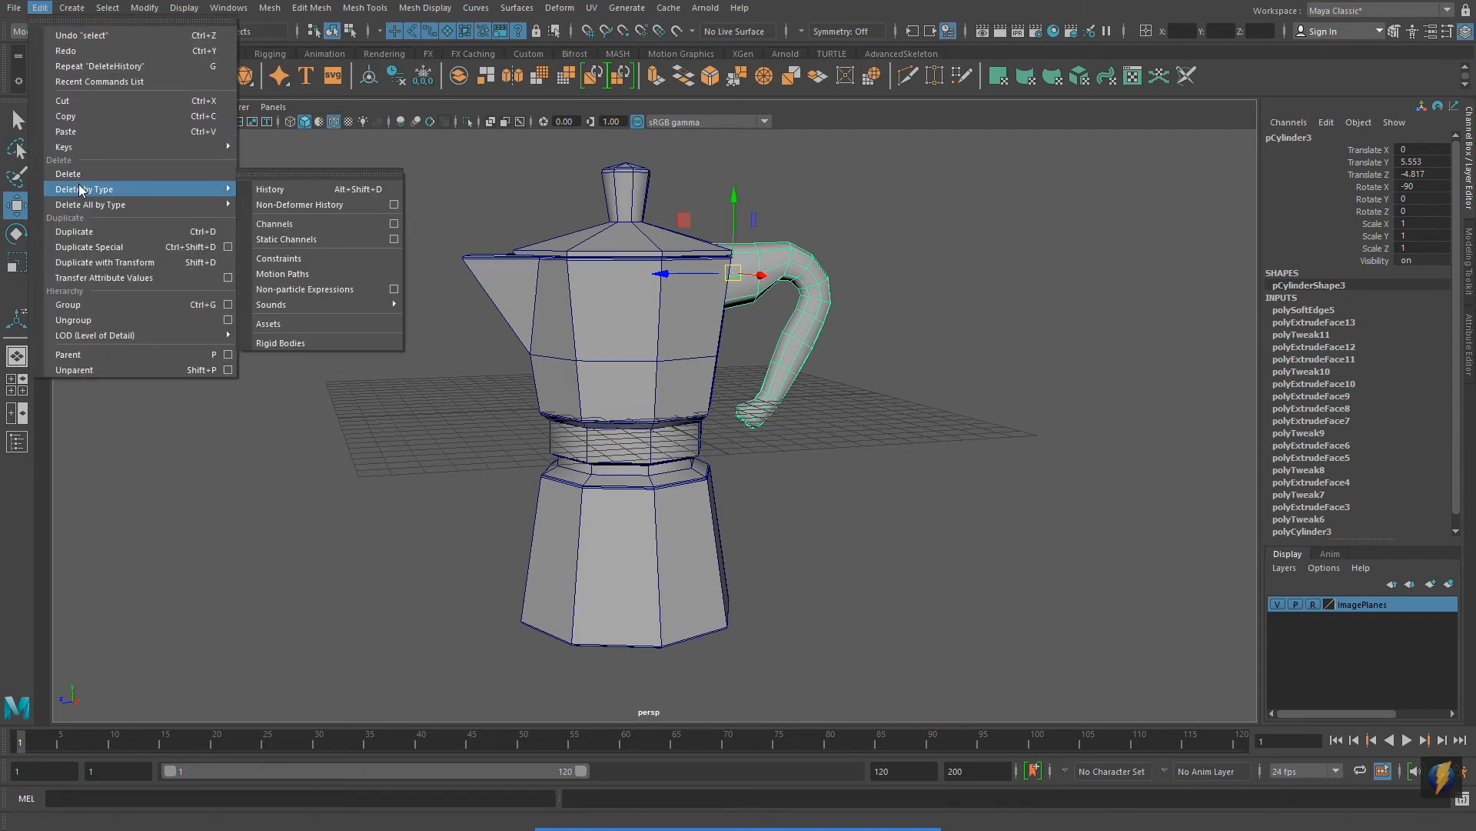
pyautogui.click(270, 188)
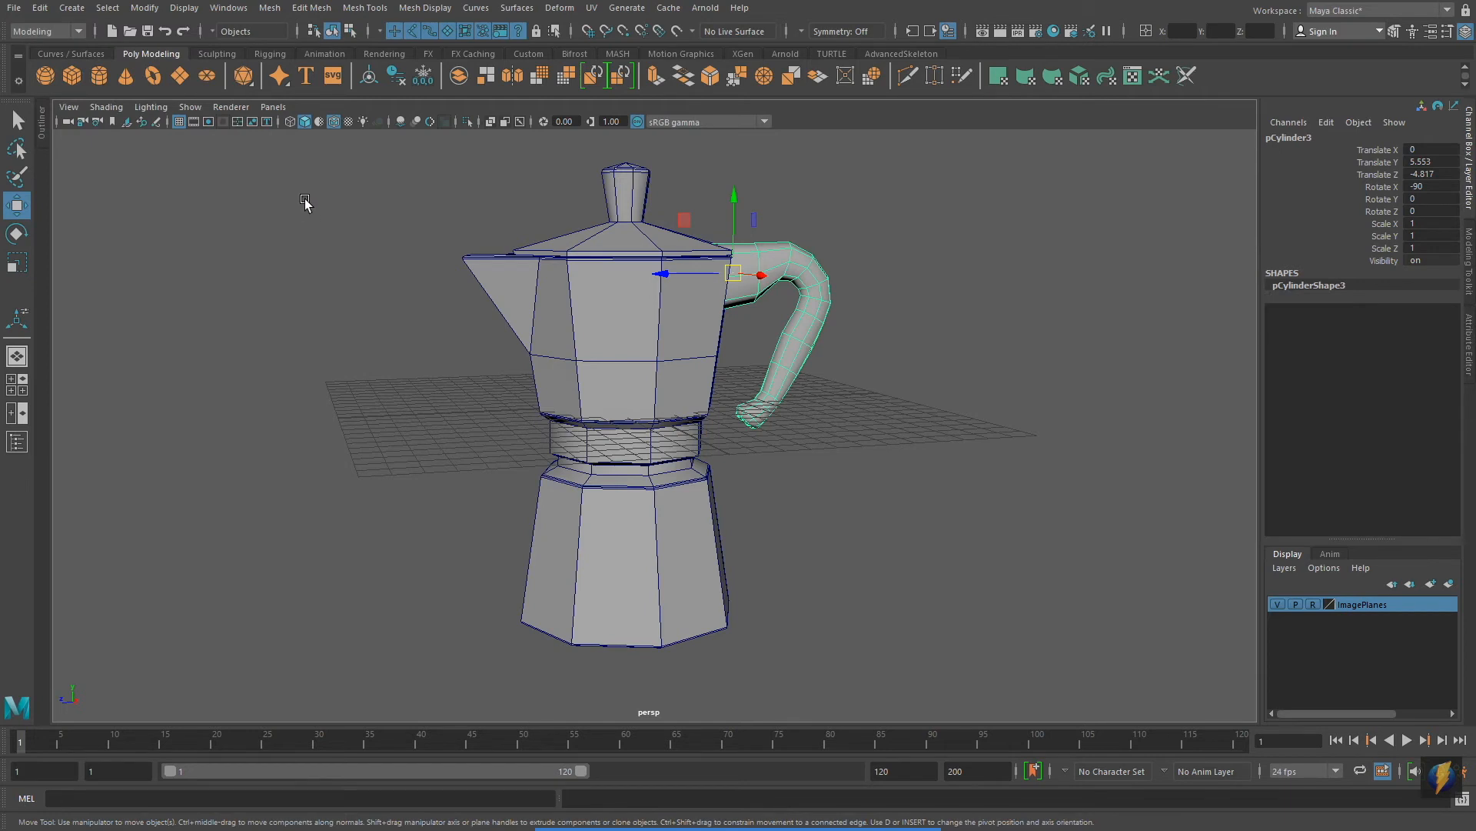
pyautogui.moveTo(907, 406)
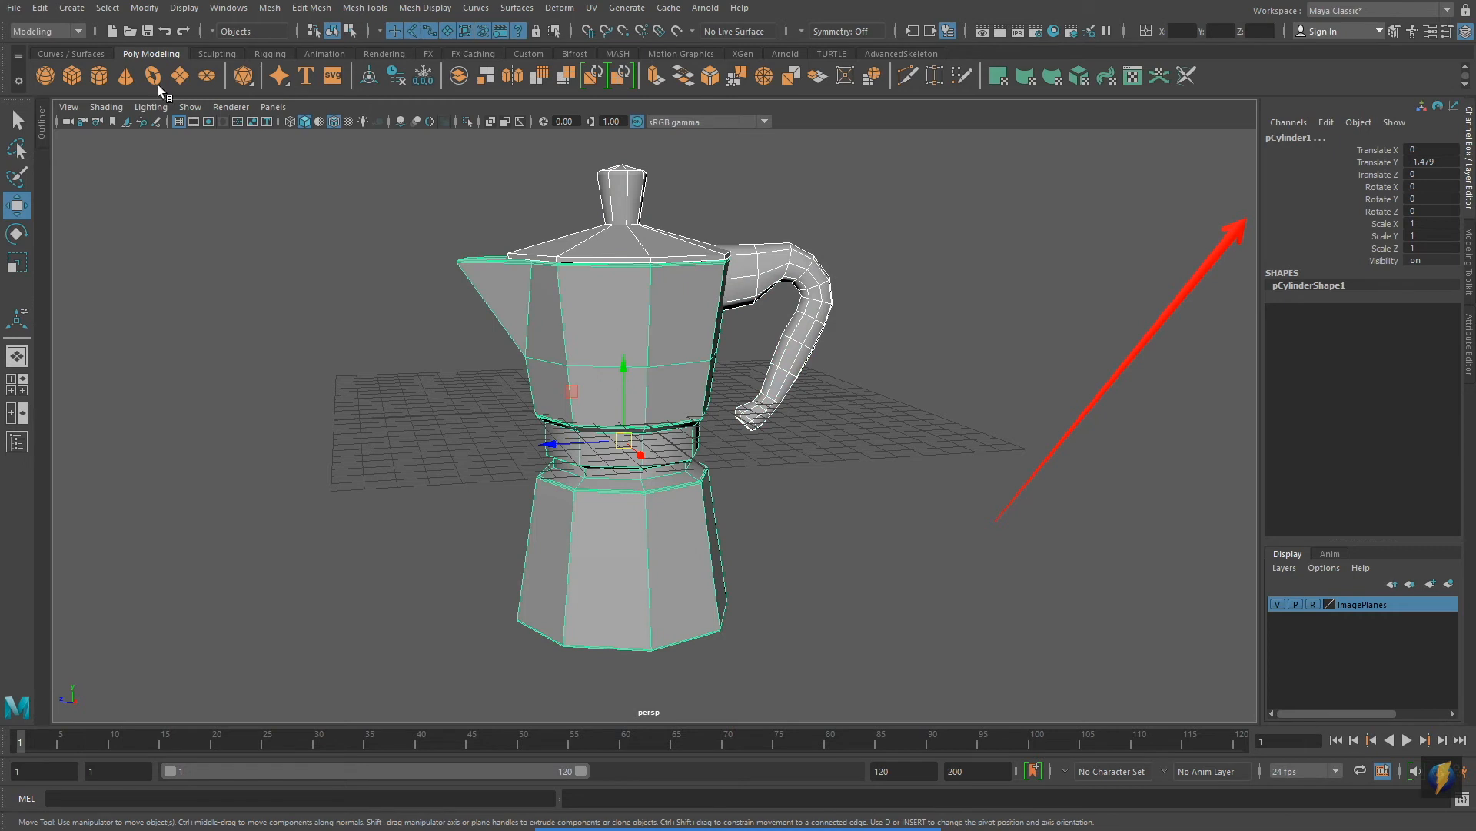
# Freeze the body's transformations via Modify > Freeze Transformations.
pyautogui.click(145, 7)
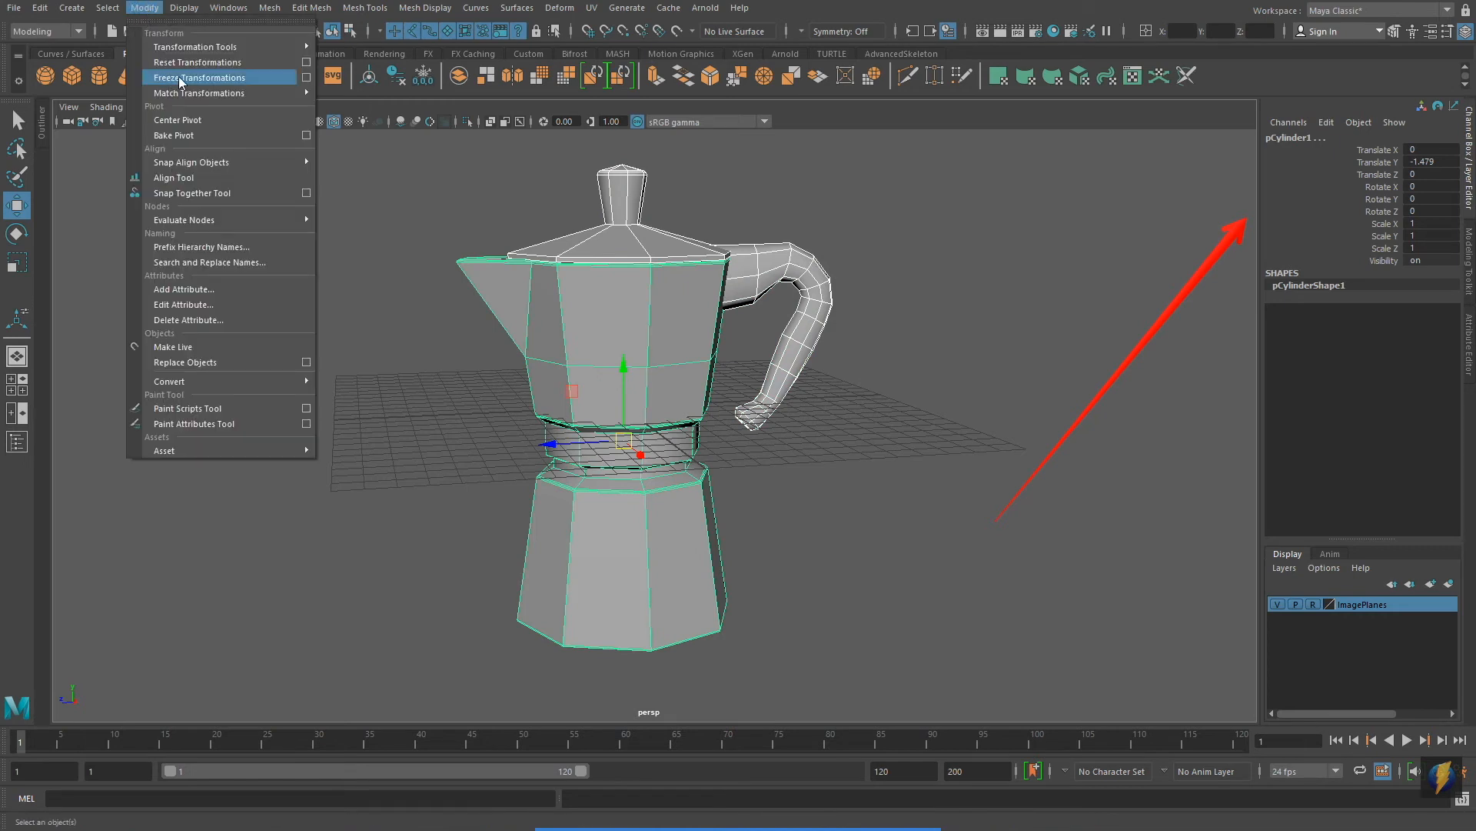
pyautogui.click(202, 77)
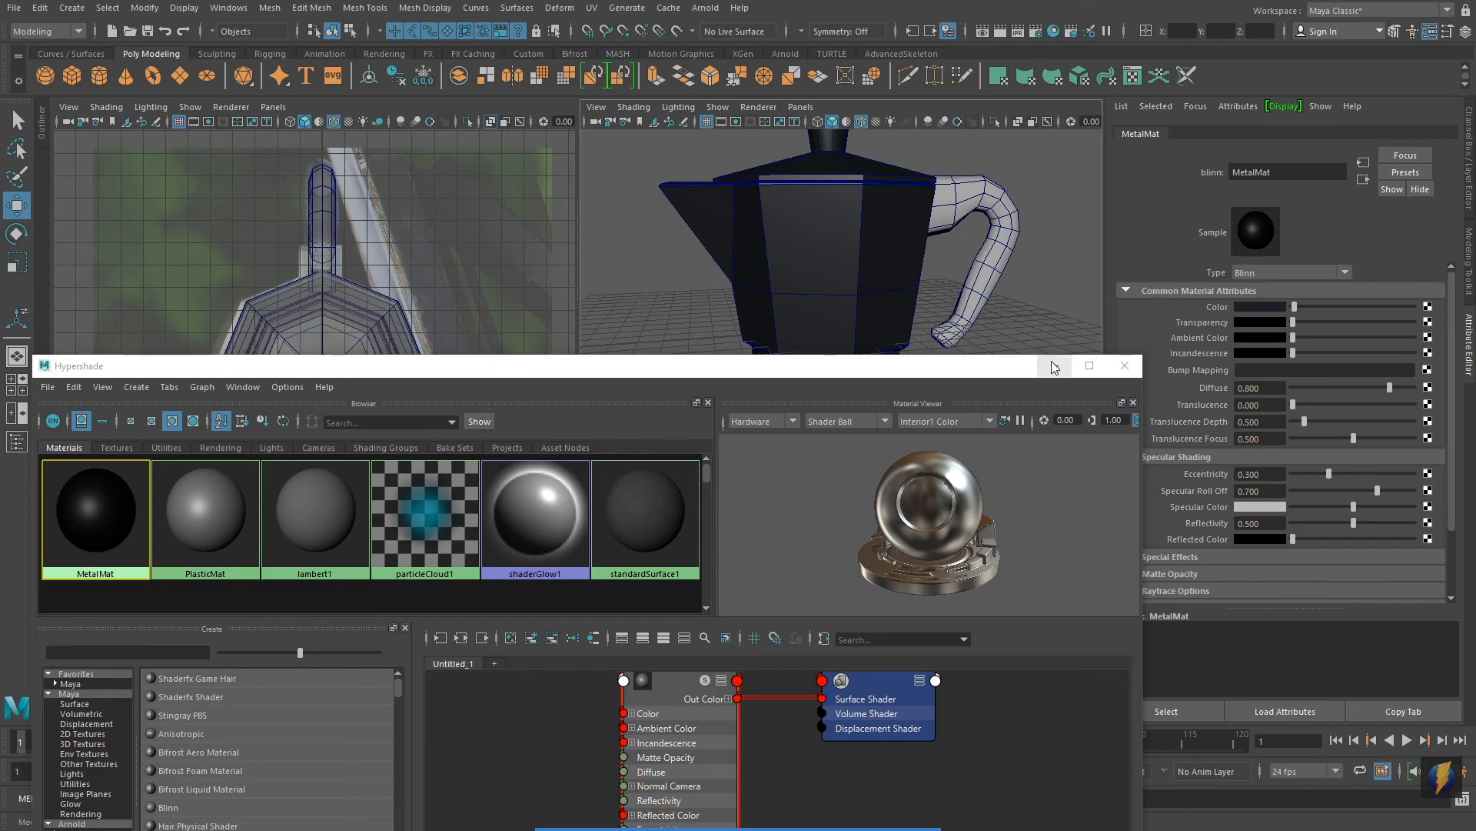
# Assign the black PlasticMat to the knob and handle, then close Hypershade.
pyautogui.click(1124, 366)
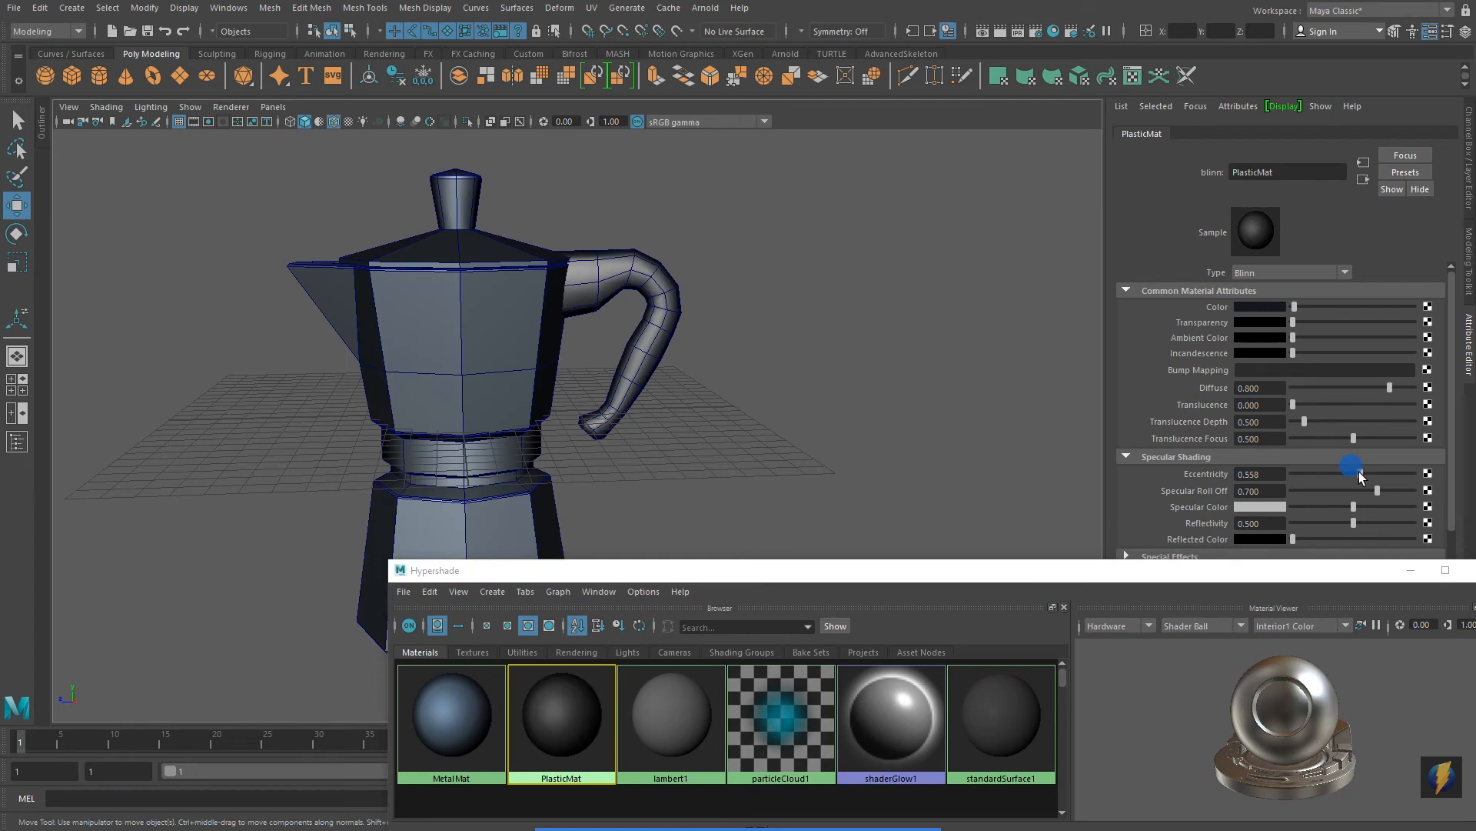
pyautogui.rightClick(658, 292)
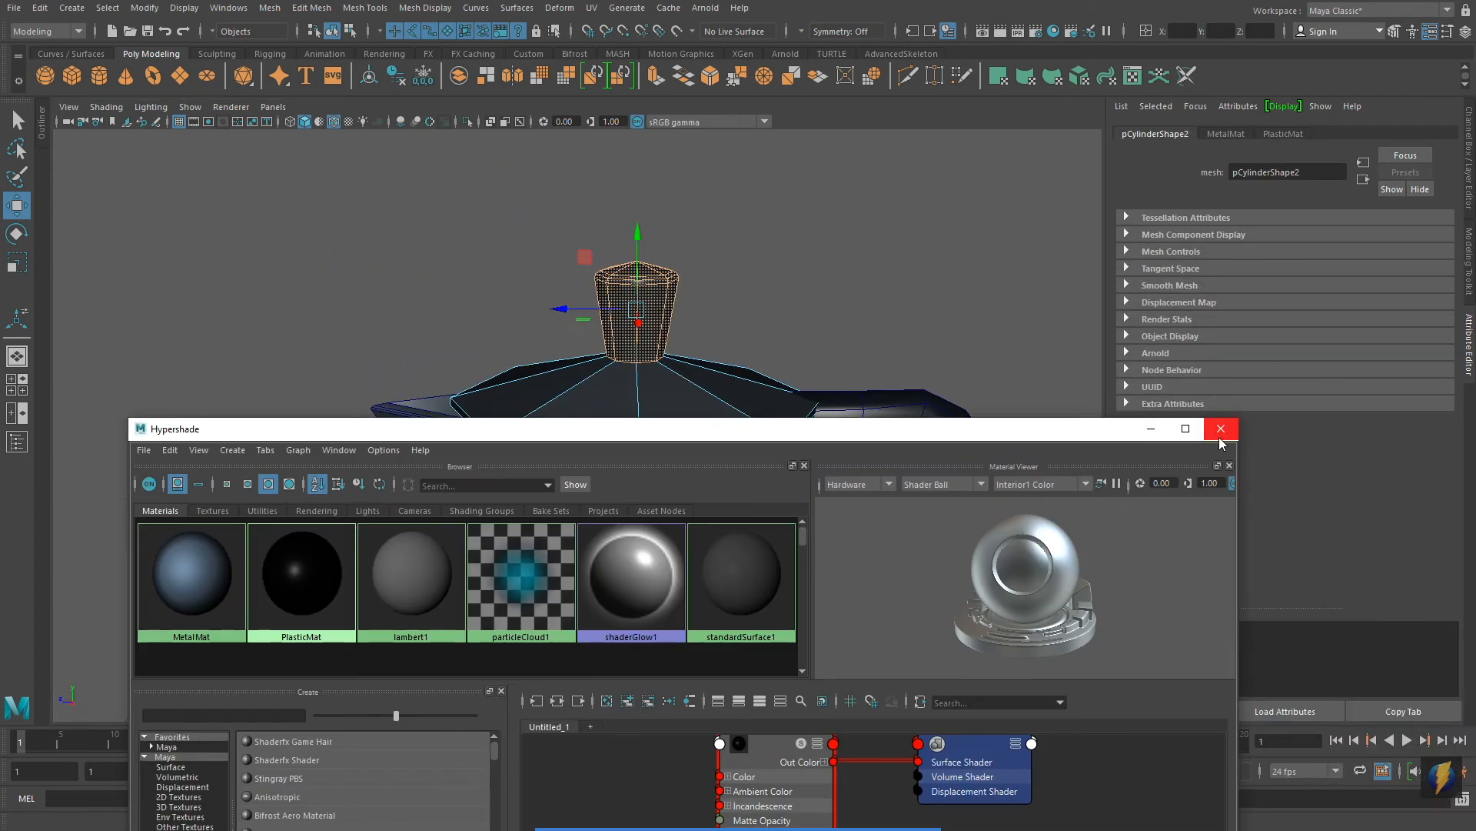
pyautogui.click(1221, 427)
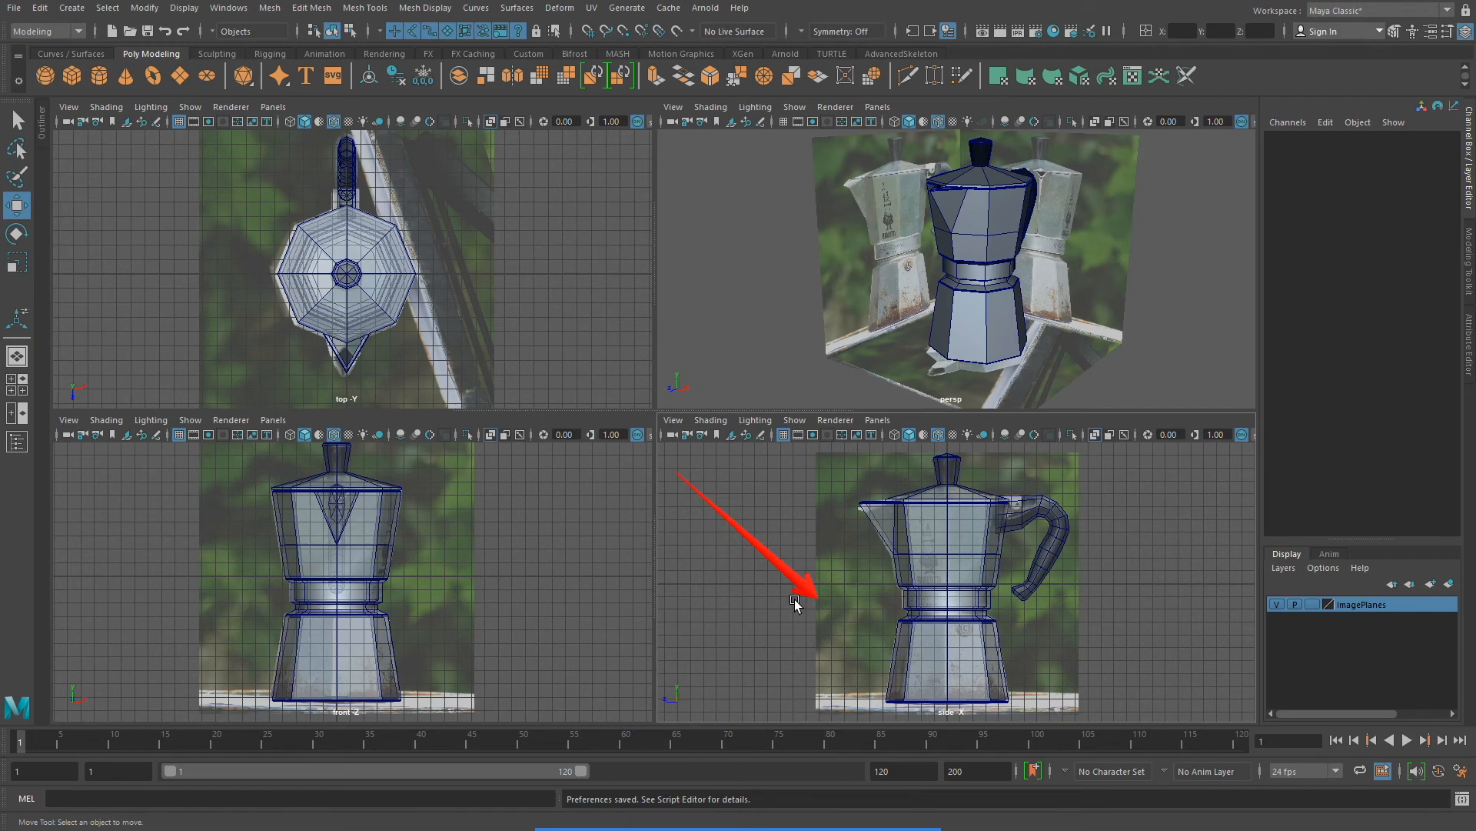
pyautogui.moveTo(763, 331)
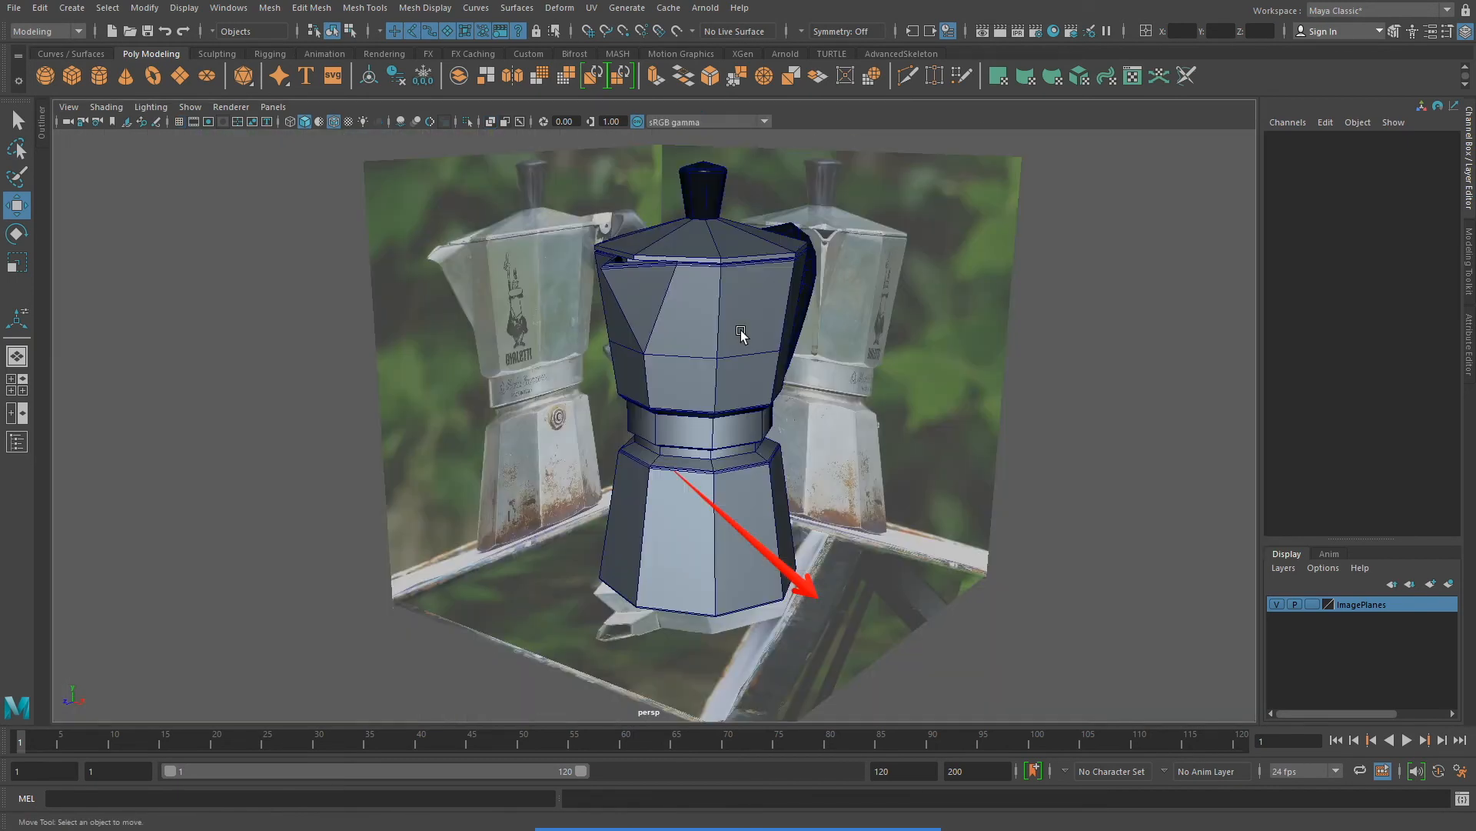
# Orbit around the finished coffee maker to inspect the lid, handle and spout sides.
pyautogui.moveTo(742, 336); pyautogui.dragTo(910, 396)
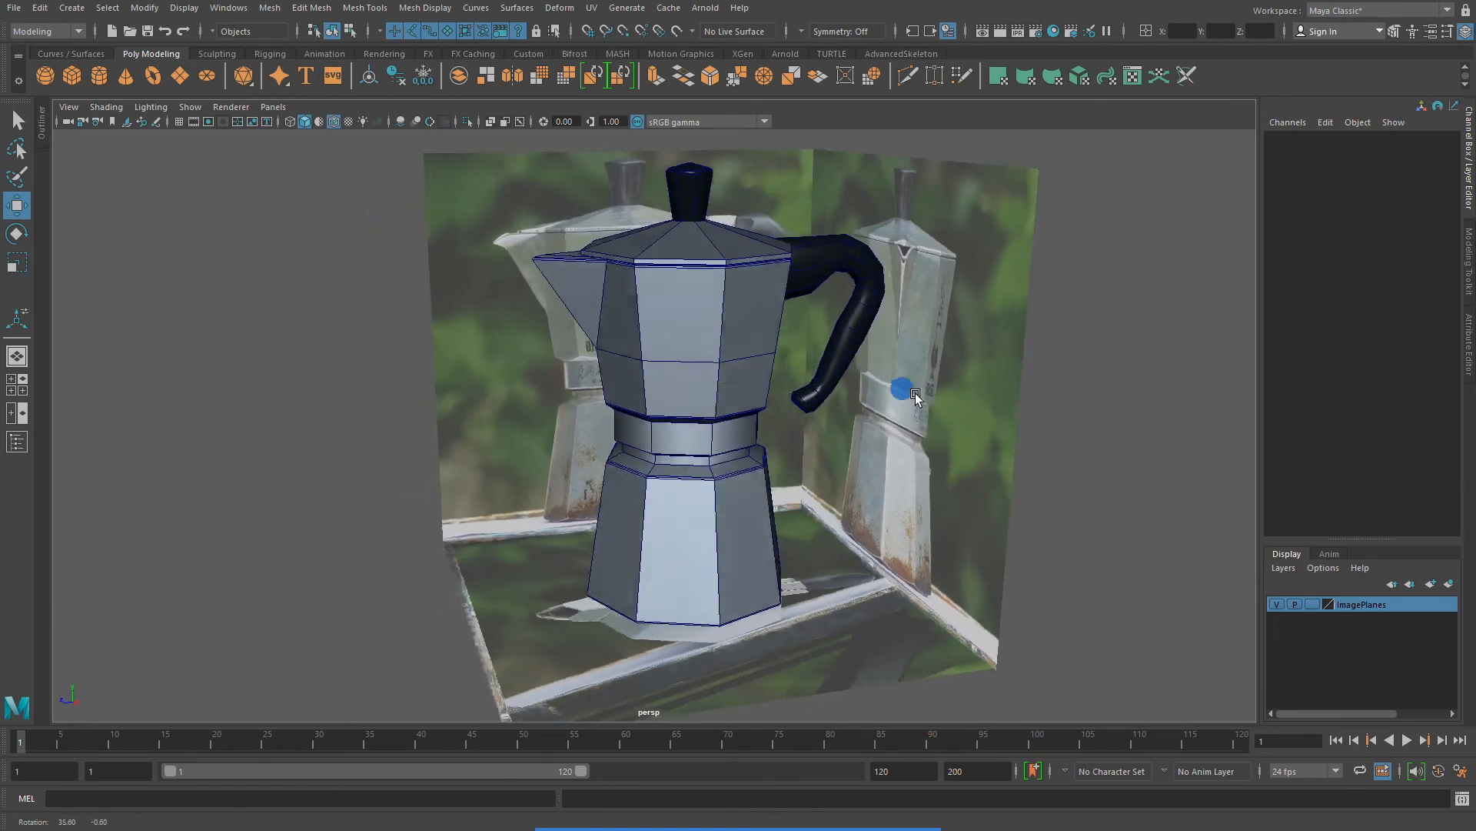
pyautogui.moveTo(905, 390); pyautogui.dragTo(832, 409)
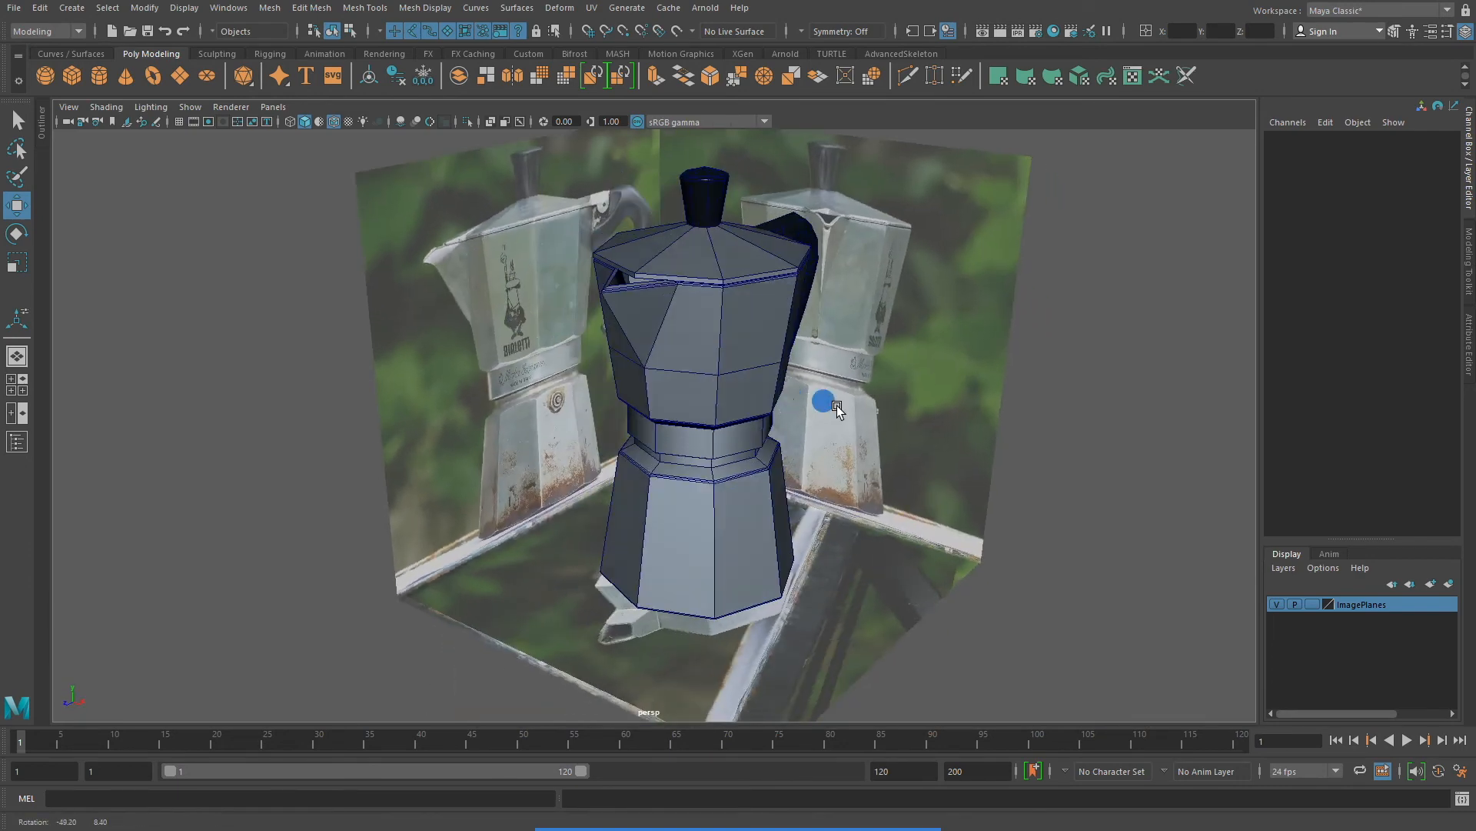
pyautogui.moveTo(829, 404); pyautogui.dragTo(891, 452)
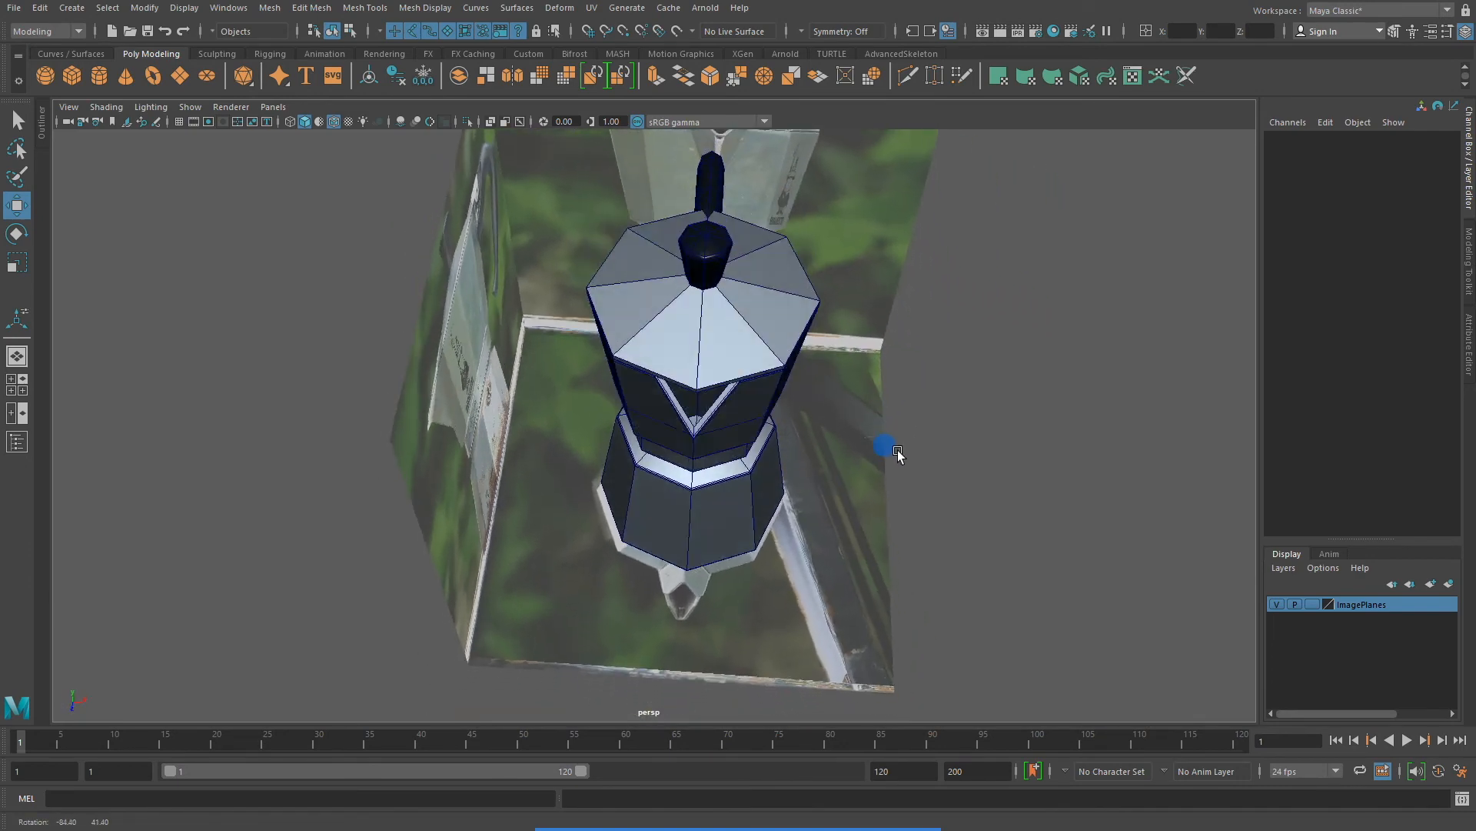
pyautogui.moveTo(886, 444); pyautogui.dragTo(860, 413)
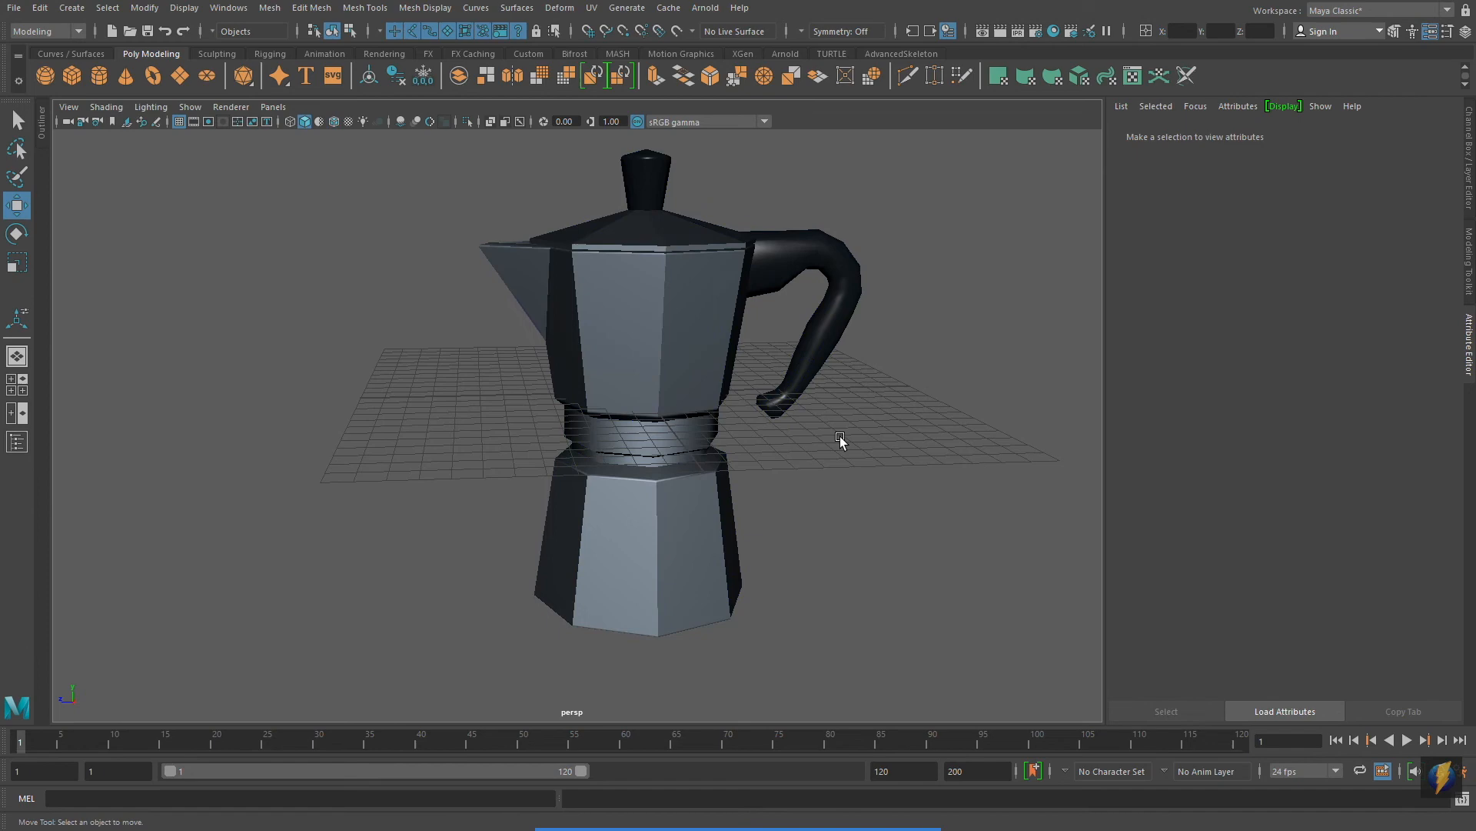
pyautogui.moveTo(841, 442); pyautogui.dragTo(598, 445)
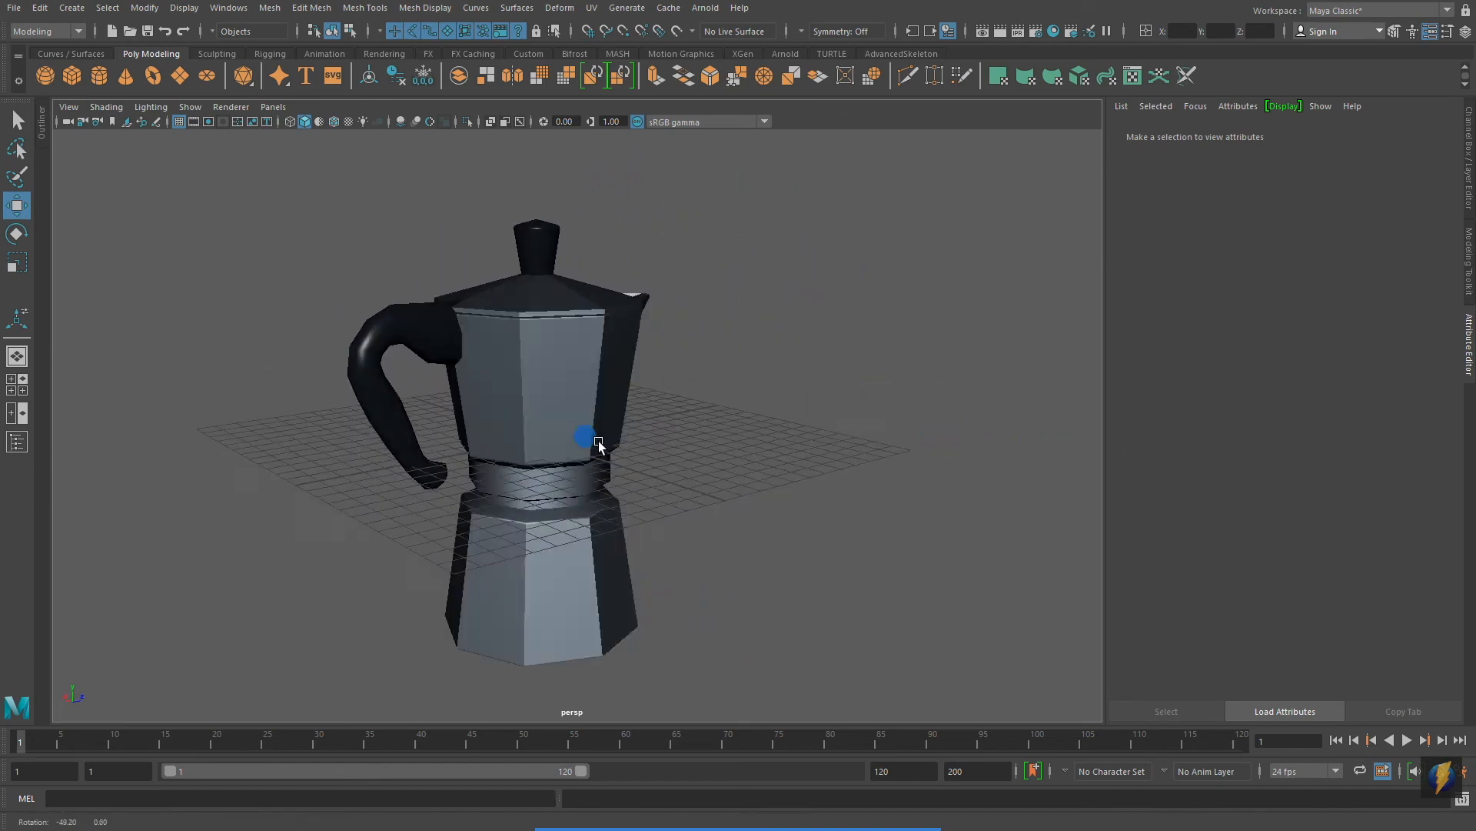
pyautogui.moveTo(598, 448); pyautogui.dragTo(705, 429)
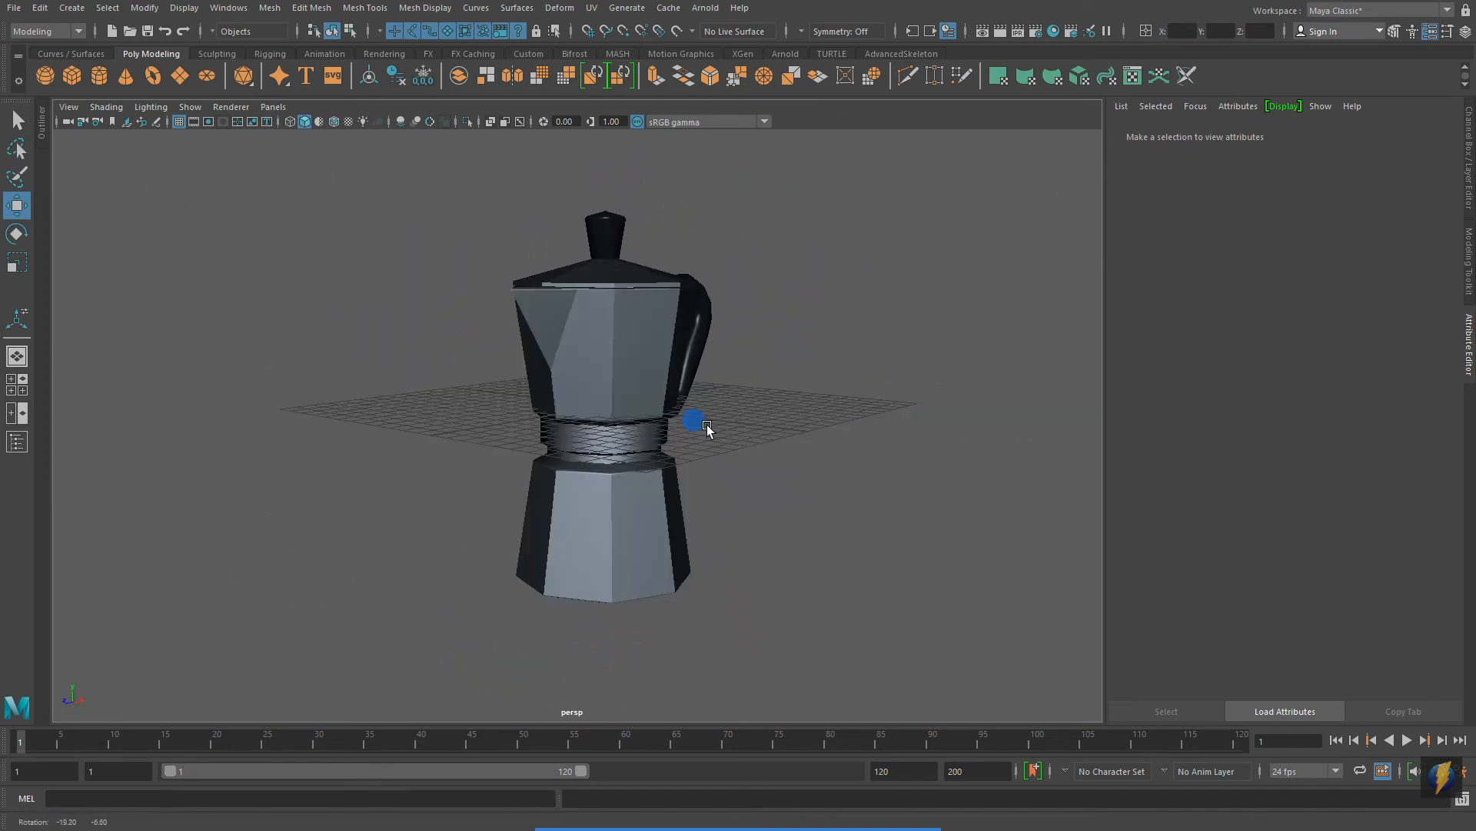
pyautogui.moveTo(706, 429); pyautogui.dragTo(655, 435)
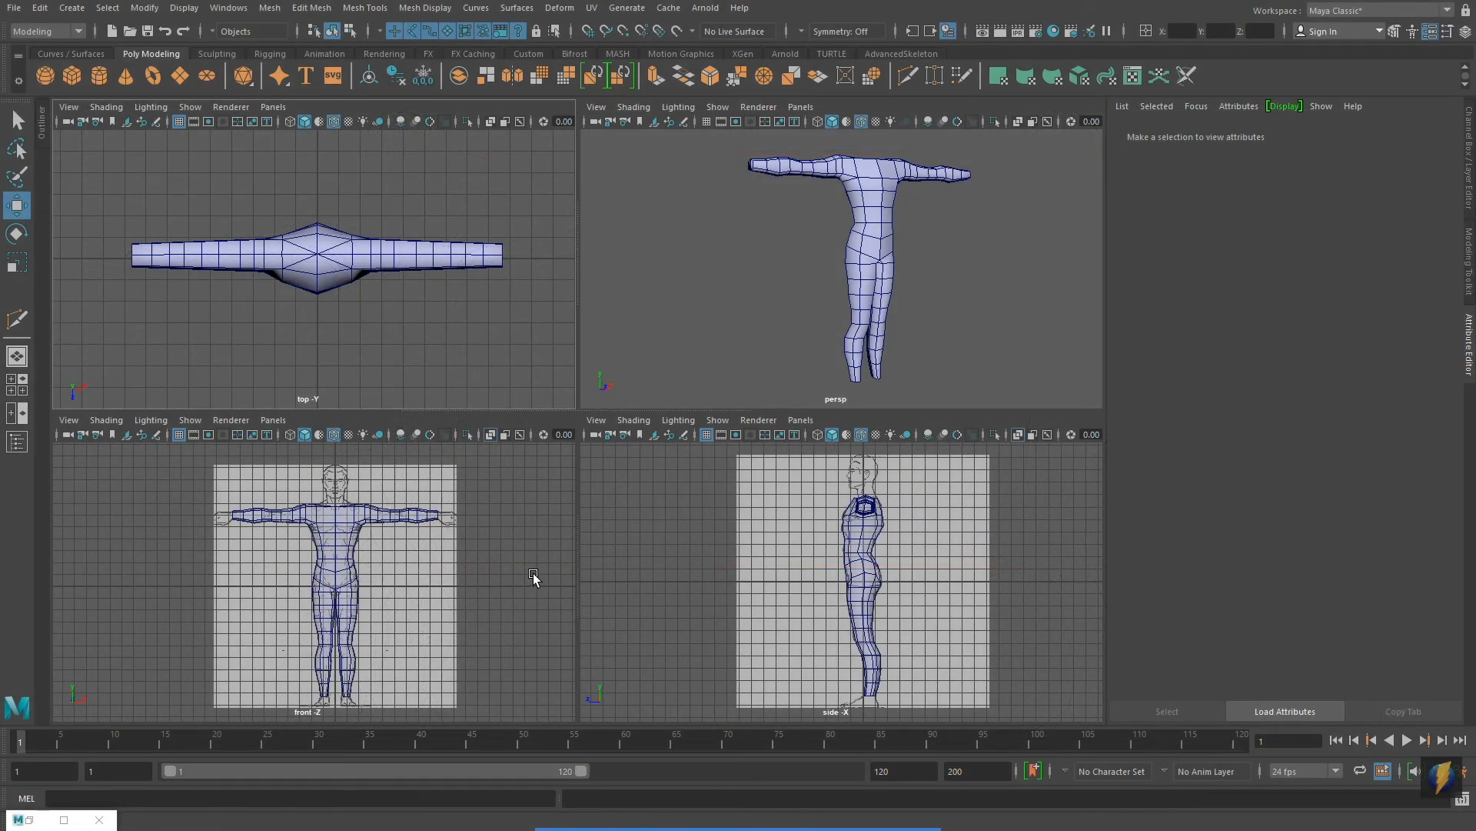
pyautogui.moveTo(726, 289)
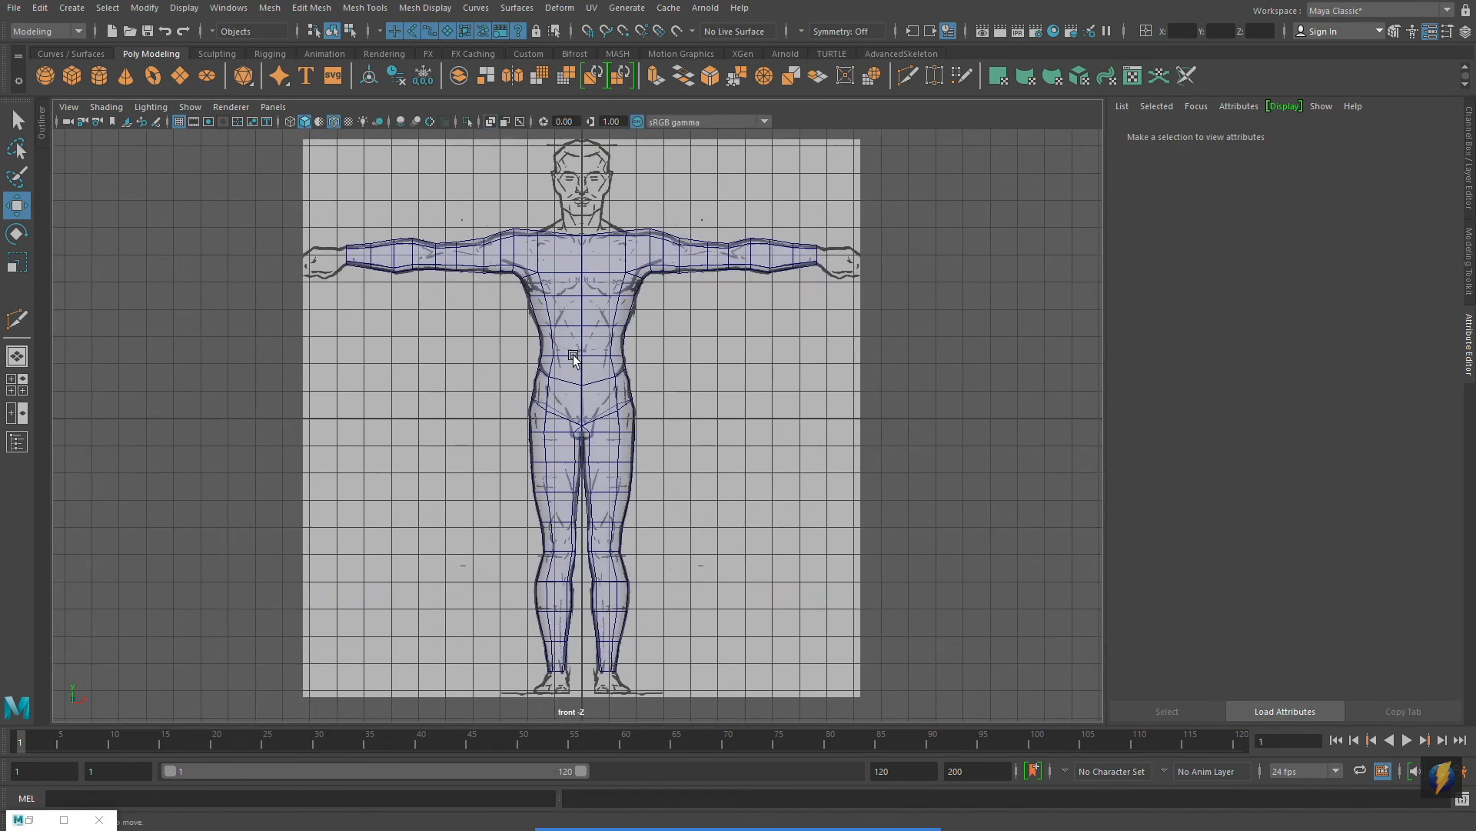
# Select the human figure's body mesh in the newly opened character scene.
pyautogui.click(573, 357)
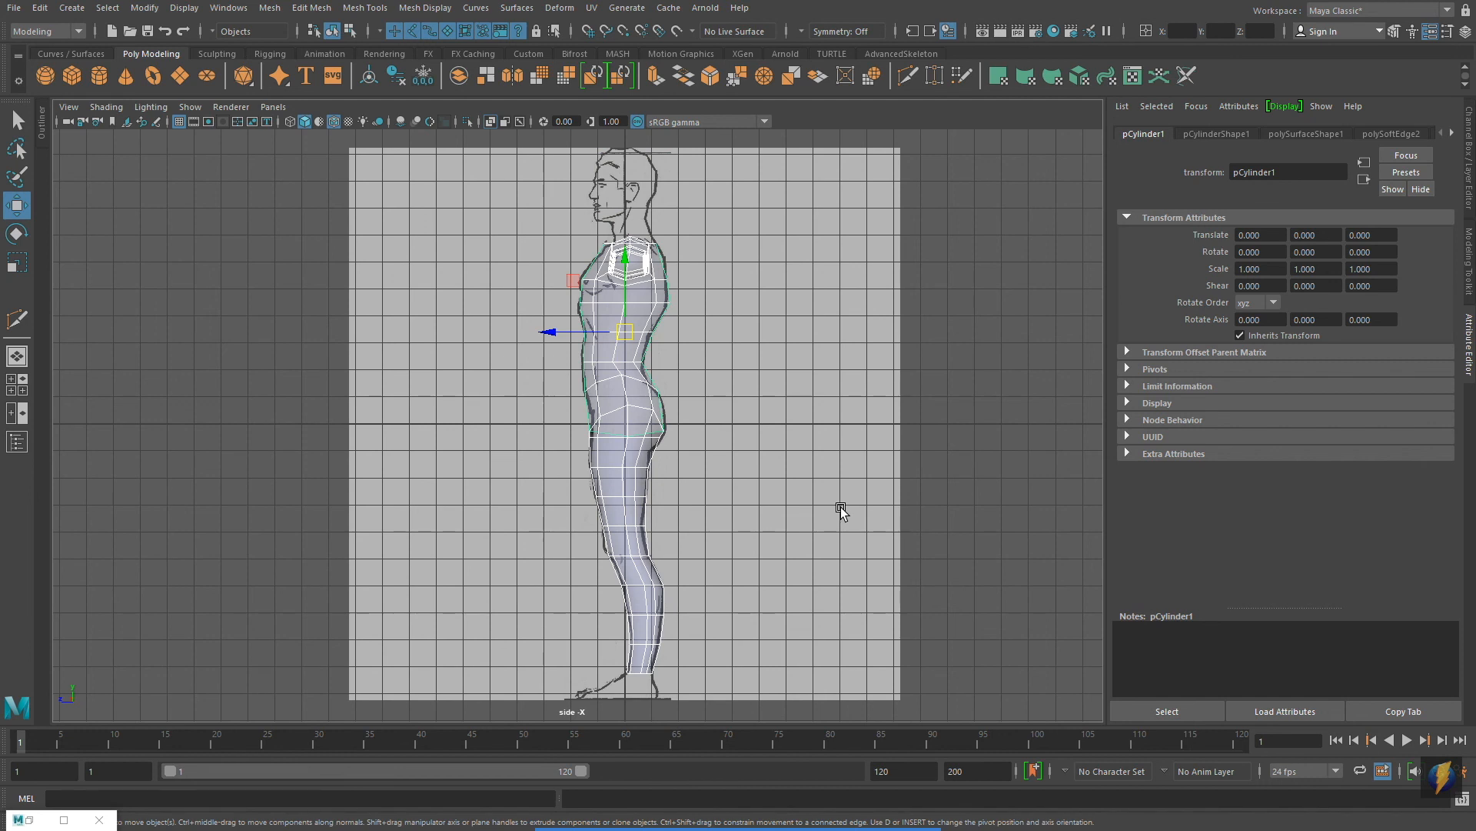
pyautogui.moveTo(828, 542)
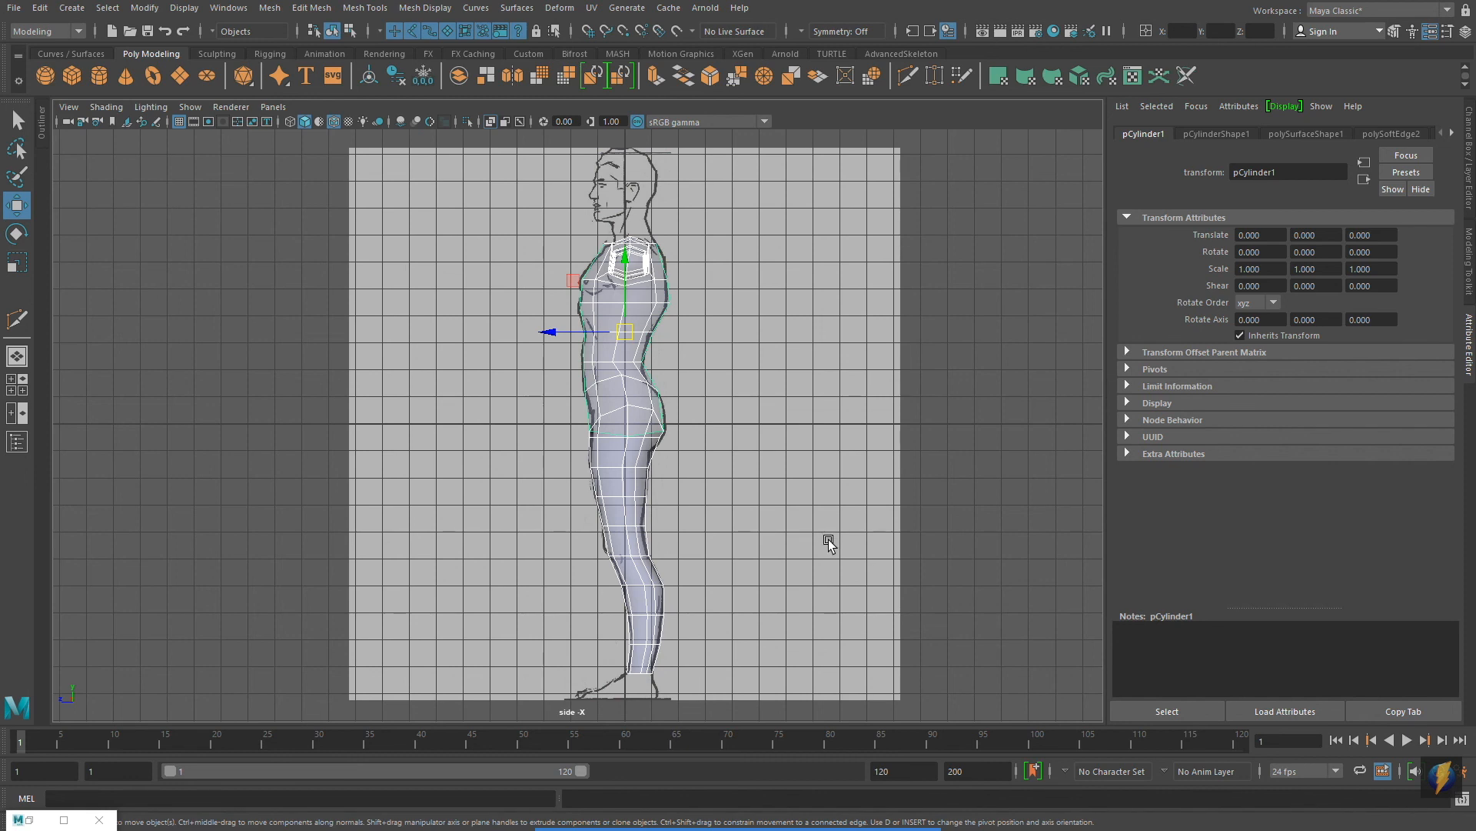
pyautogui.moveTo(831, 495)
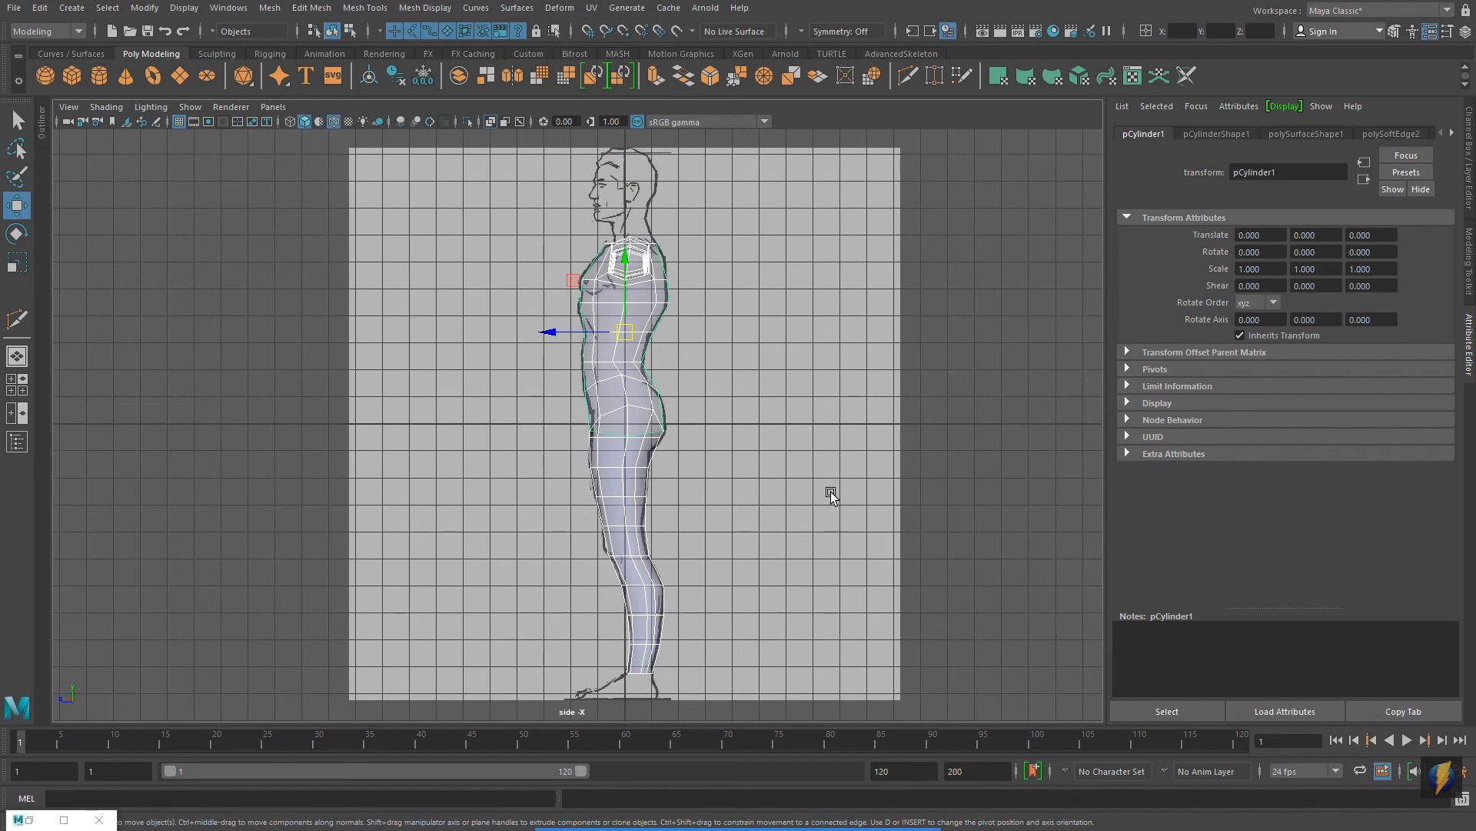
pyautogui.moveTo(835, 476)
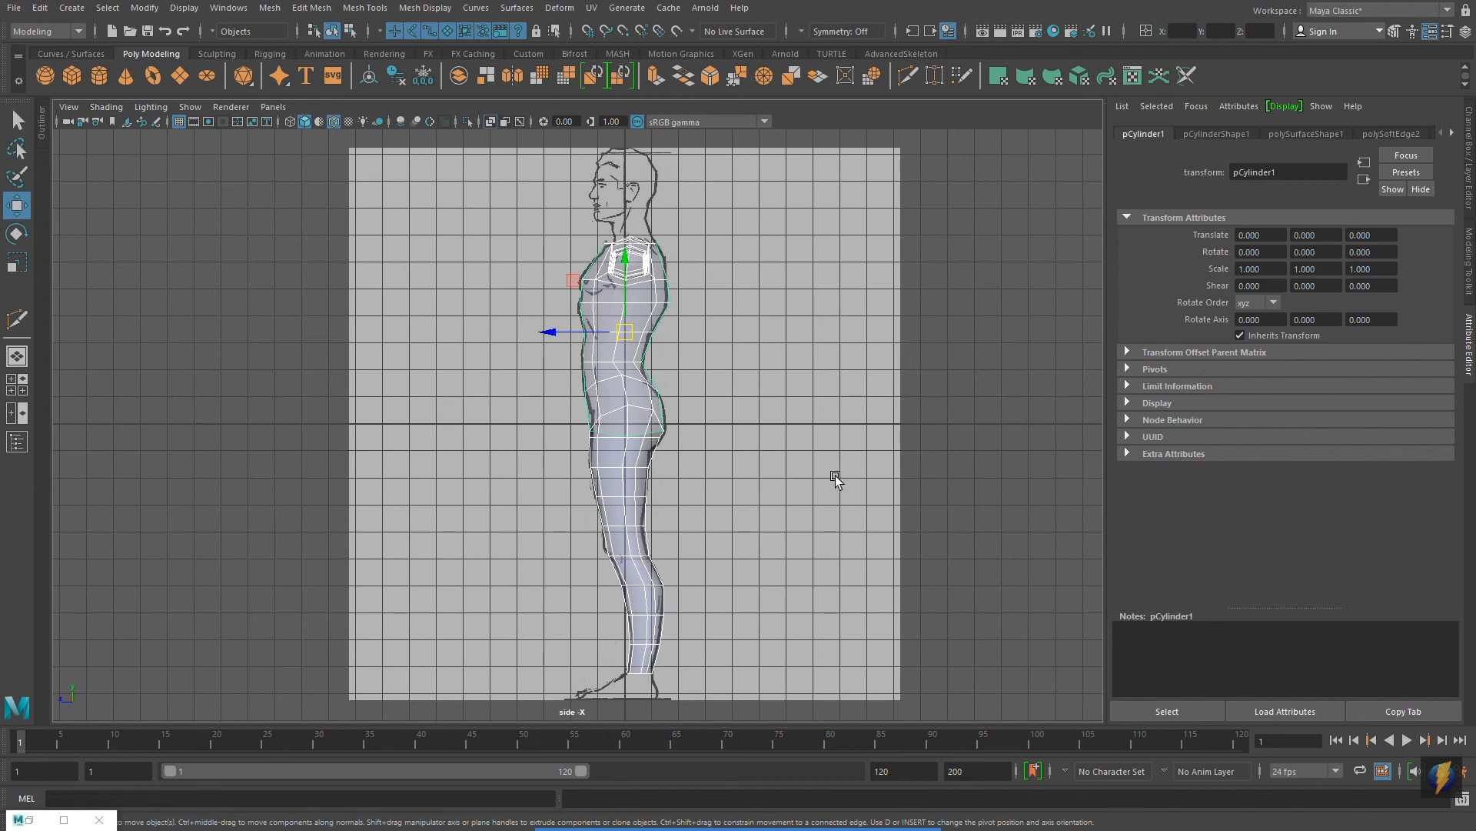